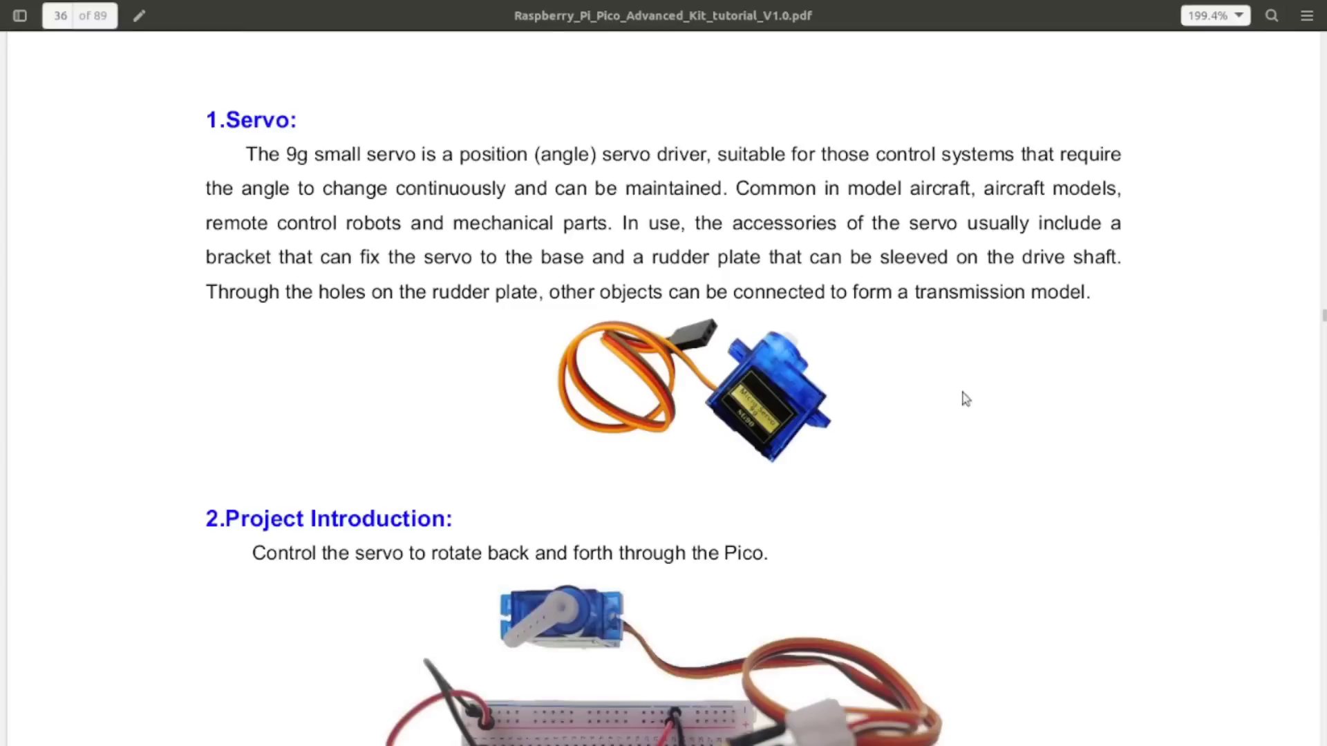
pyautogui.moveTo(717, 337)
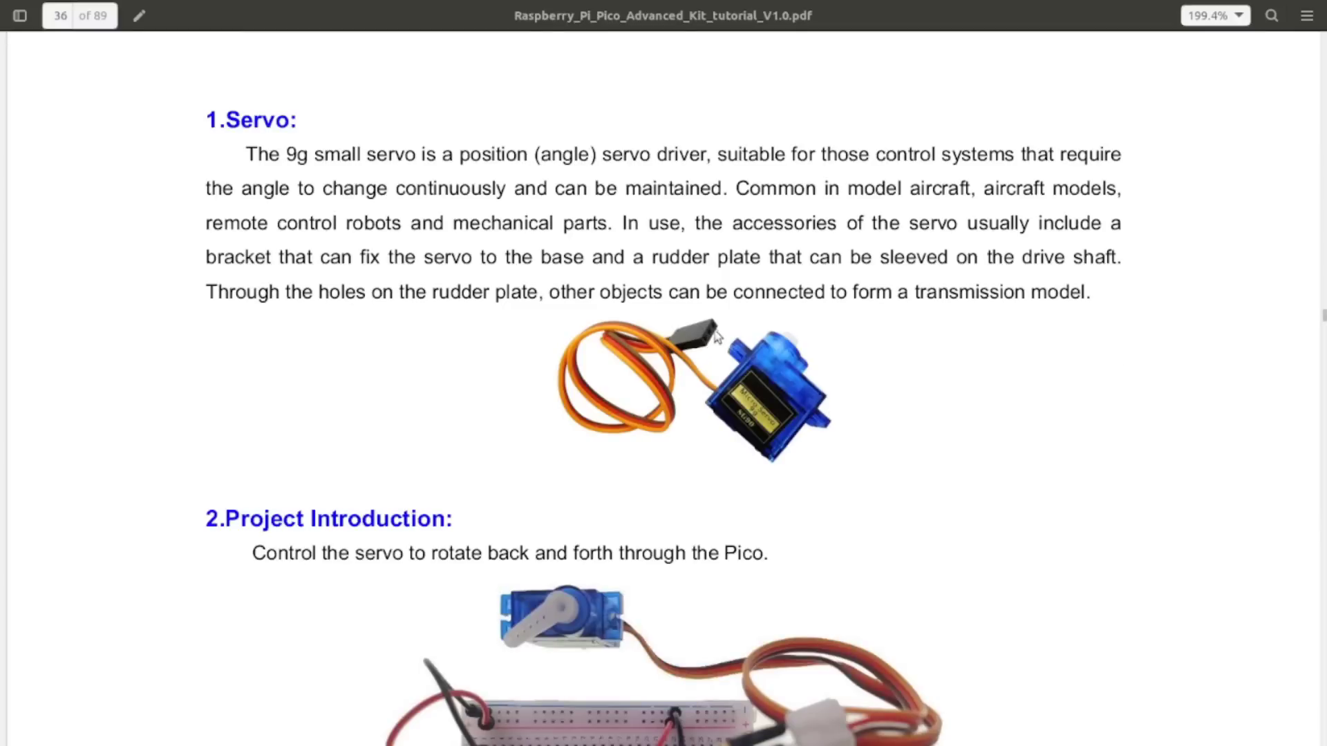
pyautogui.moveTo(630, 354)
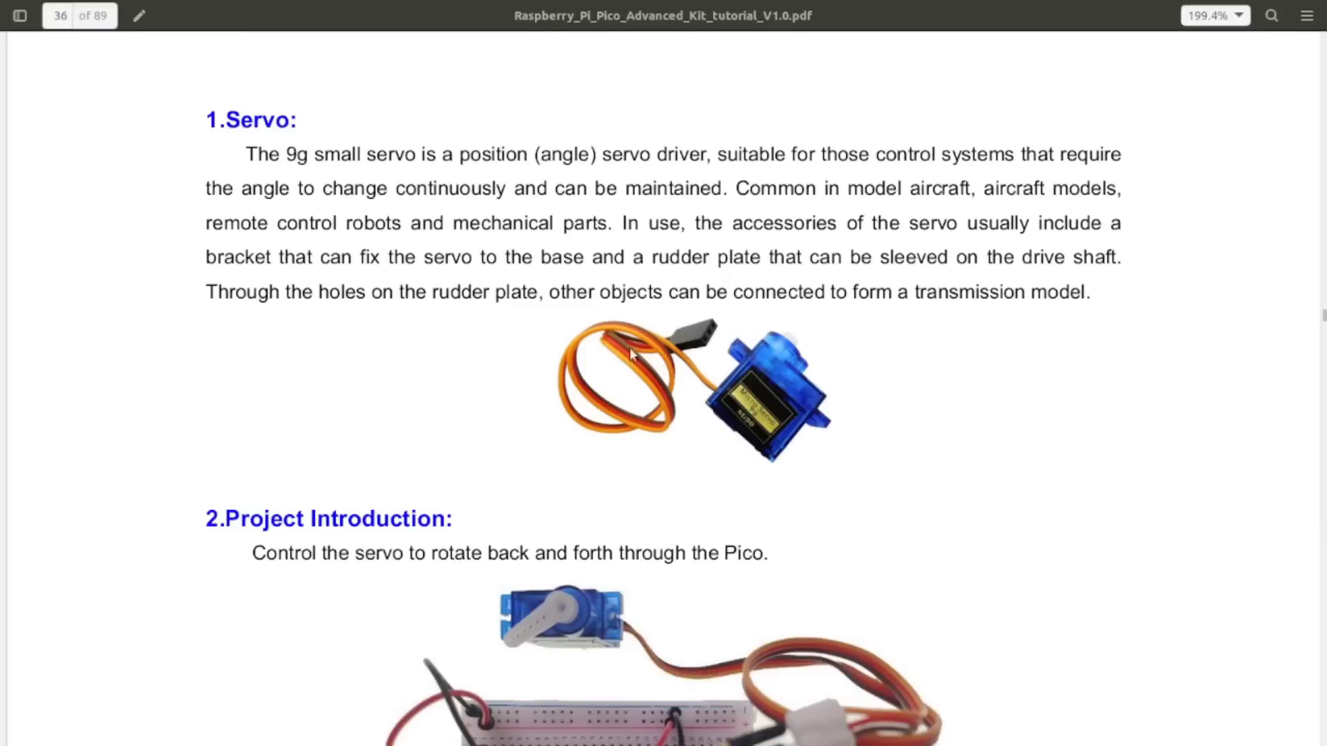
pyautogui.moveTo(803, 330)
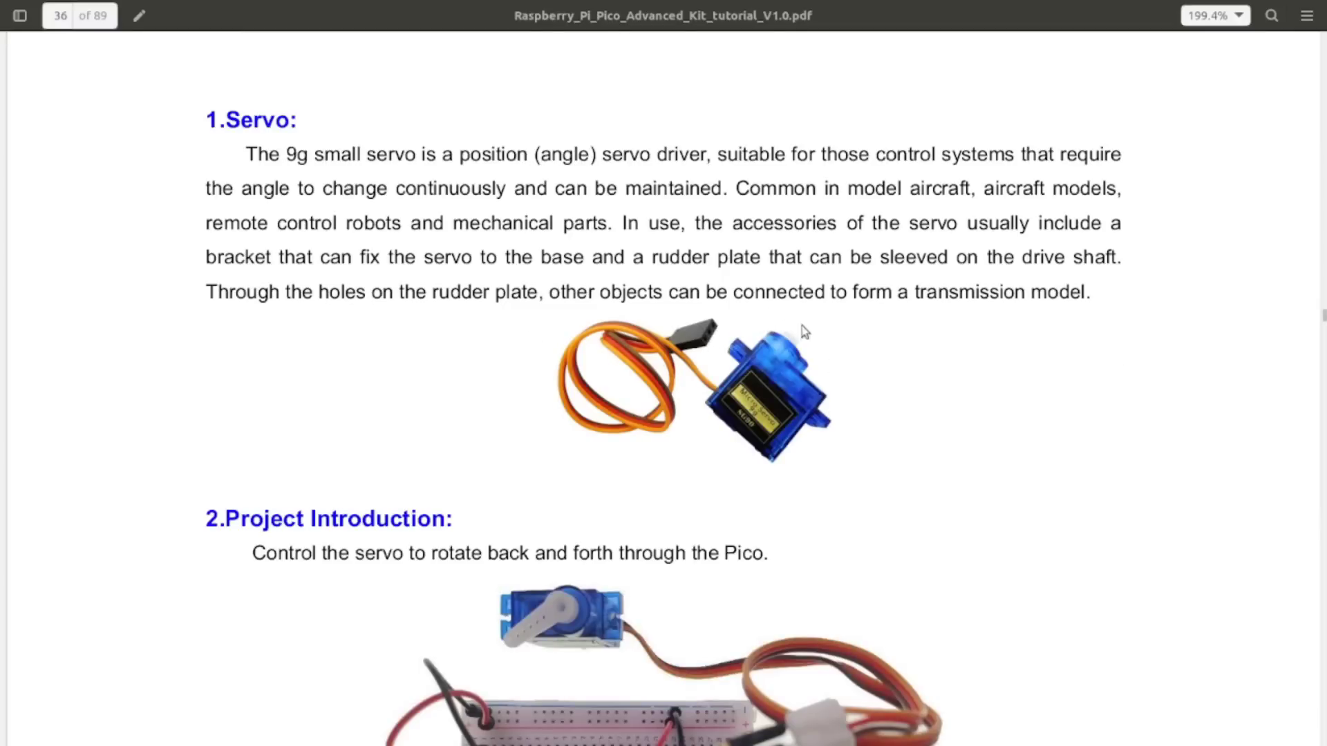
pyautogui.moveTo(814, 308)
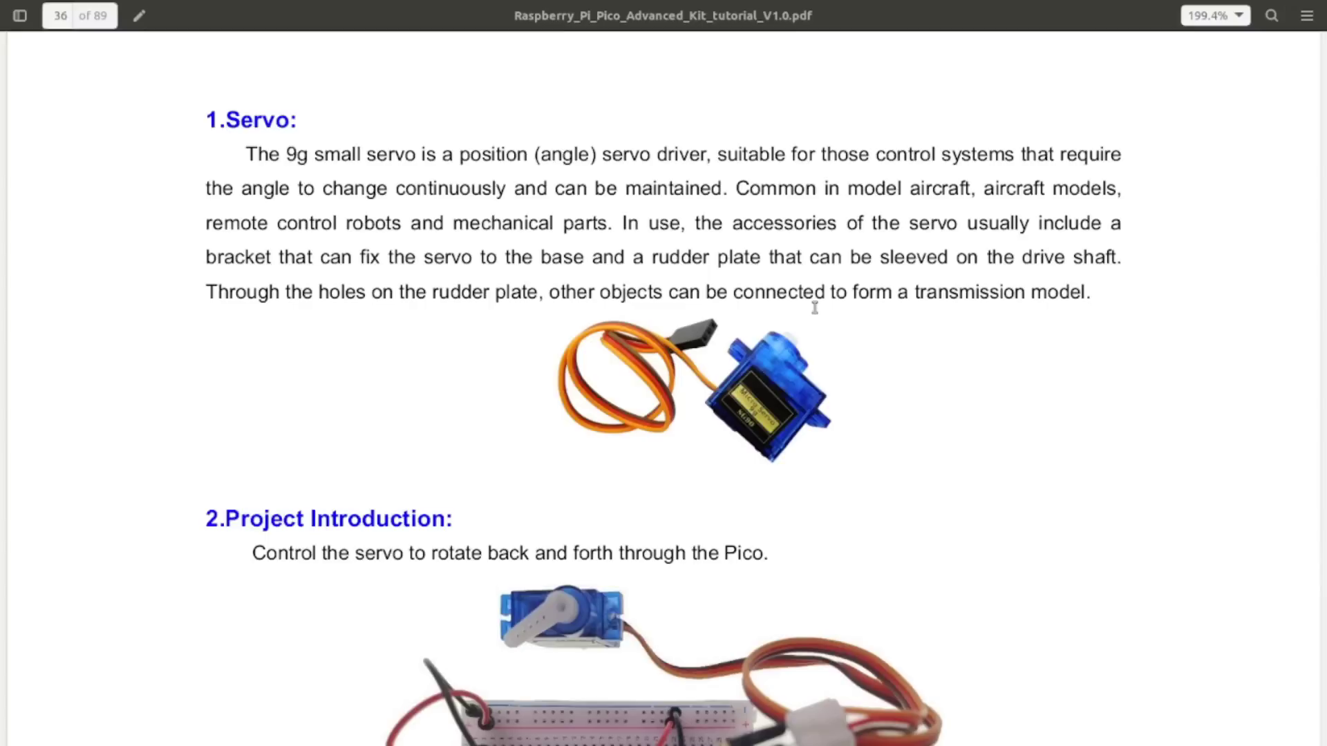
pyautogui.moveTo(715, 355)
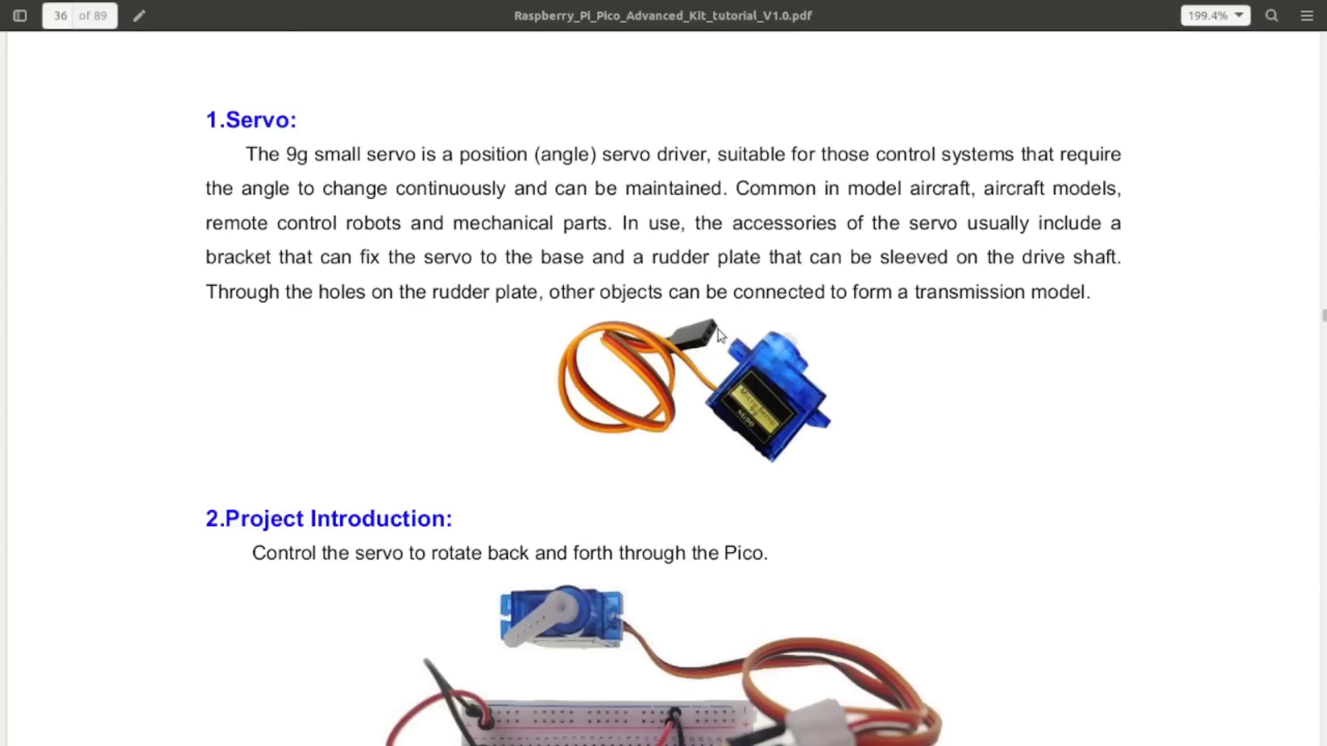
pyautogui.moveTo(742, 320)
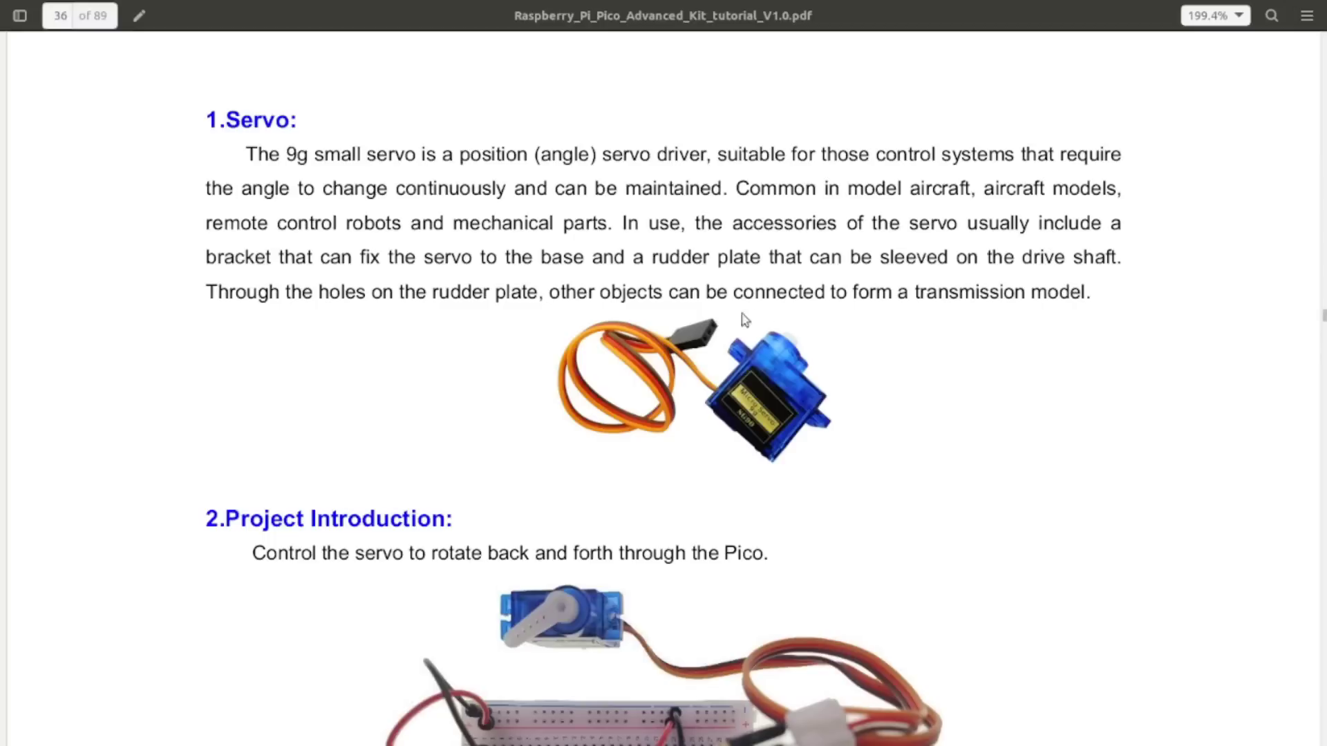
pyautogui.moveTo(883, 334)
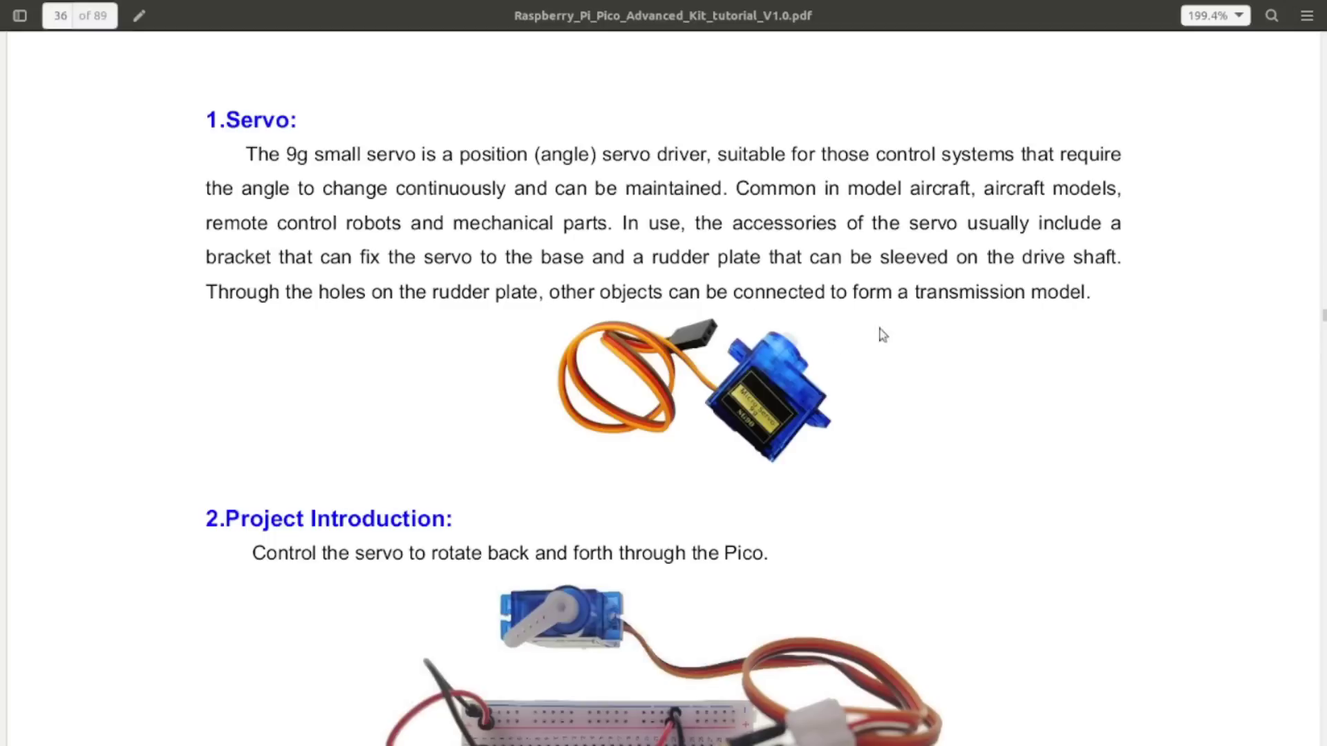
pyautogui.moveTo(889, 340)
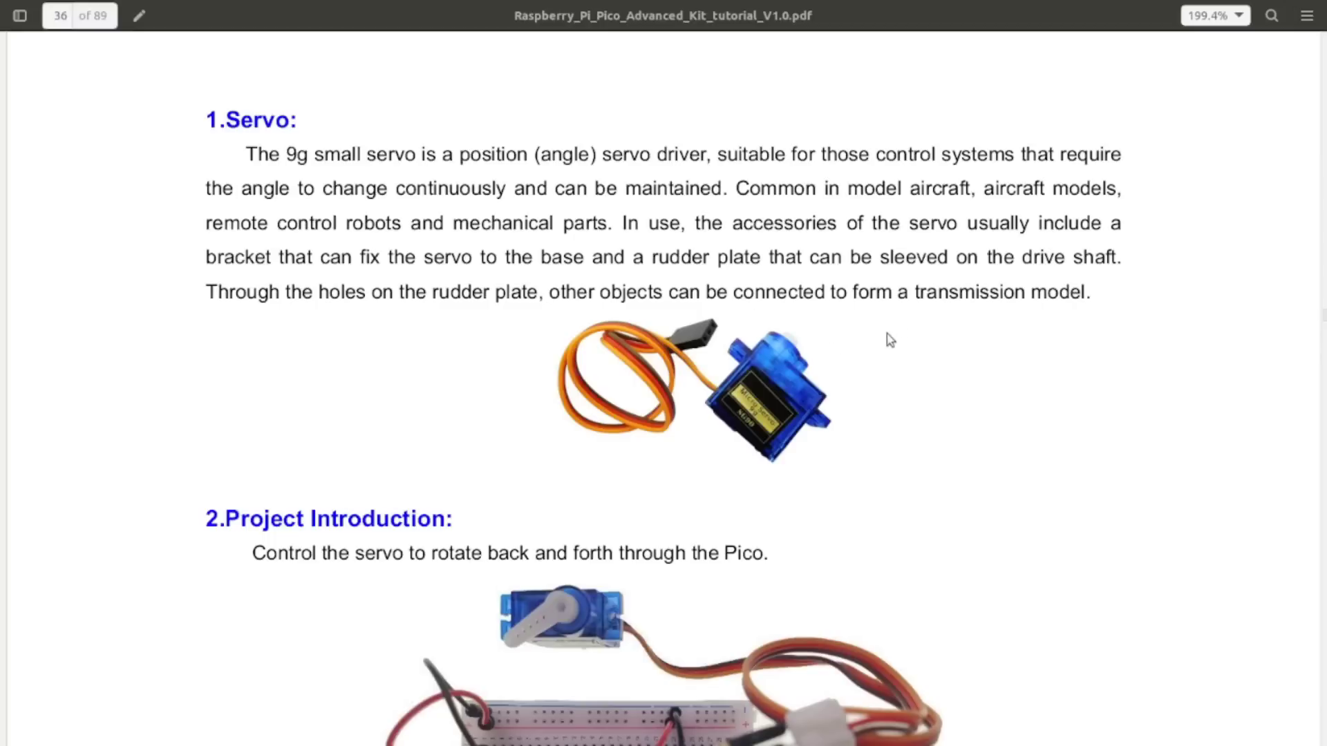
# Step: Scroll down through page 36 into page 37 to the Servo control program code
pyautogui.scroll(-3)
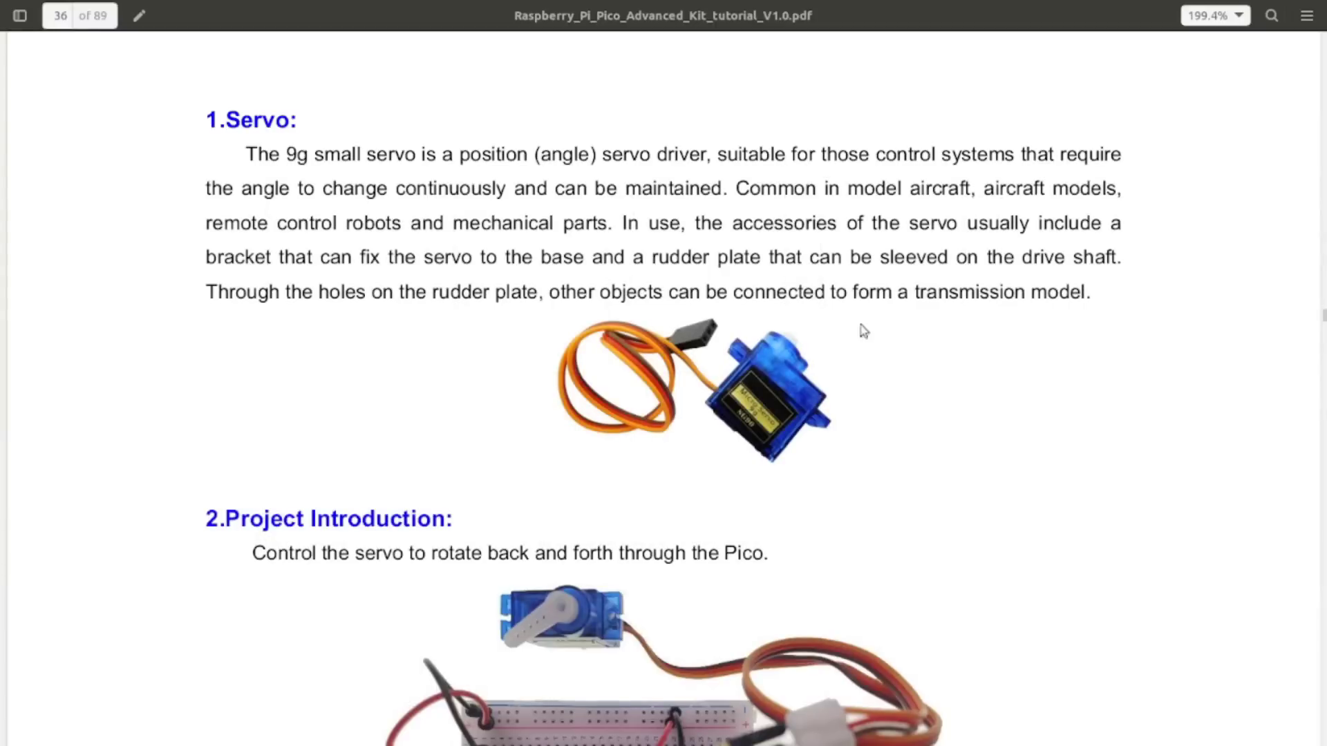
pyautogui.moveTo(823, 358)
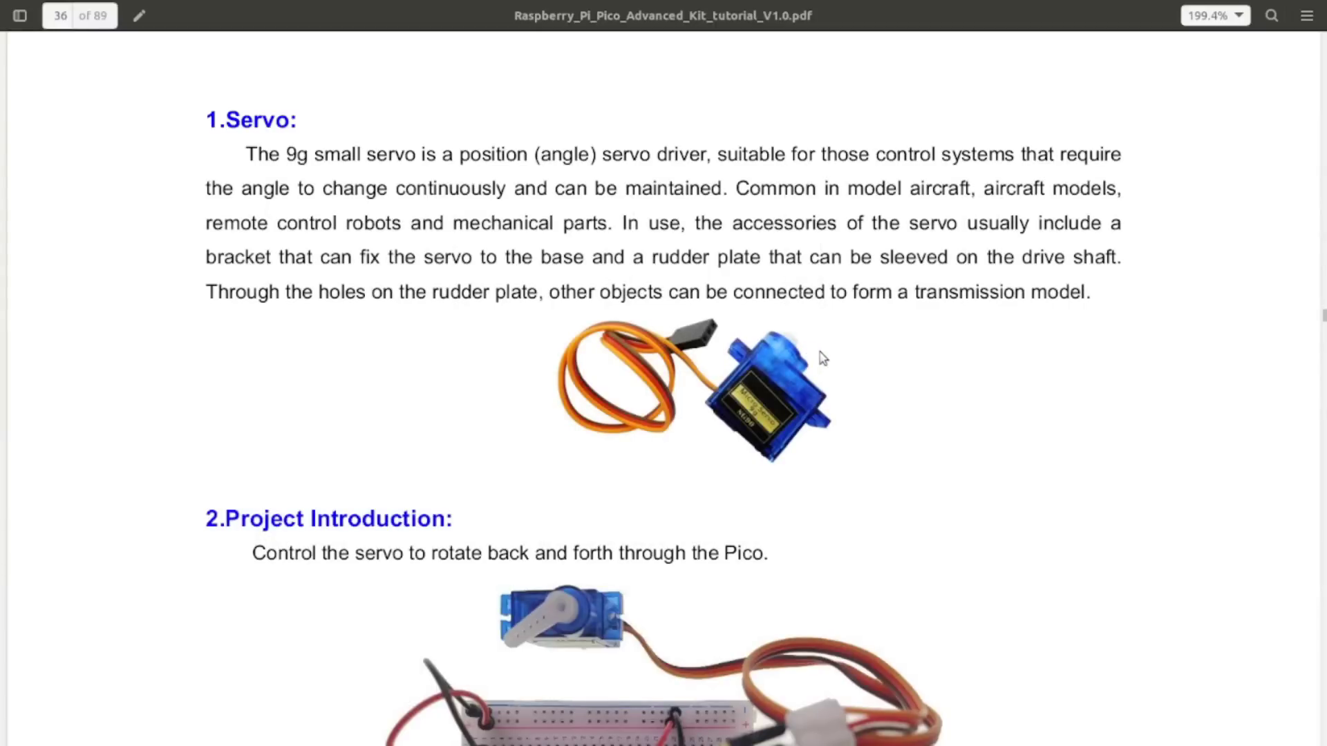
pyautogui.moveTo(867, 369)
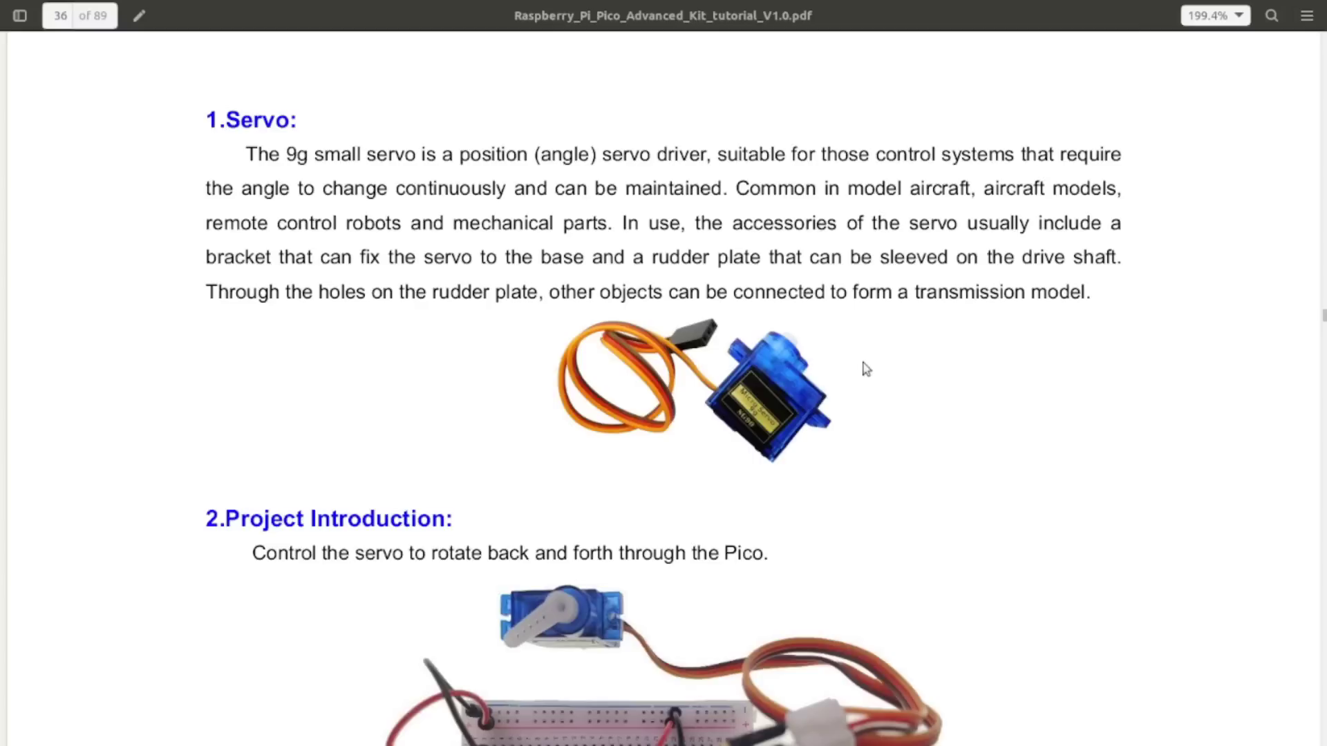
pyautogui.moveTo(861, 368)
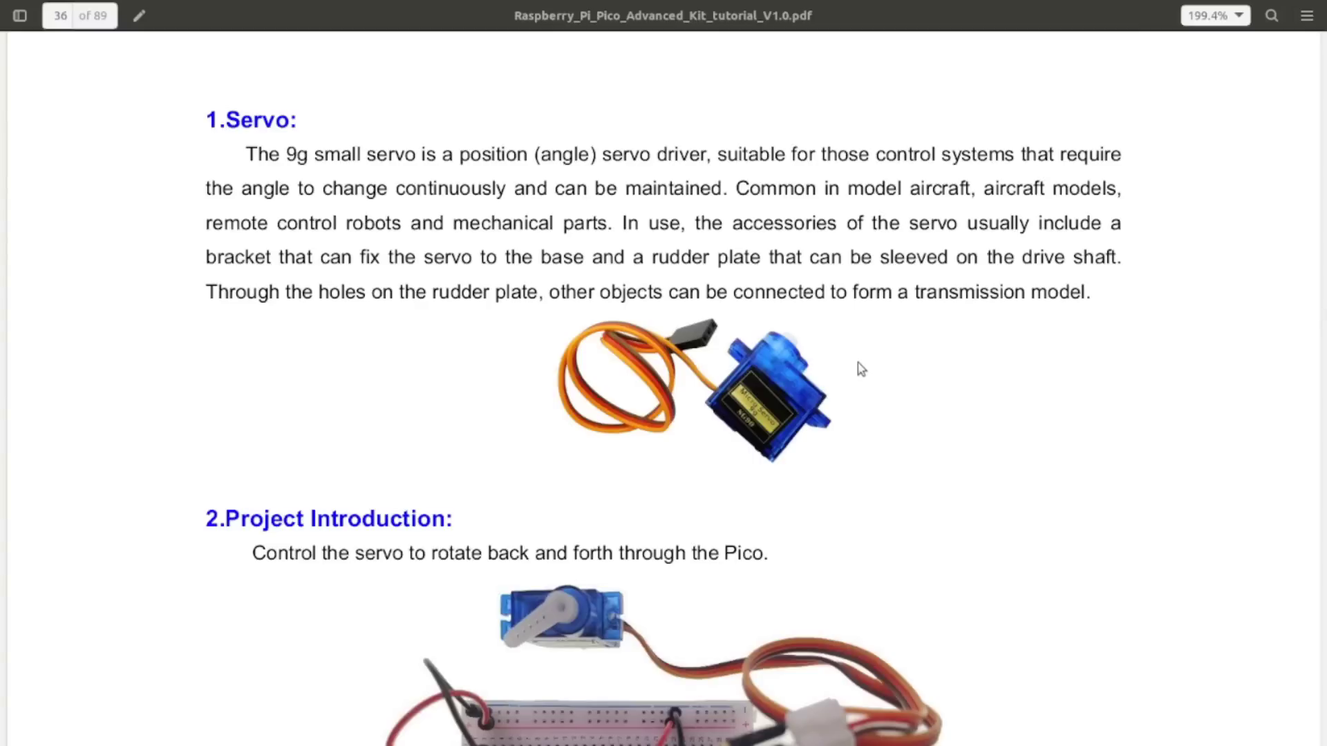
pyautogui.moveTo(902, 389)
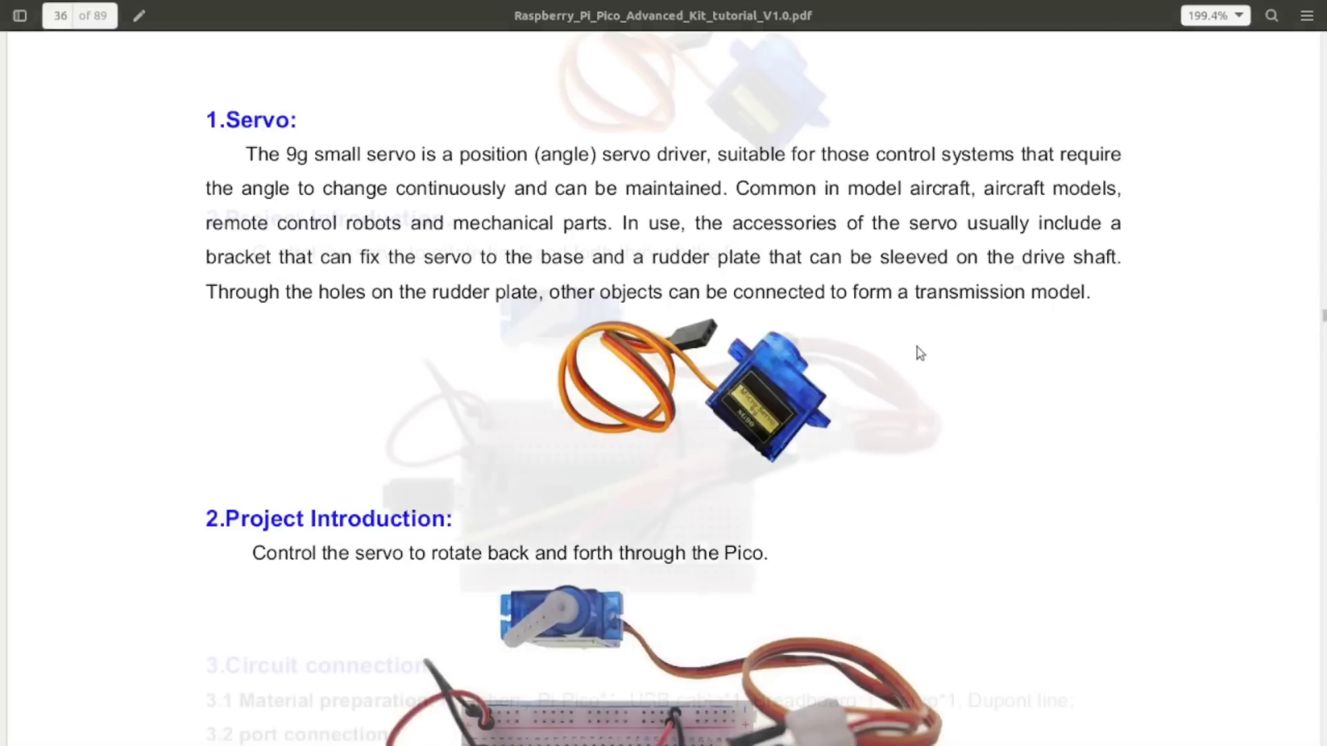
pyautogui.scroll(-3)
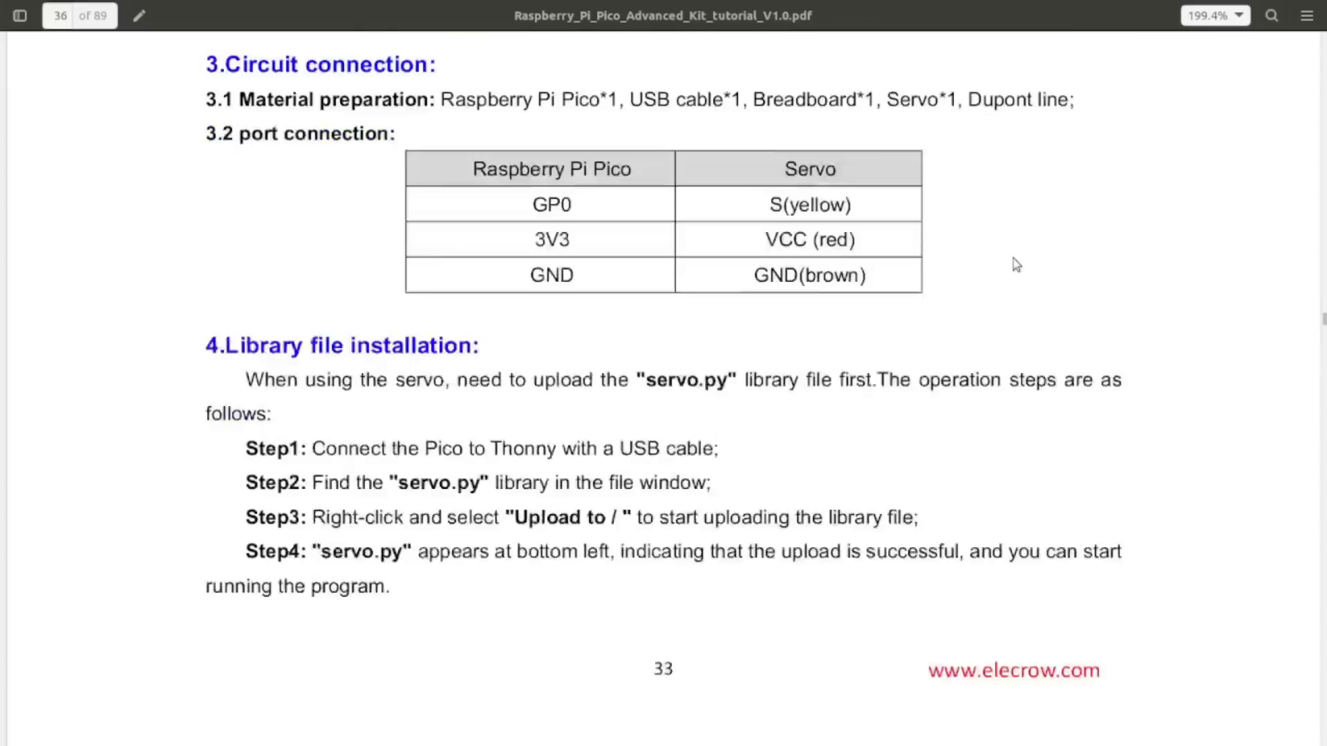
pyautogui.scroll(-3)
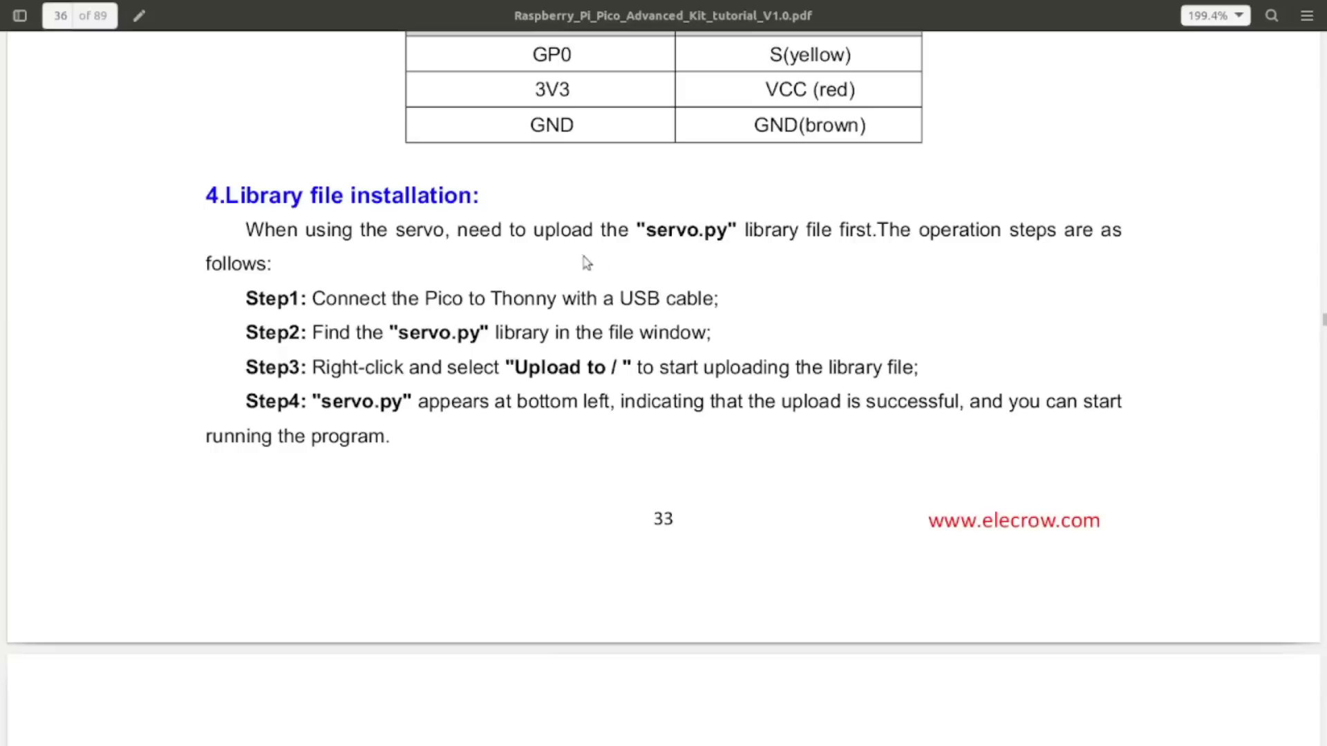
pyautogui.moveTo(826, 259)
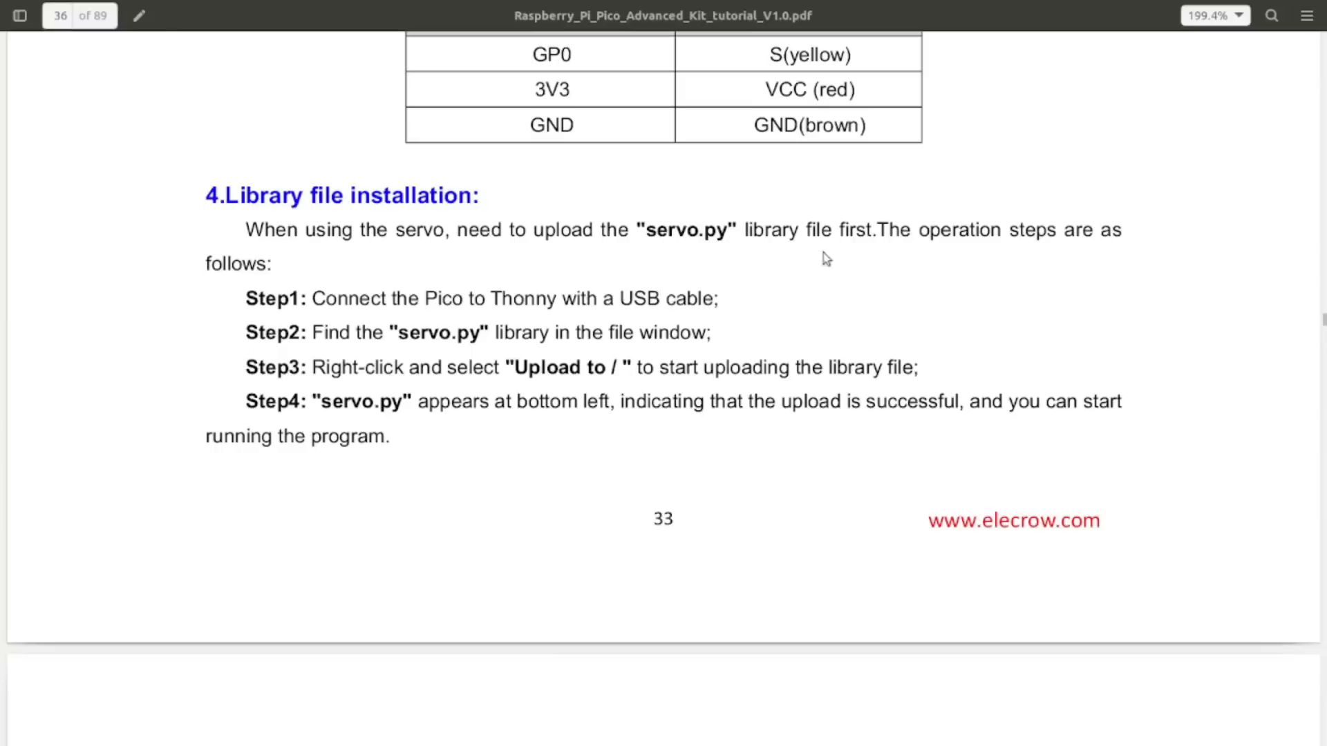
pyautogui.moveTo(872, 283)
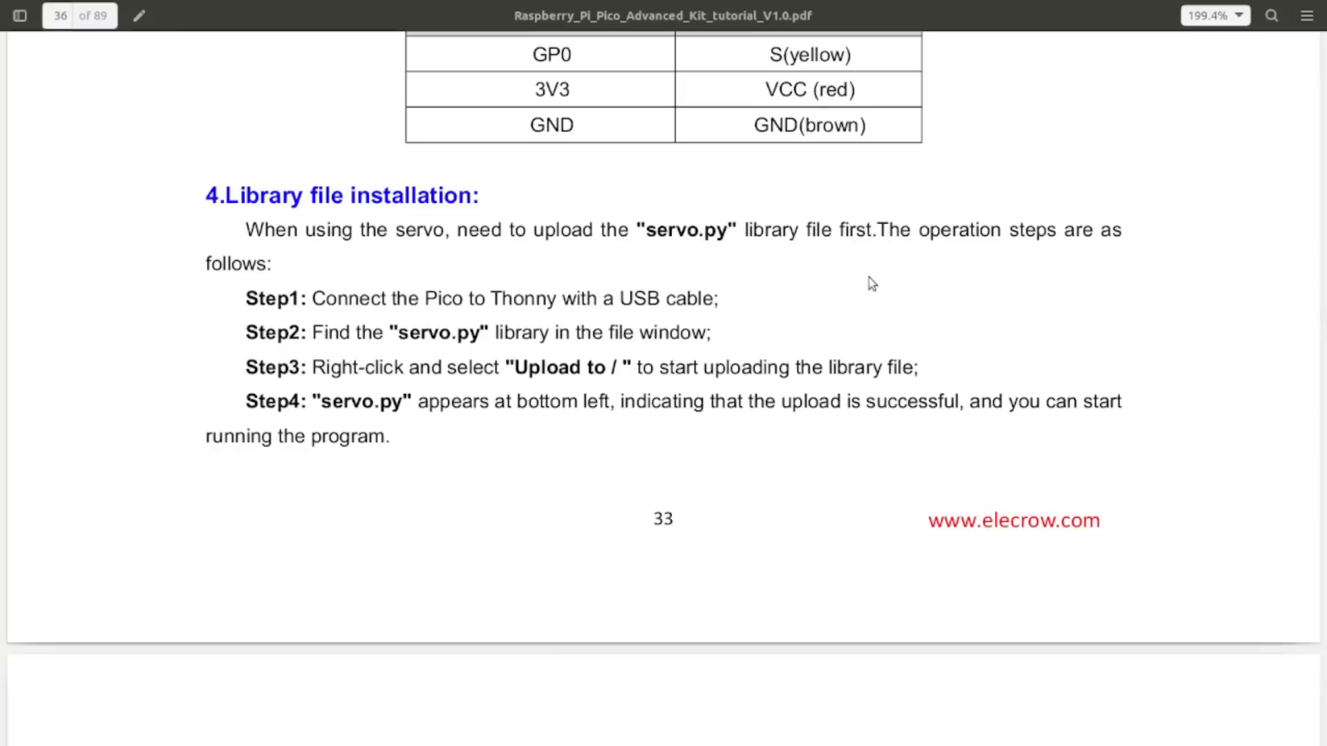
pyautogui.moveTo(926, 286)
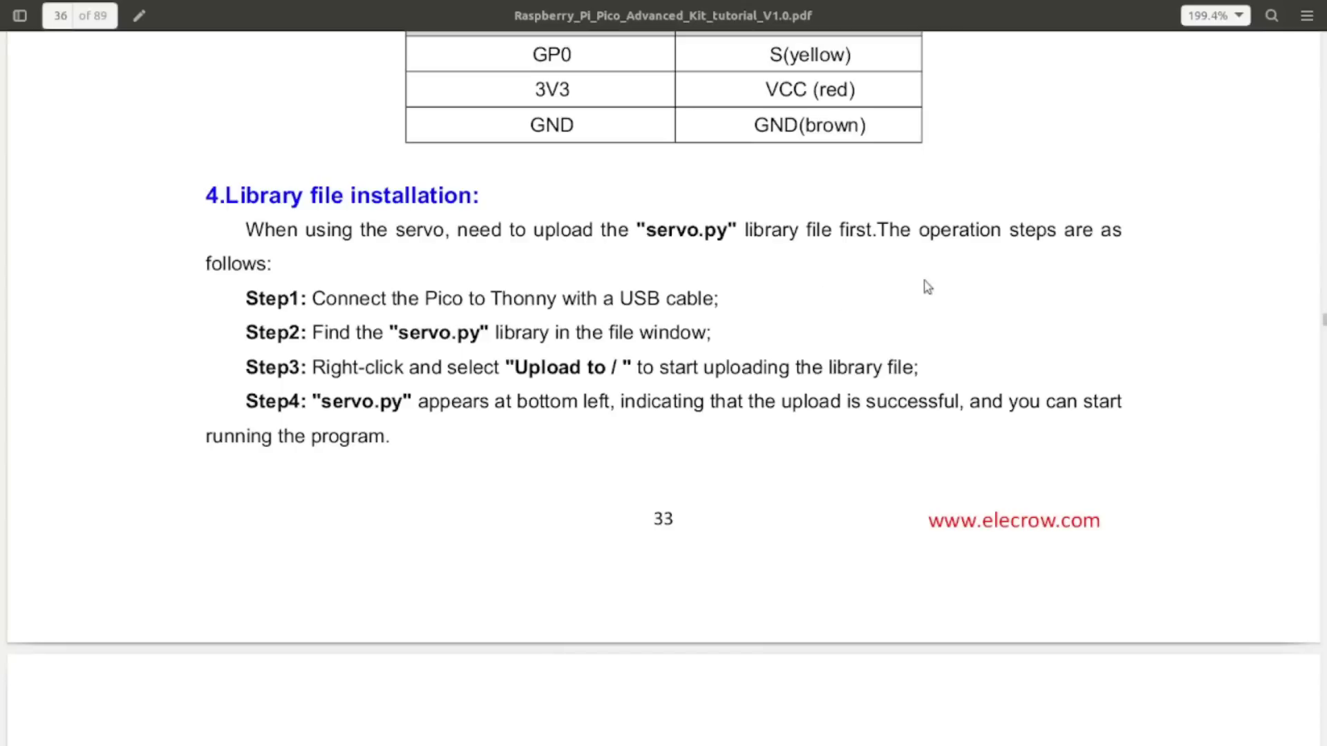
pyautogui.moveTo(1014, 275)
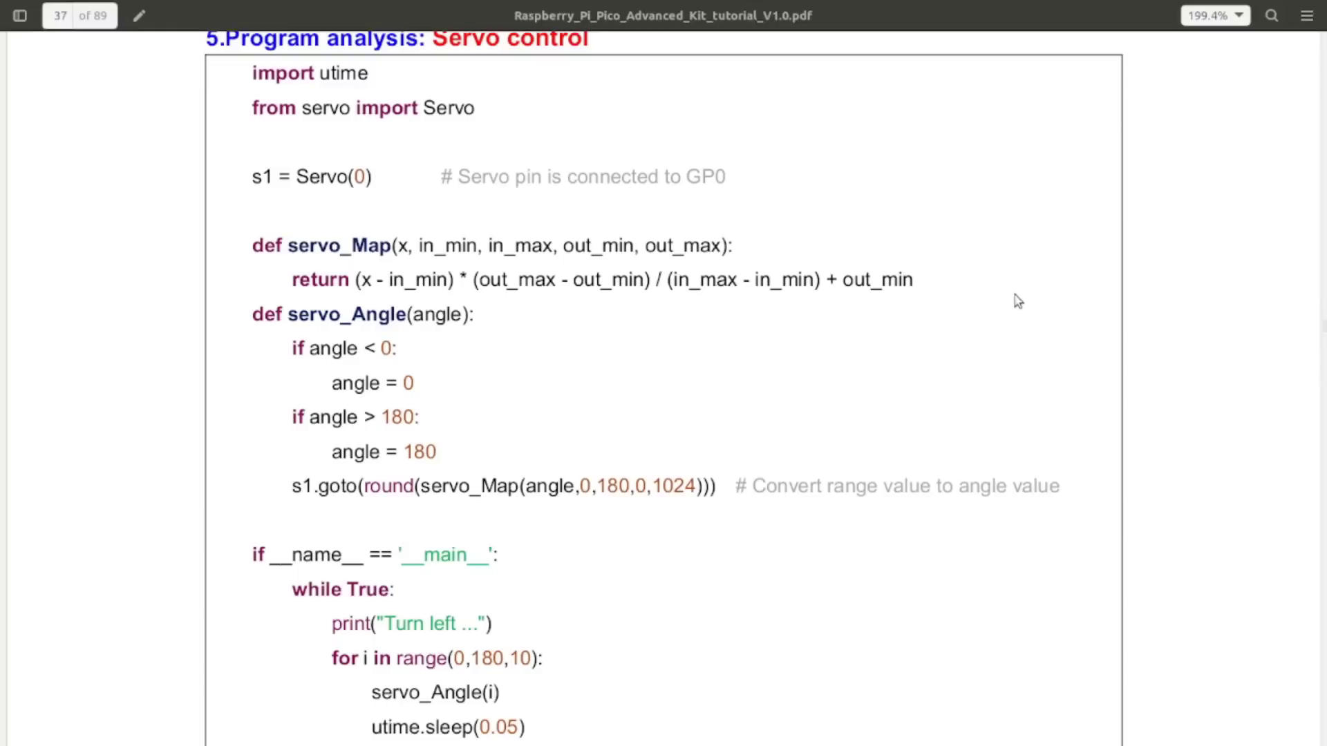
pyautogui.moveTo(485, 427)
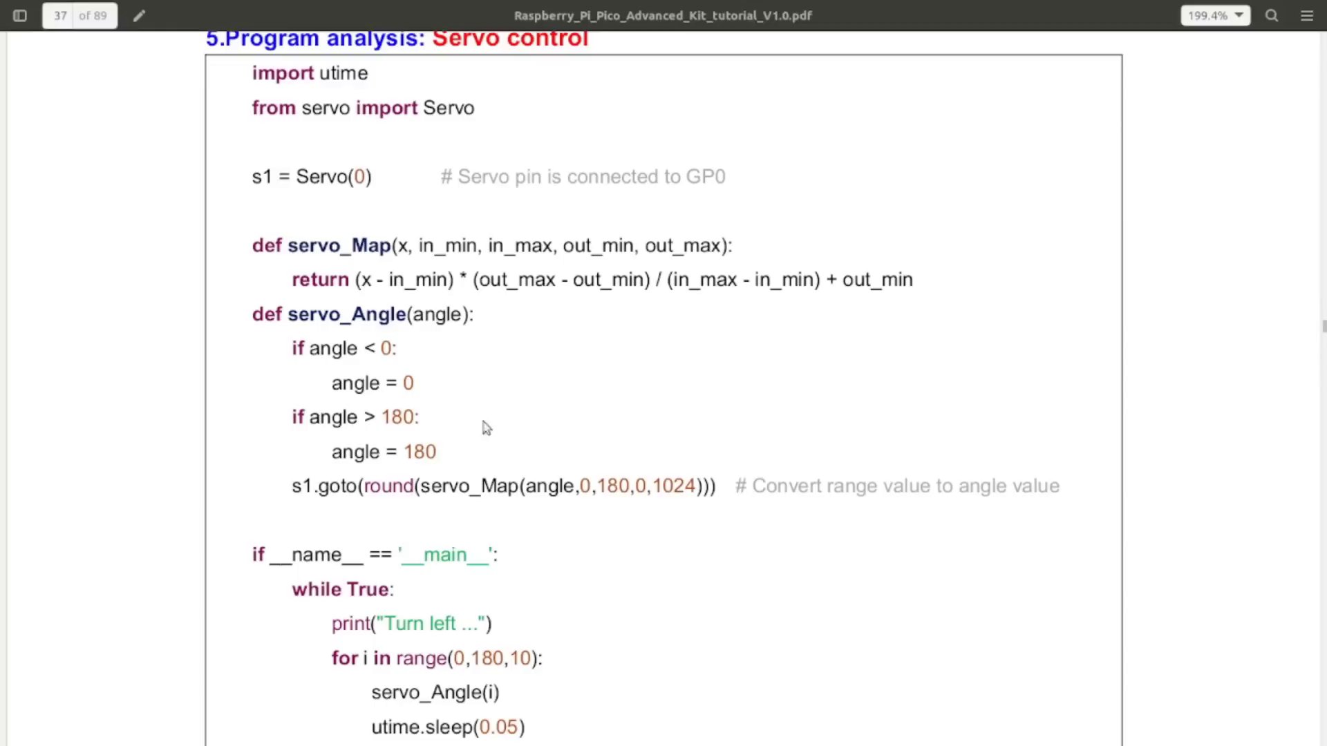
pyautogui.moveTo(425, 354)
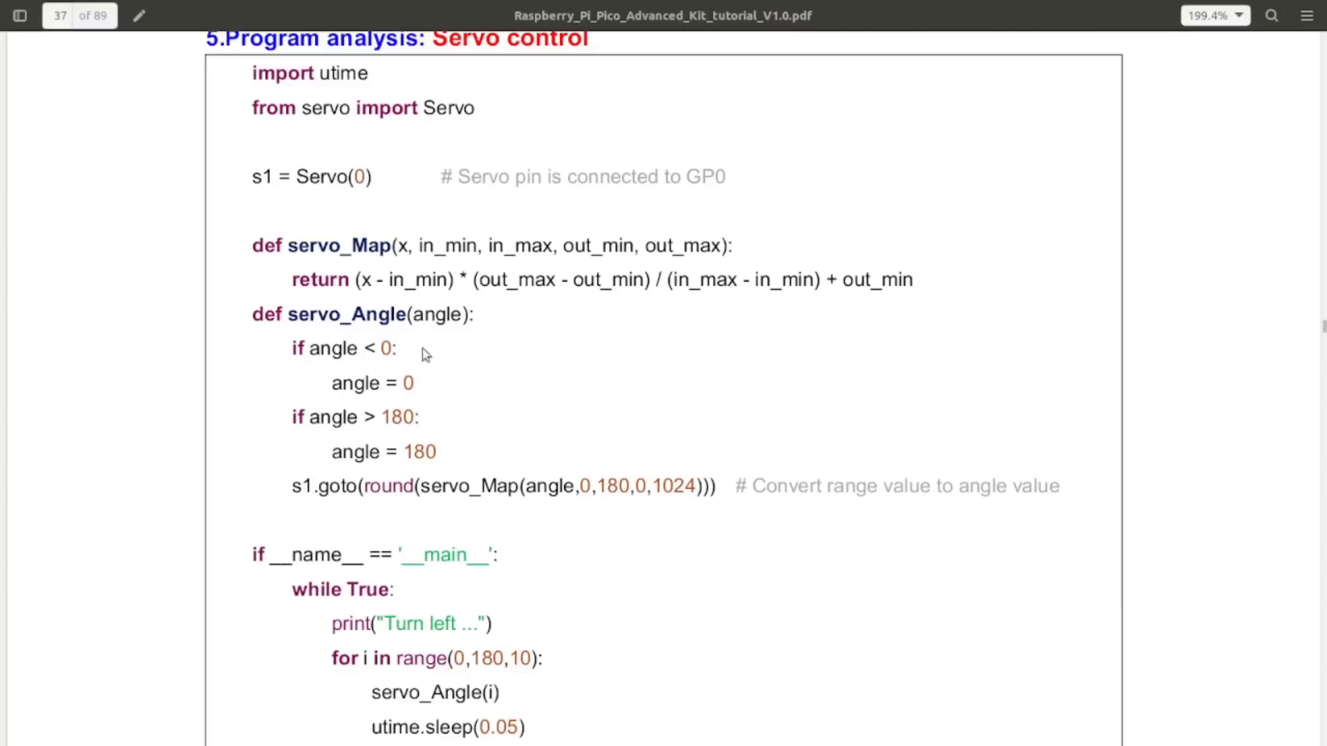
pyautogui.moveTo(710, 360)
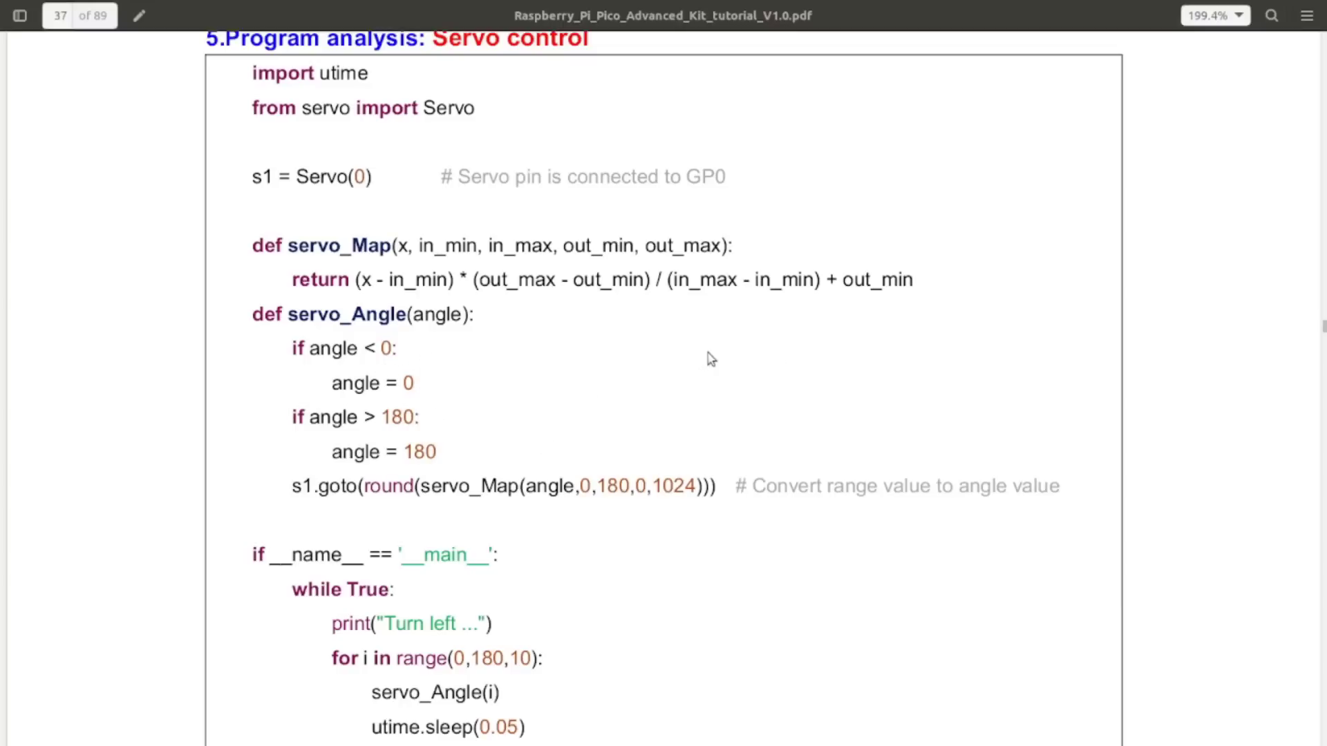
pyautogui.scroll(-3)
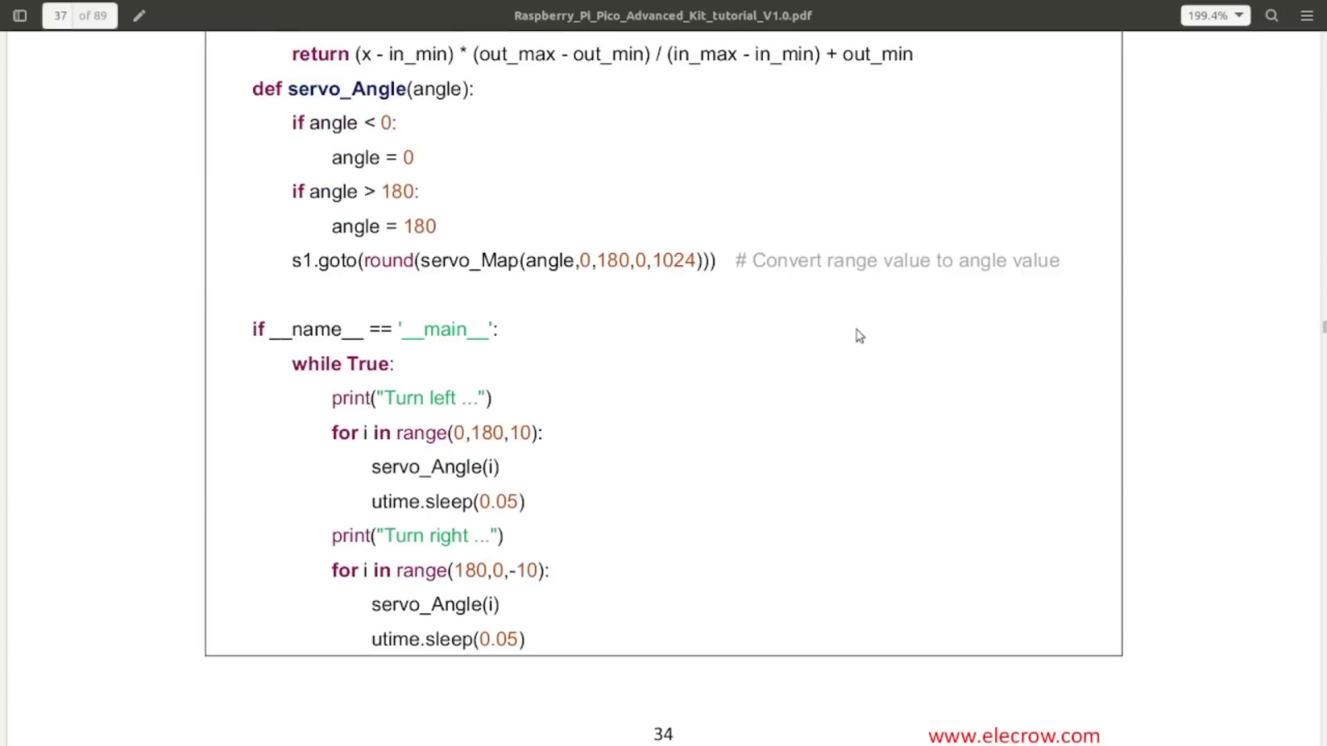
# Step: Scroll onward to page 38, Lesson 17: Mechanical Arm with its joystick-and-servo wiring
pyautogui.scroll(-3)
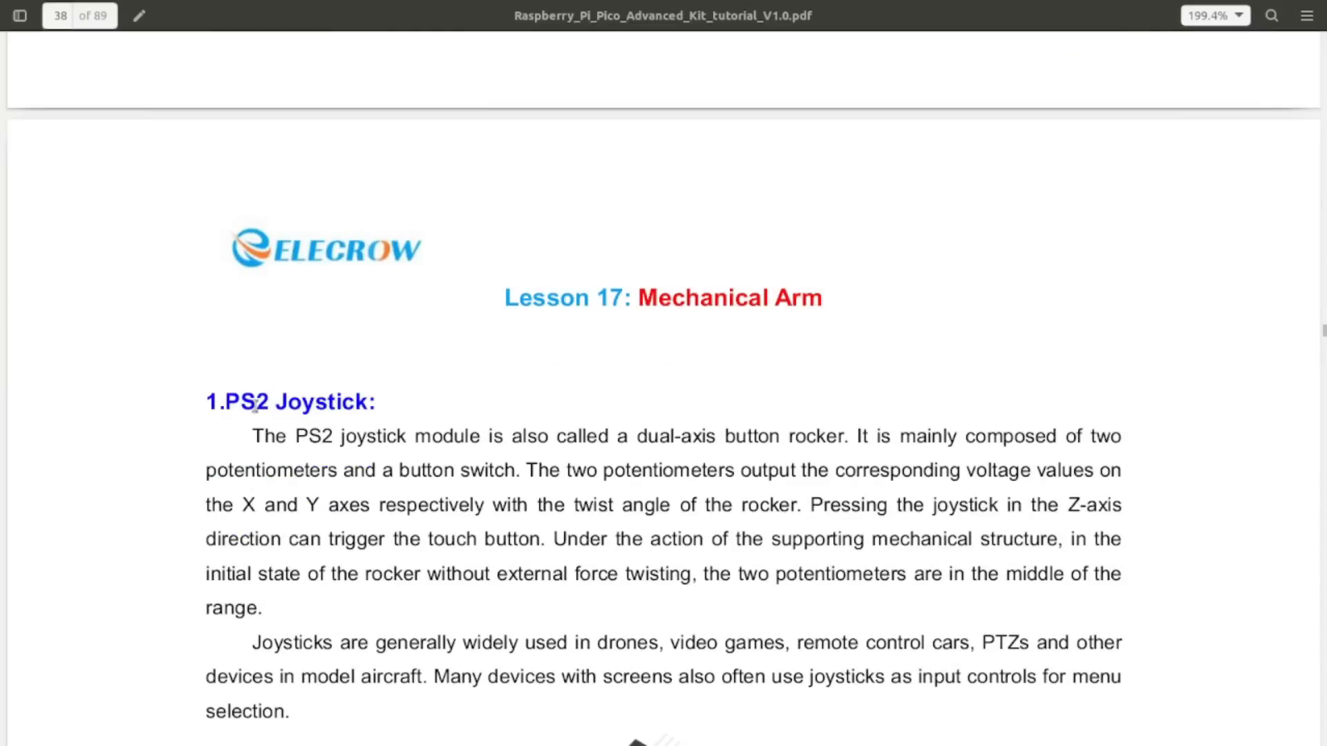
pyautogui.moveTo(684, 397)
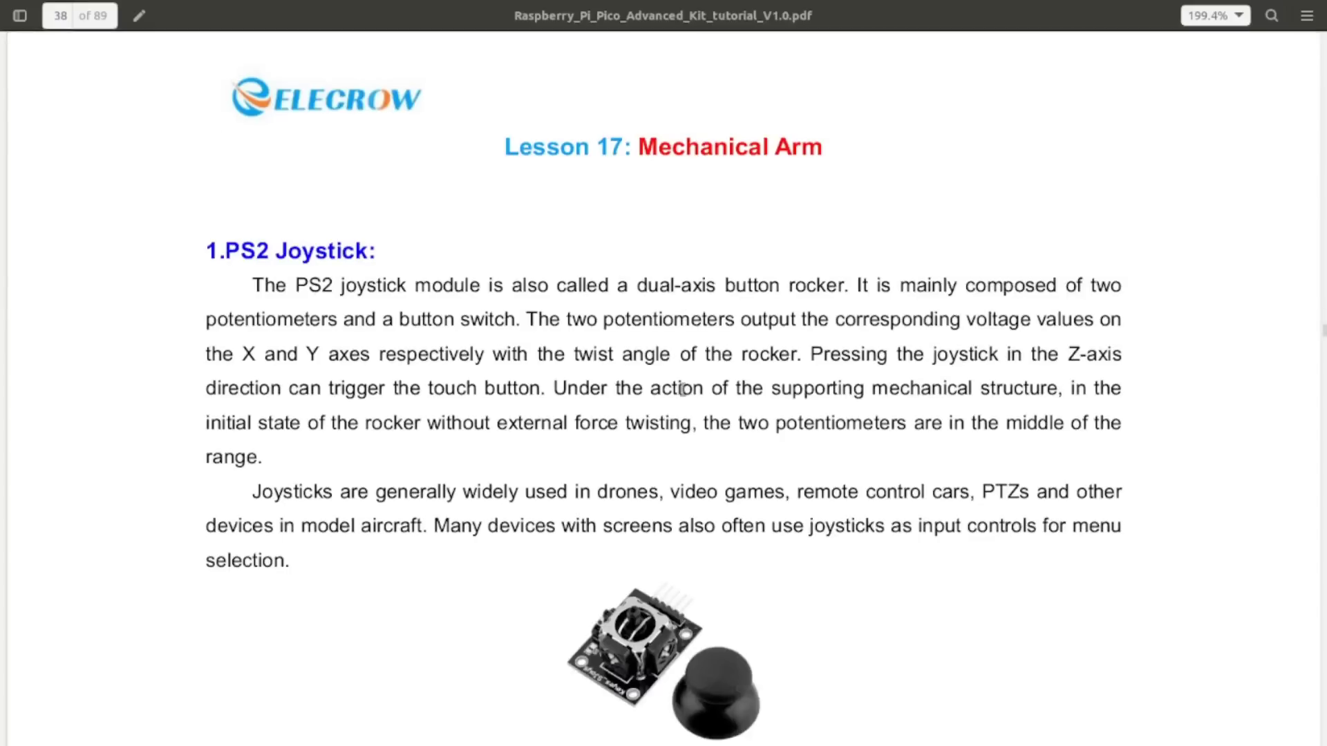
pyautogui.scroll(-3)
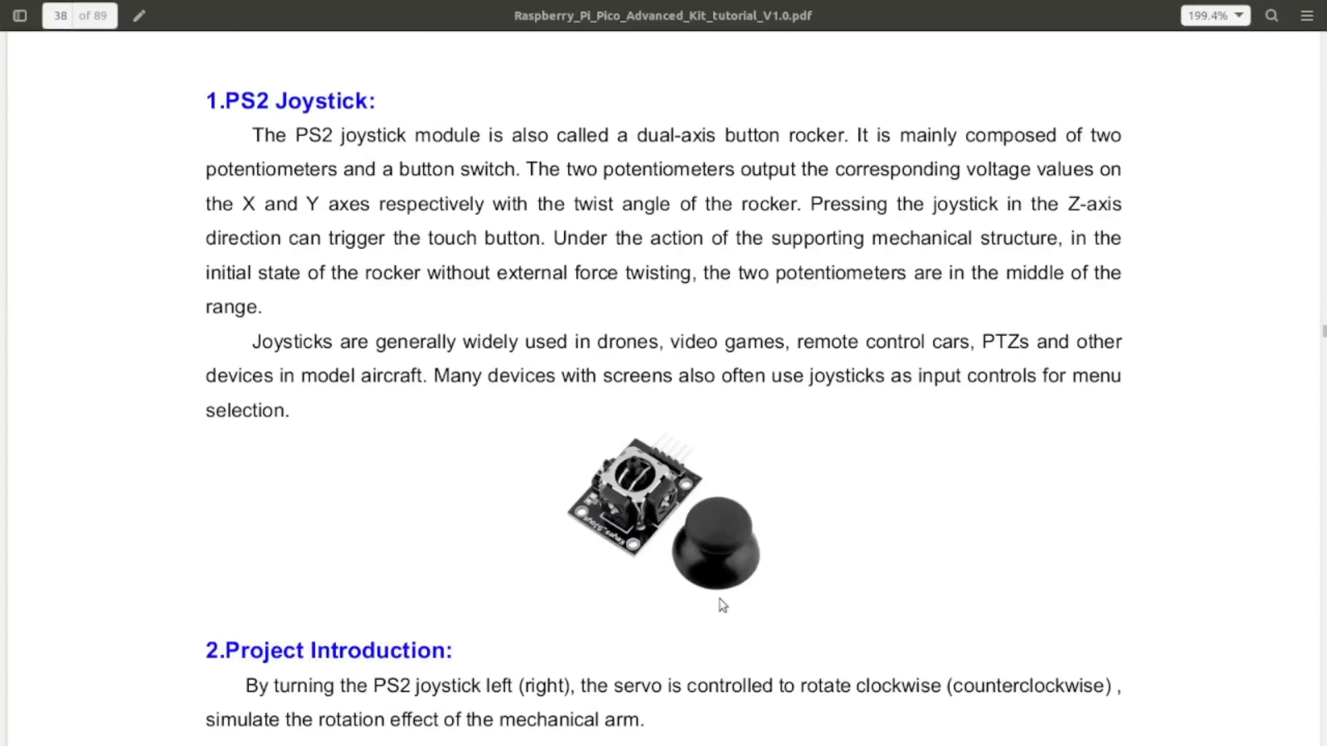
pyautogui.moveTo(723, 532)
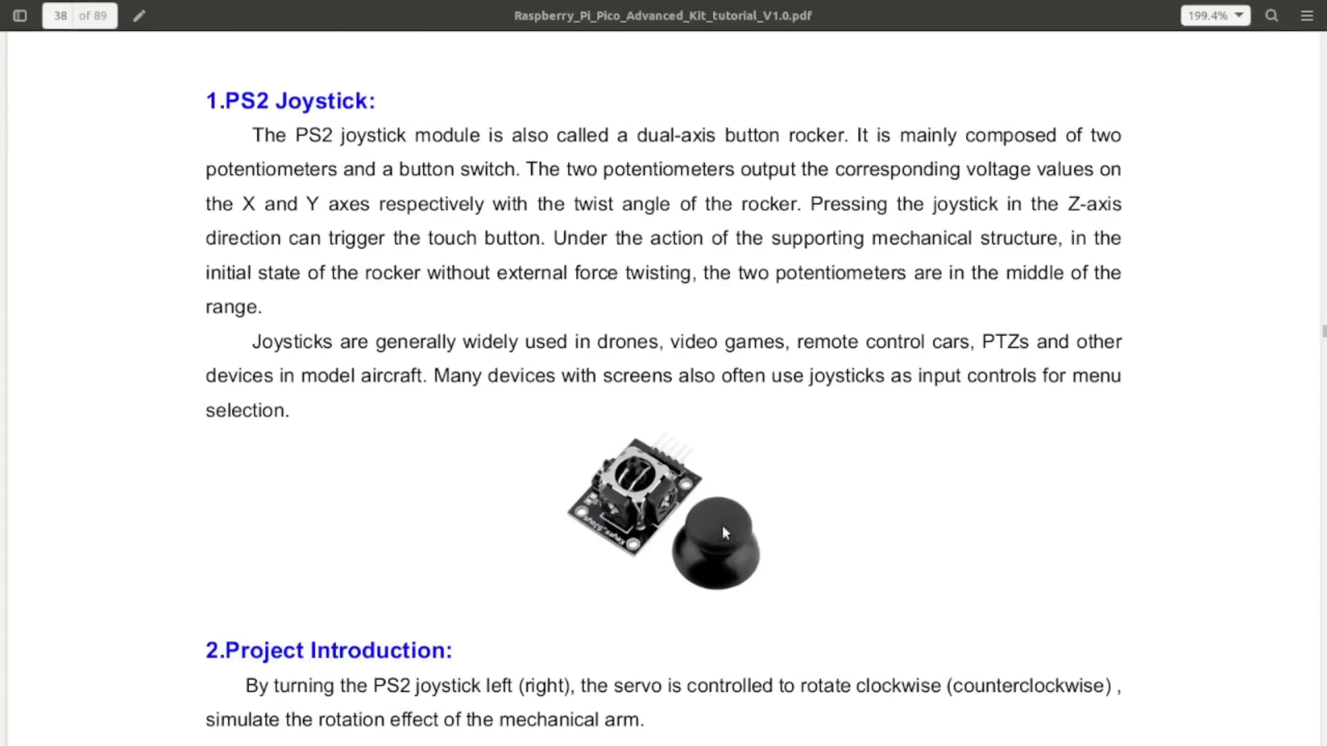
pyautogui.moveTo(628, 464)
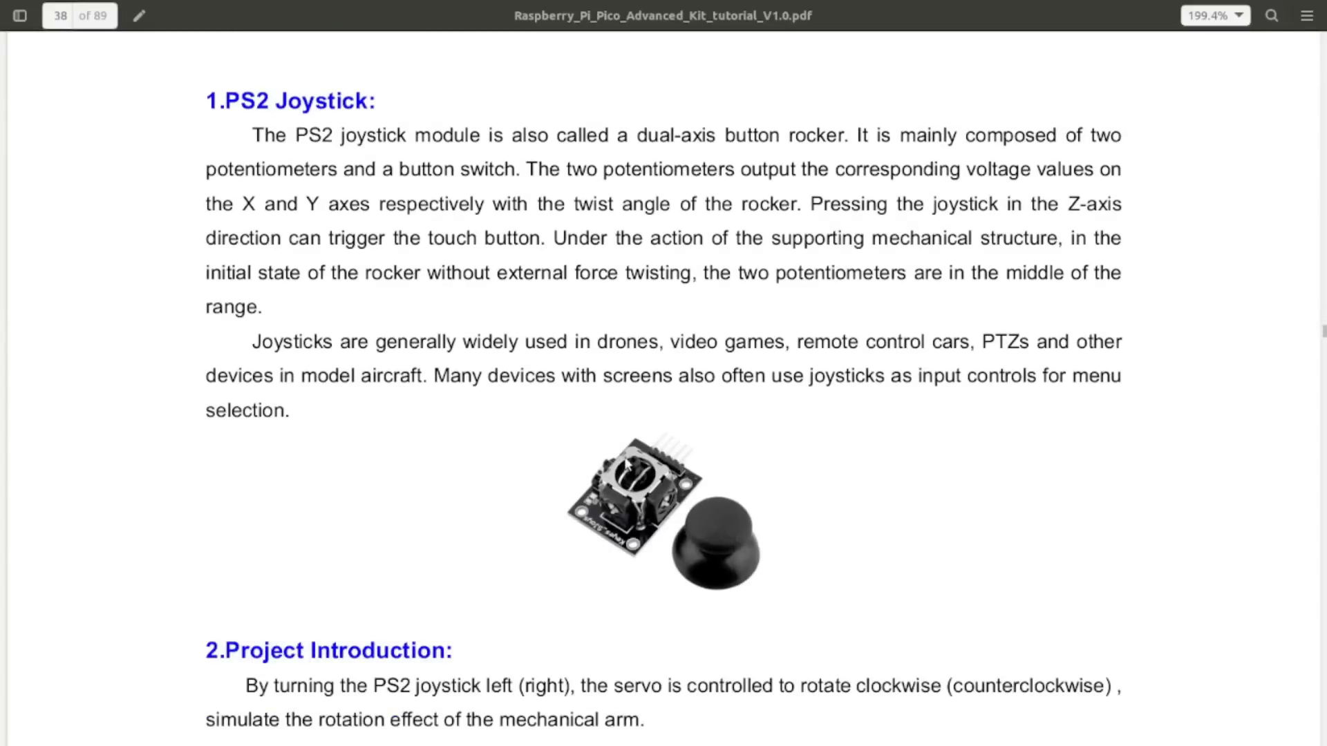
pyautogui.scroll(-3)
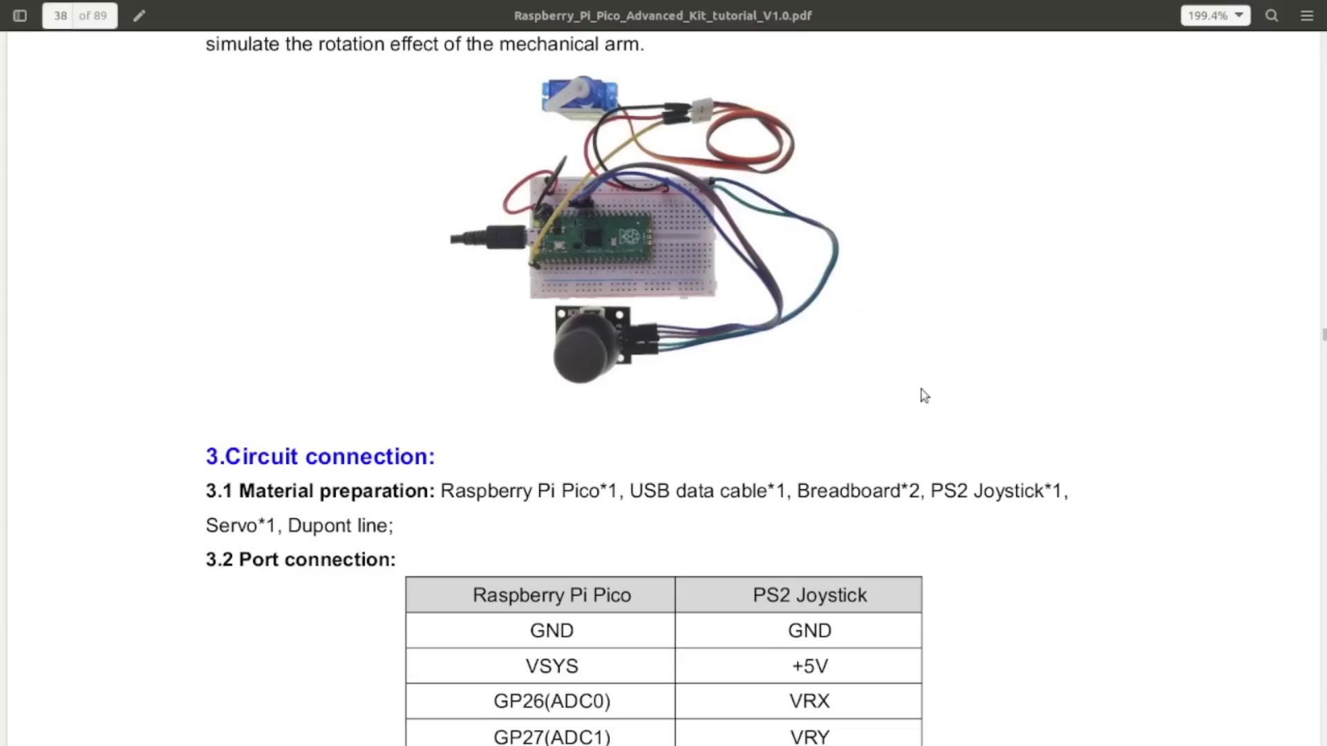
pyautogui.moveTo(924, 448)
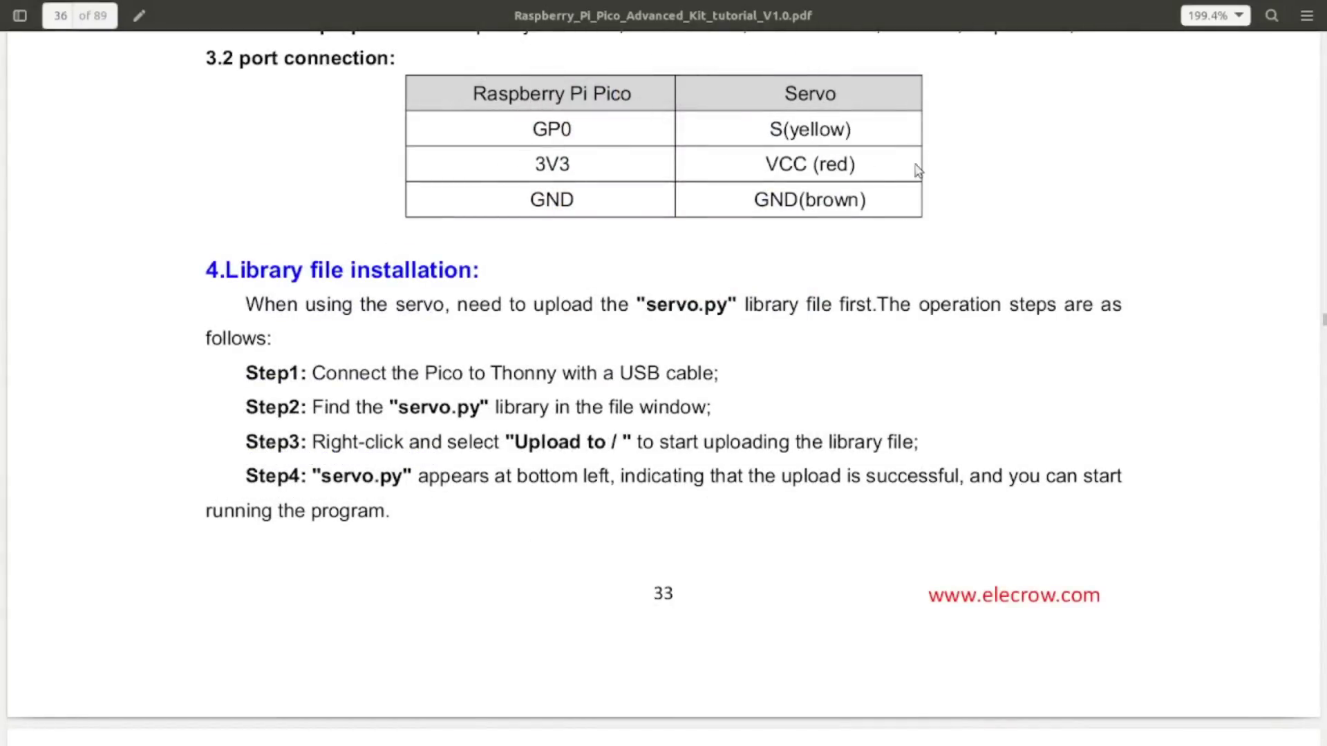
pyautogui.moveTo(606, 171)
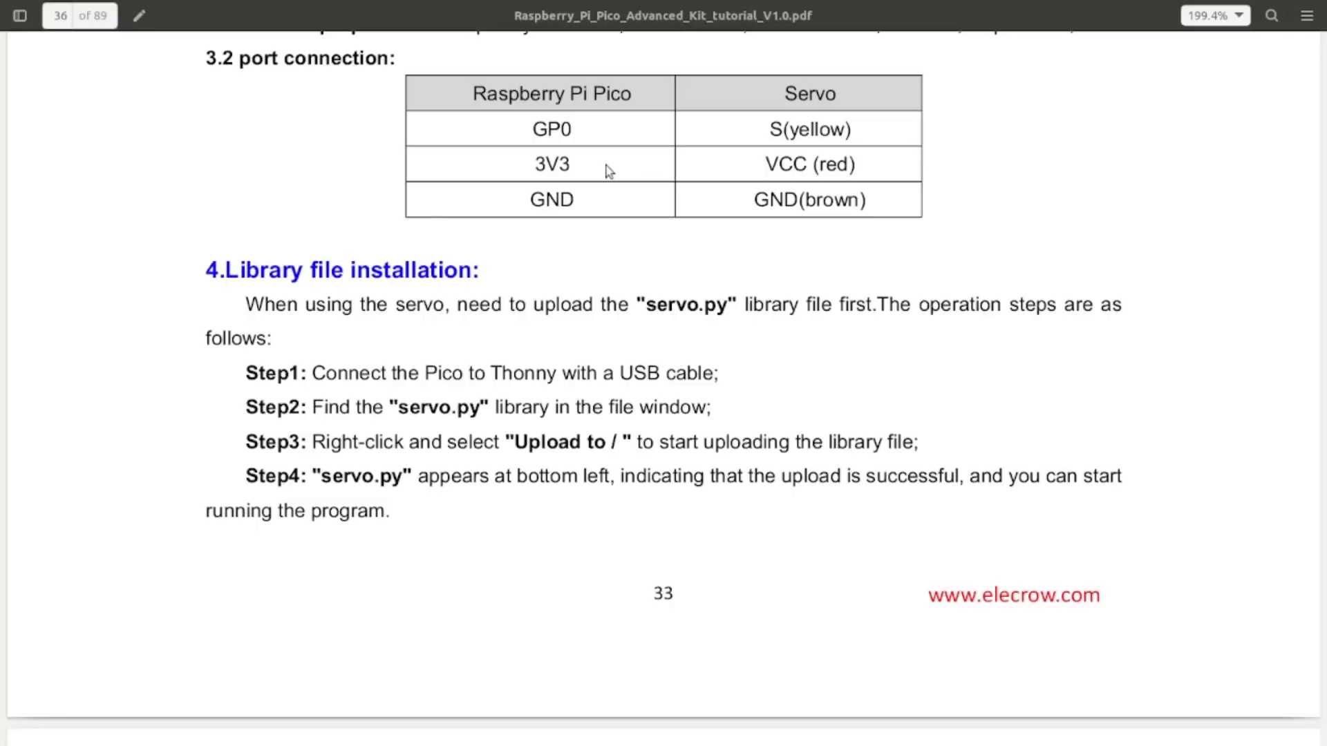
pyautogui.moveTo(674, 226)
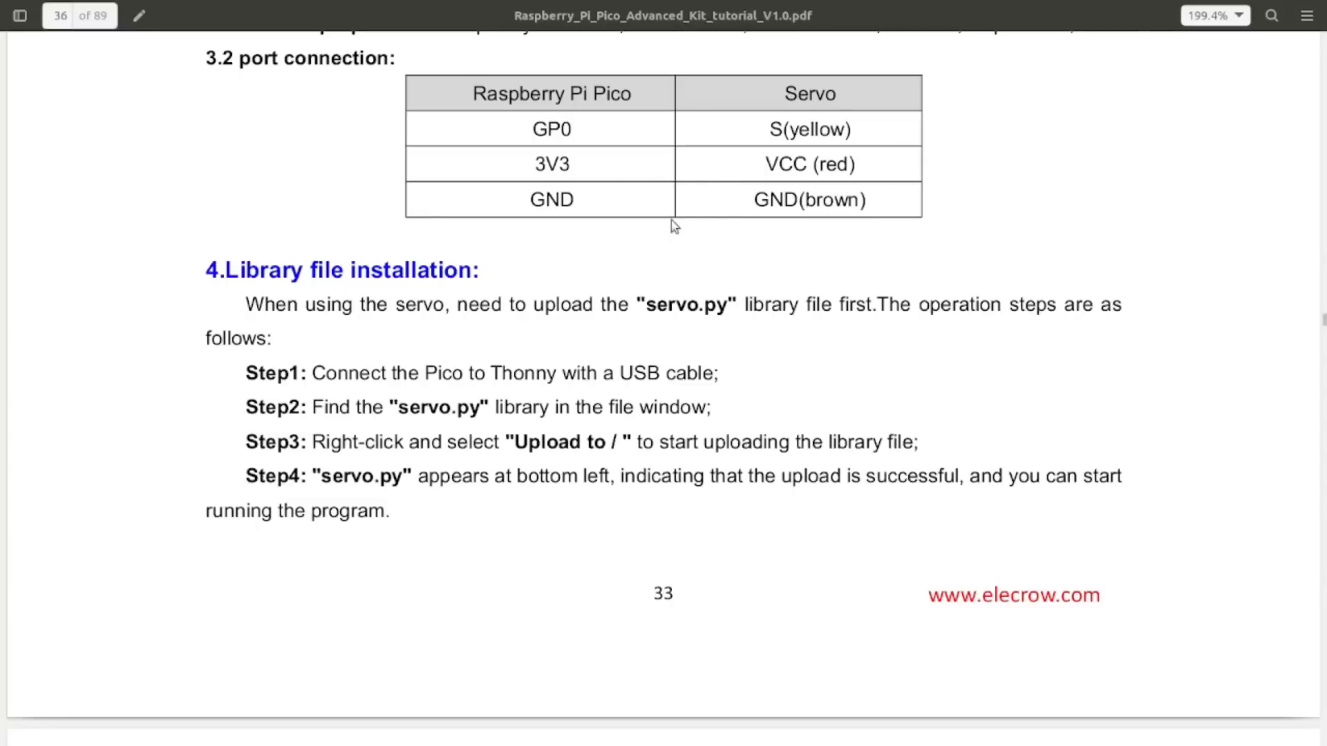
pyautogui.moveTo(894, 225)
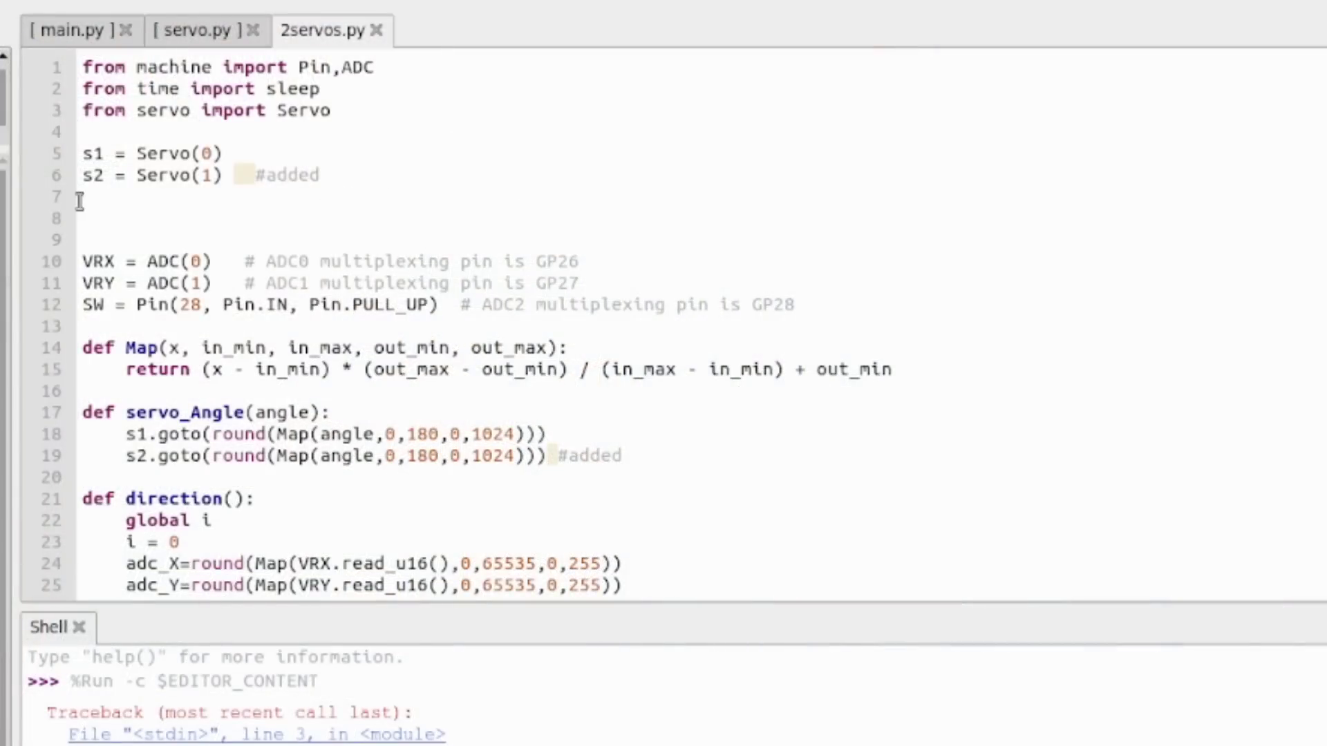
pyautogui.moveTo(470, 133)
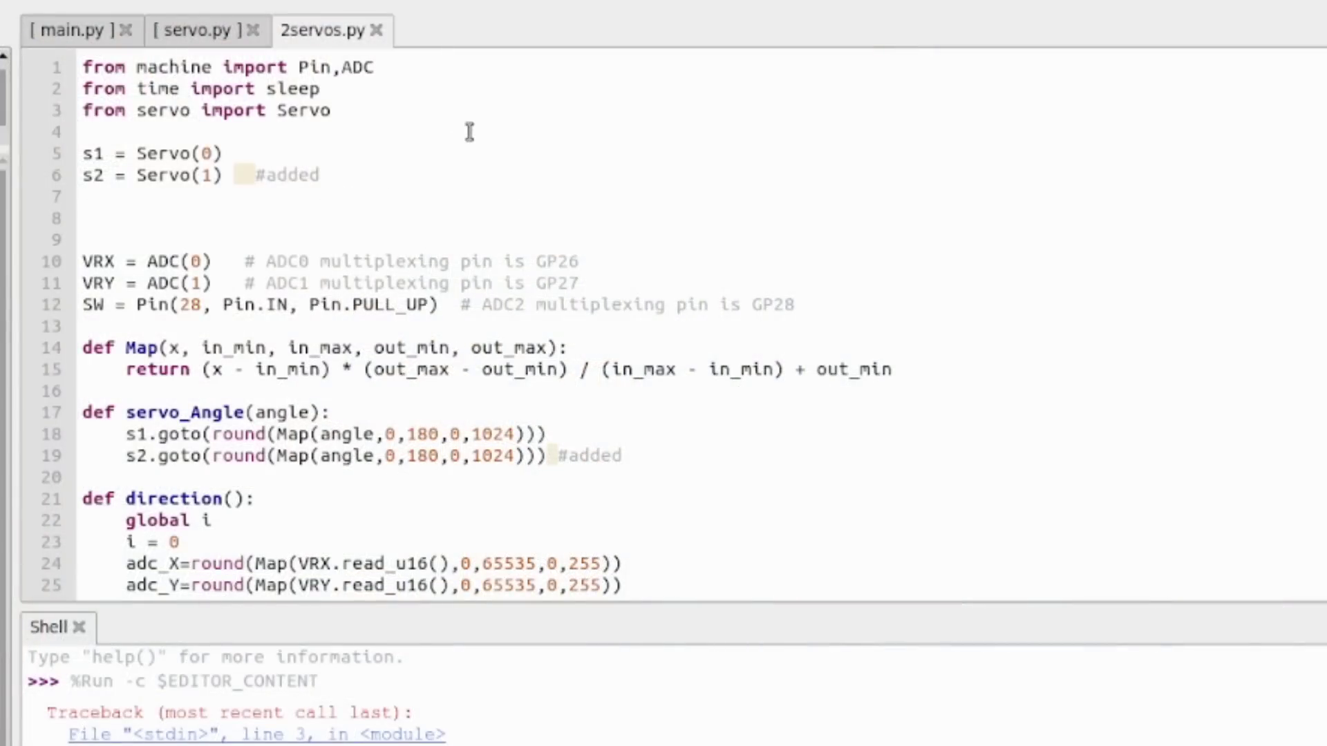
pyautogui.moveTo(197, 210)
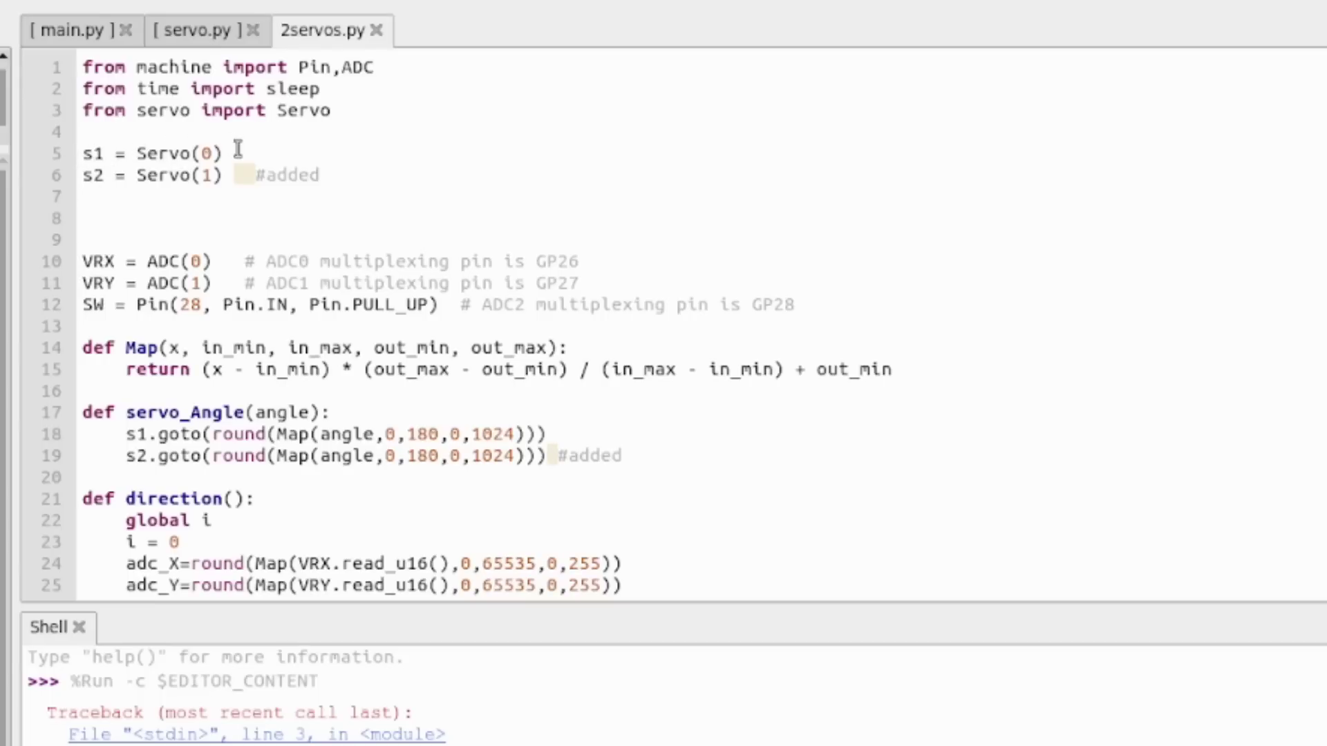
pyautogui.moveTo(111, 175)
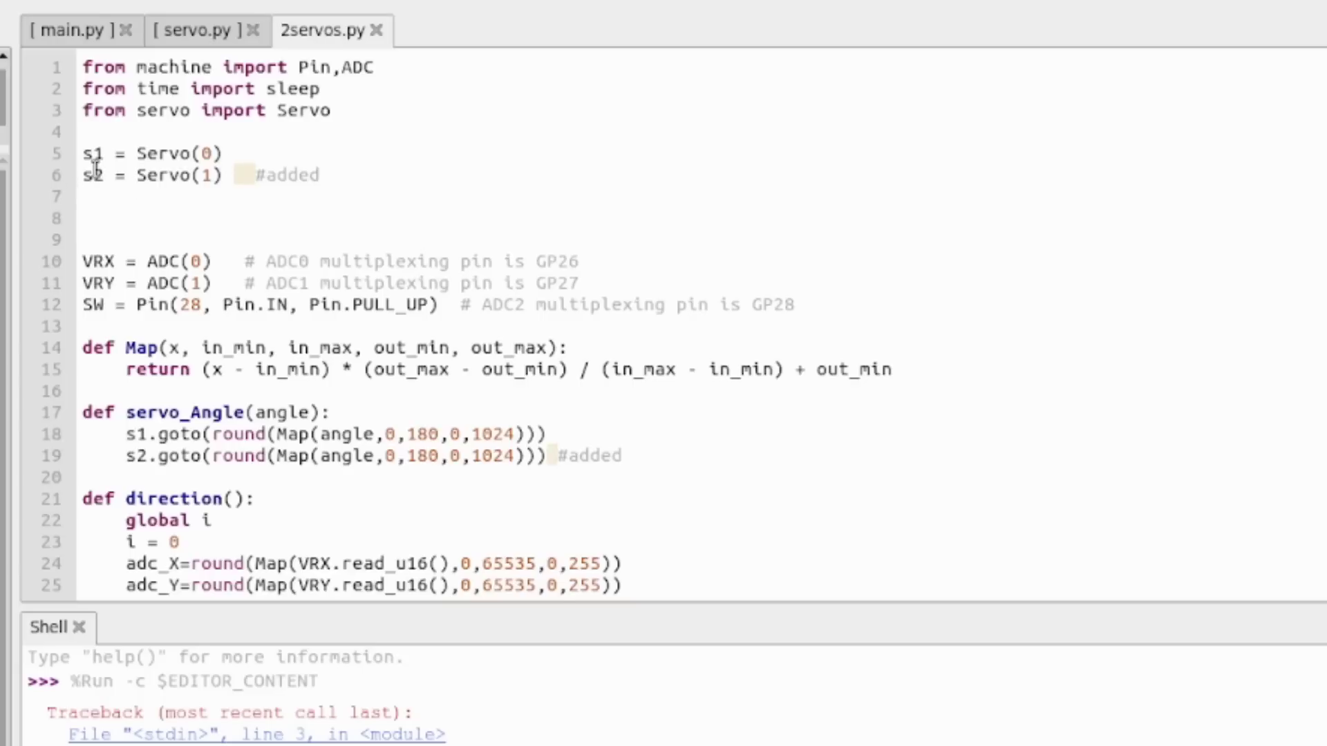
pyautogui.moveTo(186, 195)
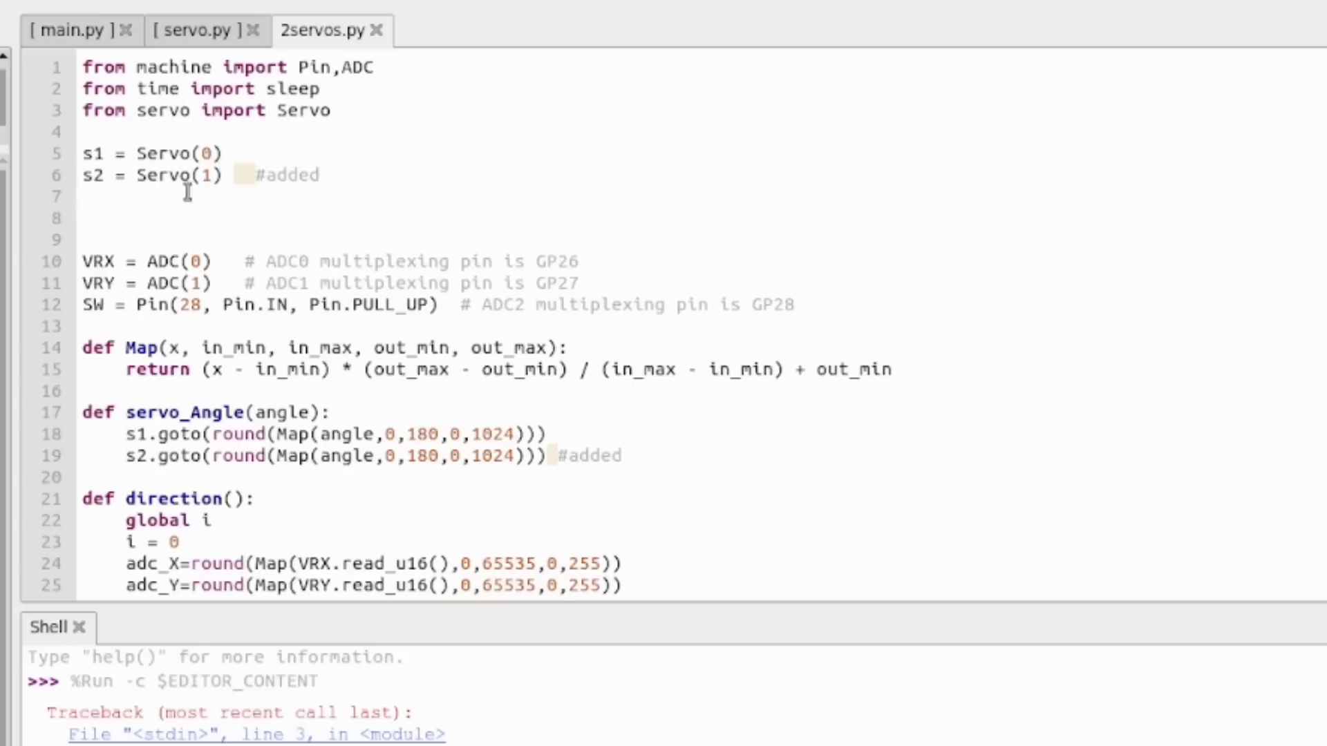
pyautogui.moveTo(165, 163)
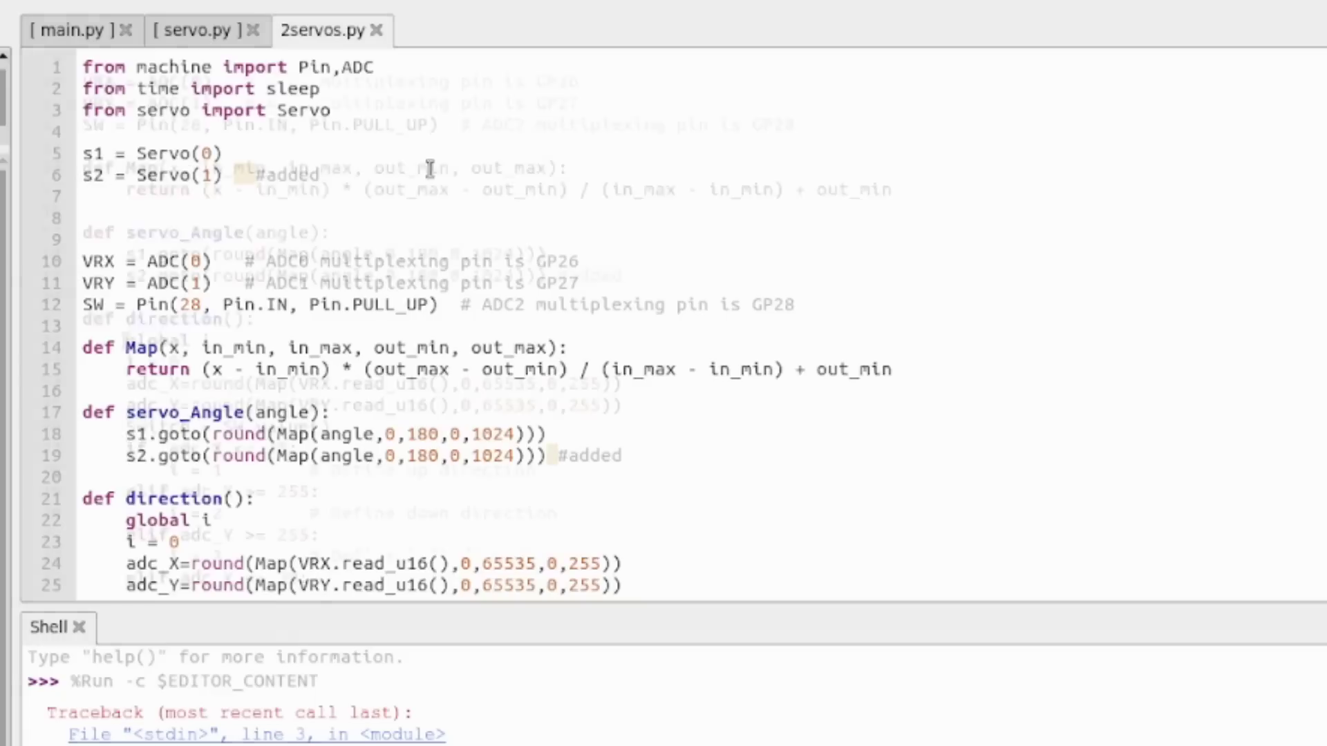
pyautogui.scroll(-3)
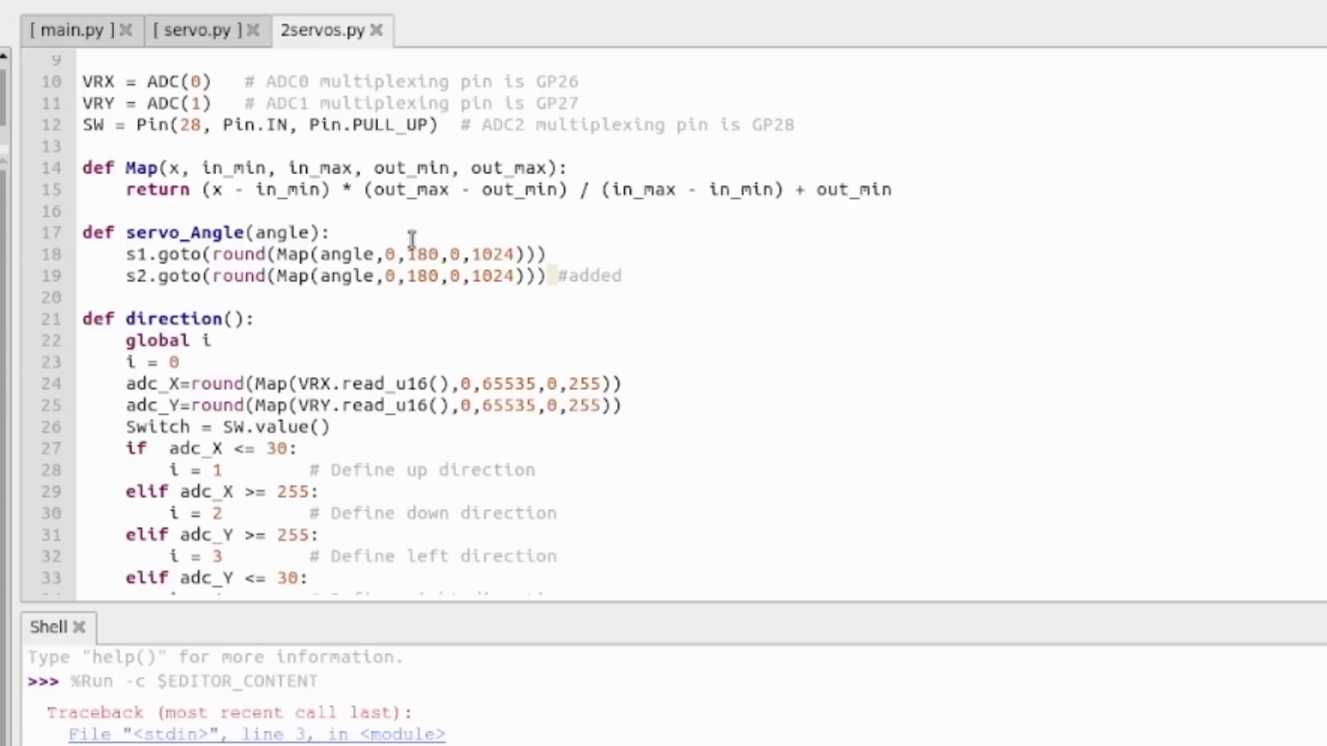
pyautogui.moveTo(415, 220)
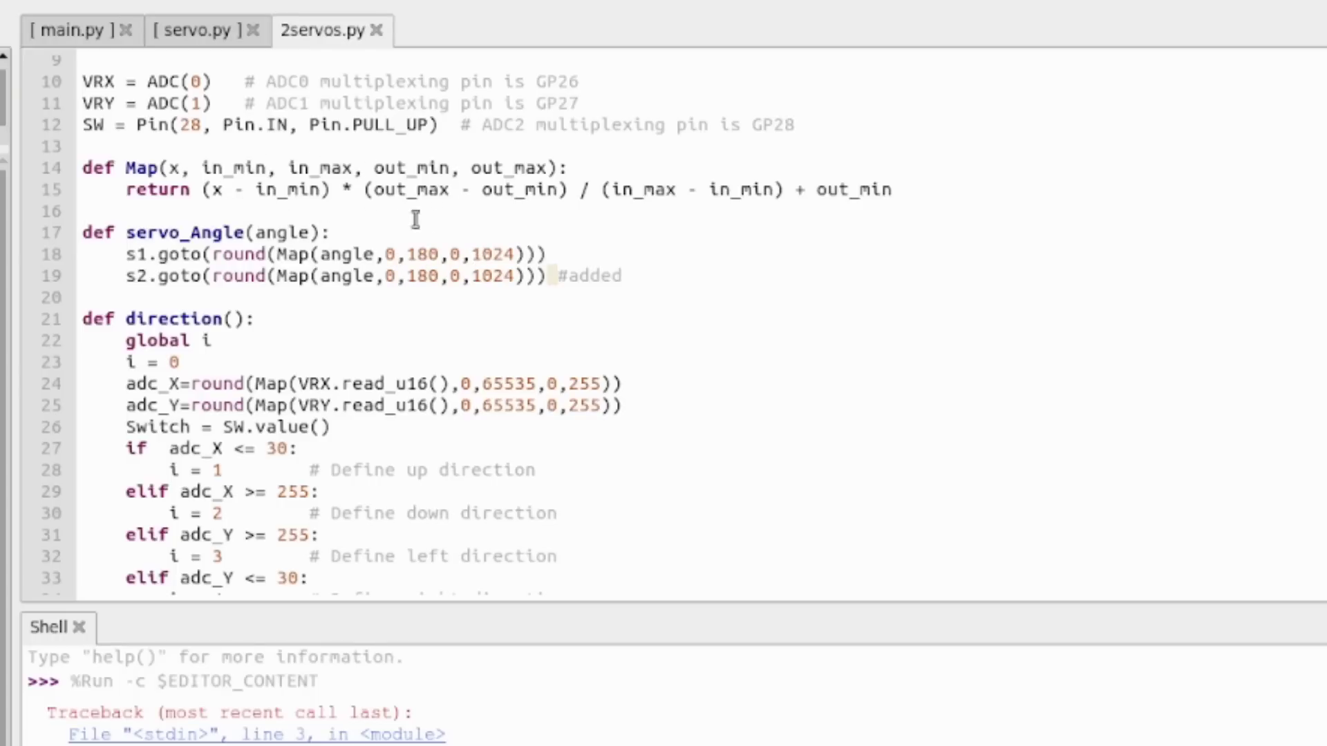
pyautogui.scroll(-3)
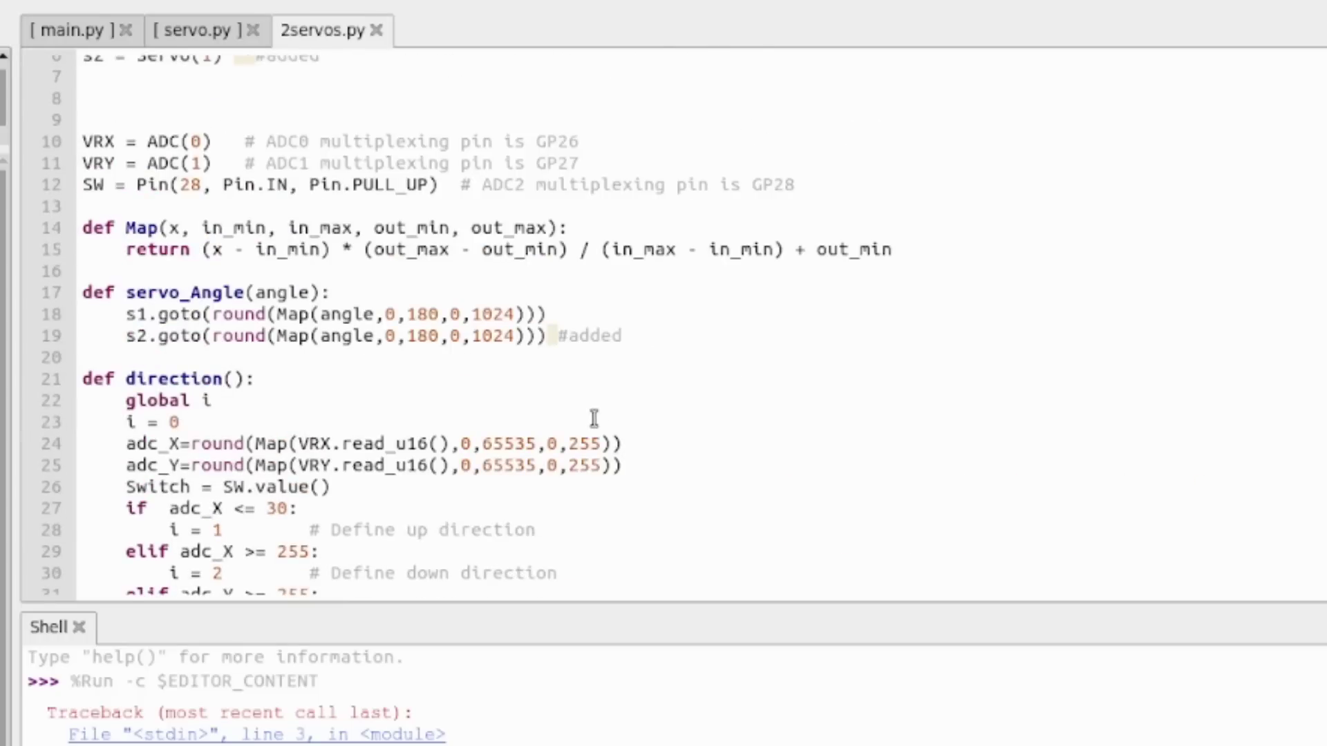
pyautogui.moveTo(646, 315)
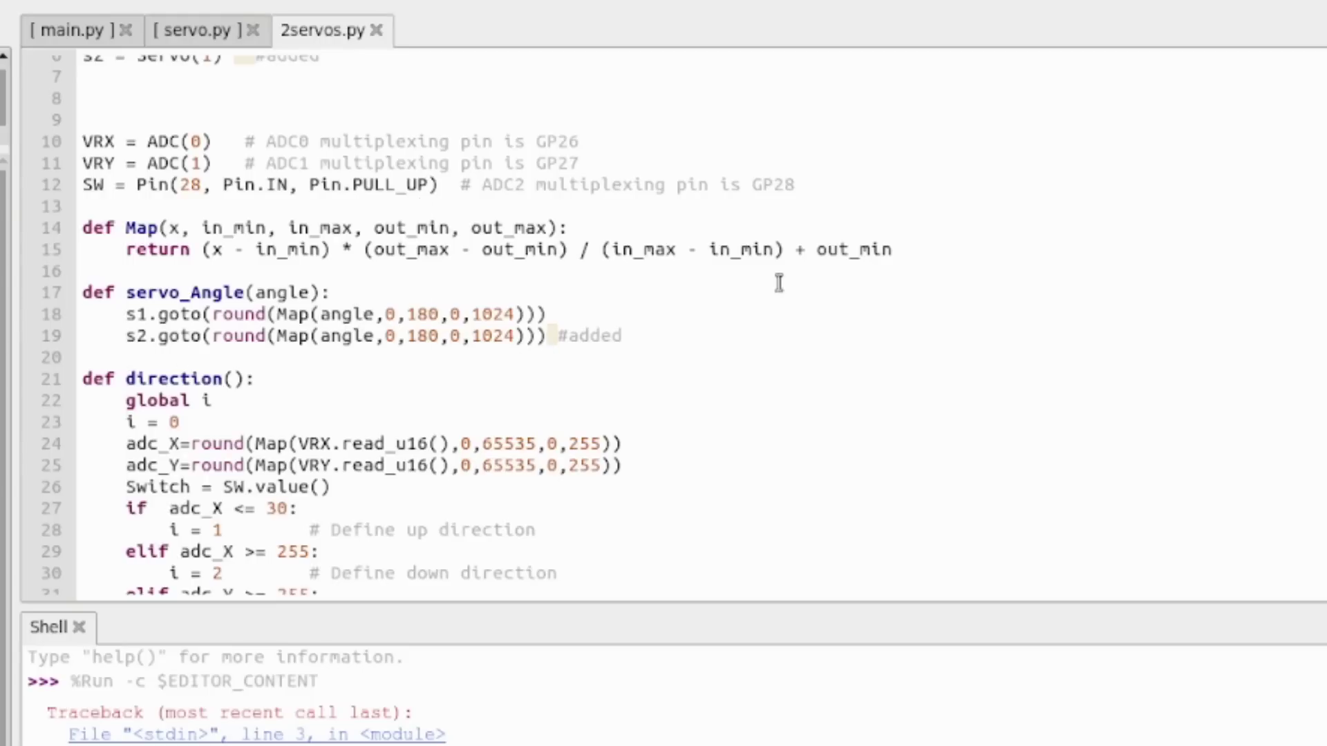
pyautogui.scroll(-3)
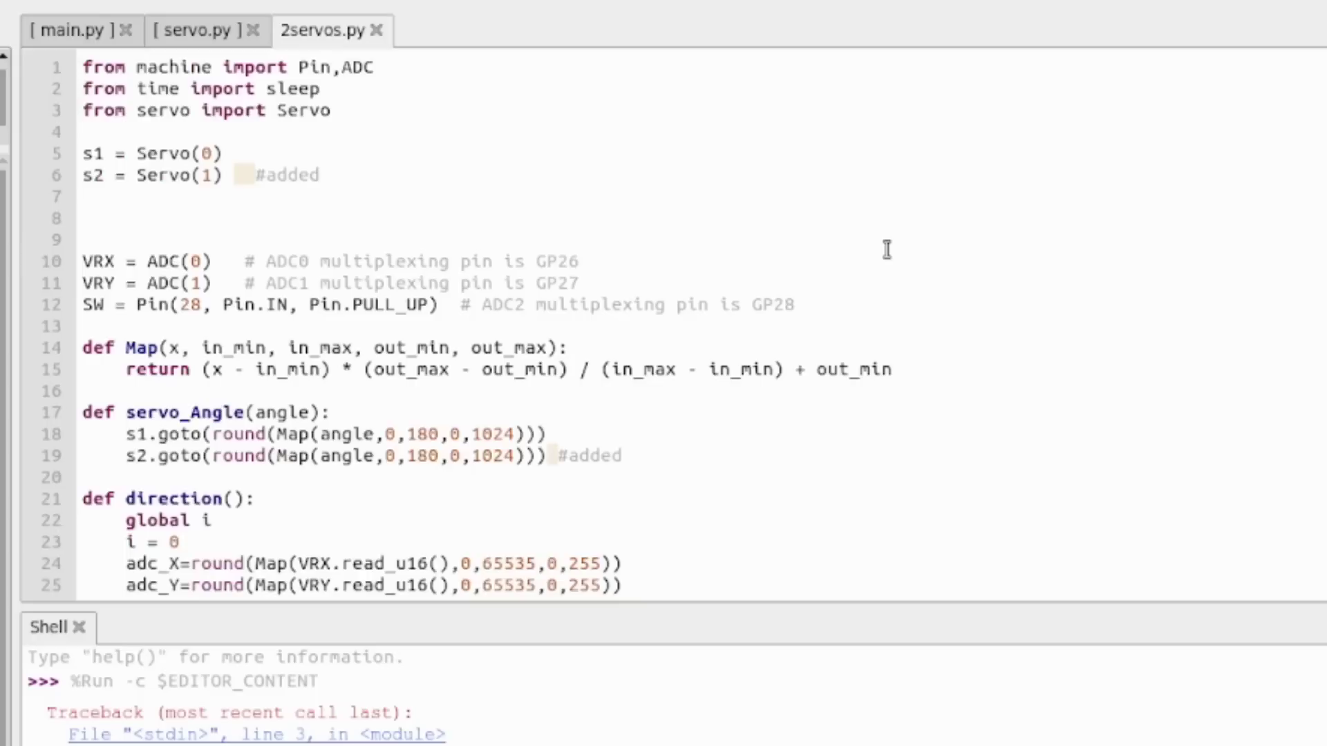
pyautogui.moveTo(1000, 236)
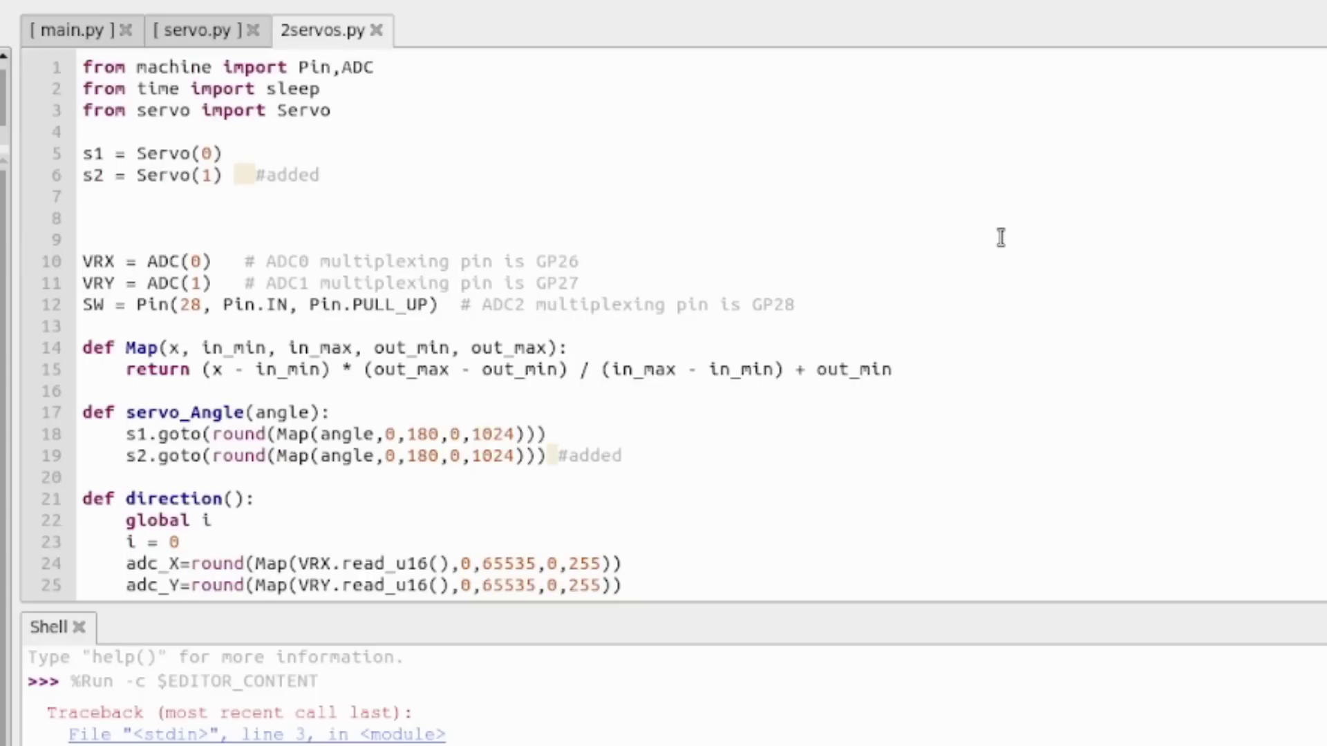
pyautogui.moveTo(535, 211)
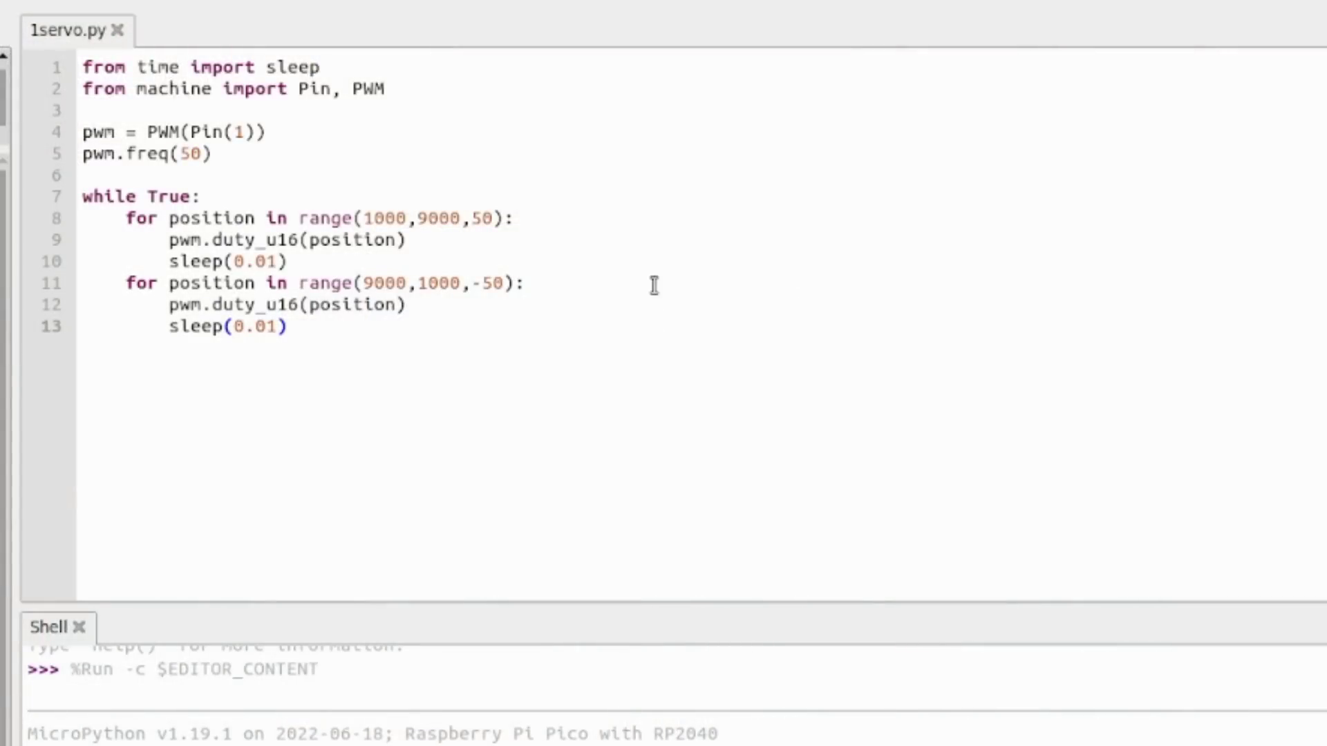
pyautogui.moveTo(628, 268)
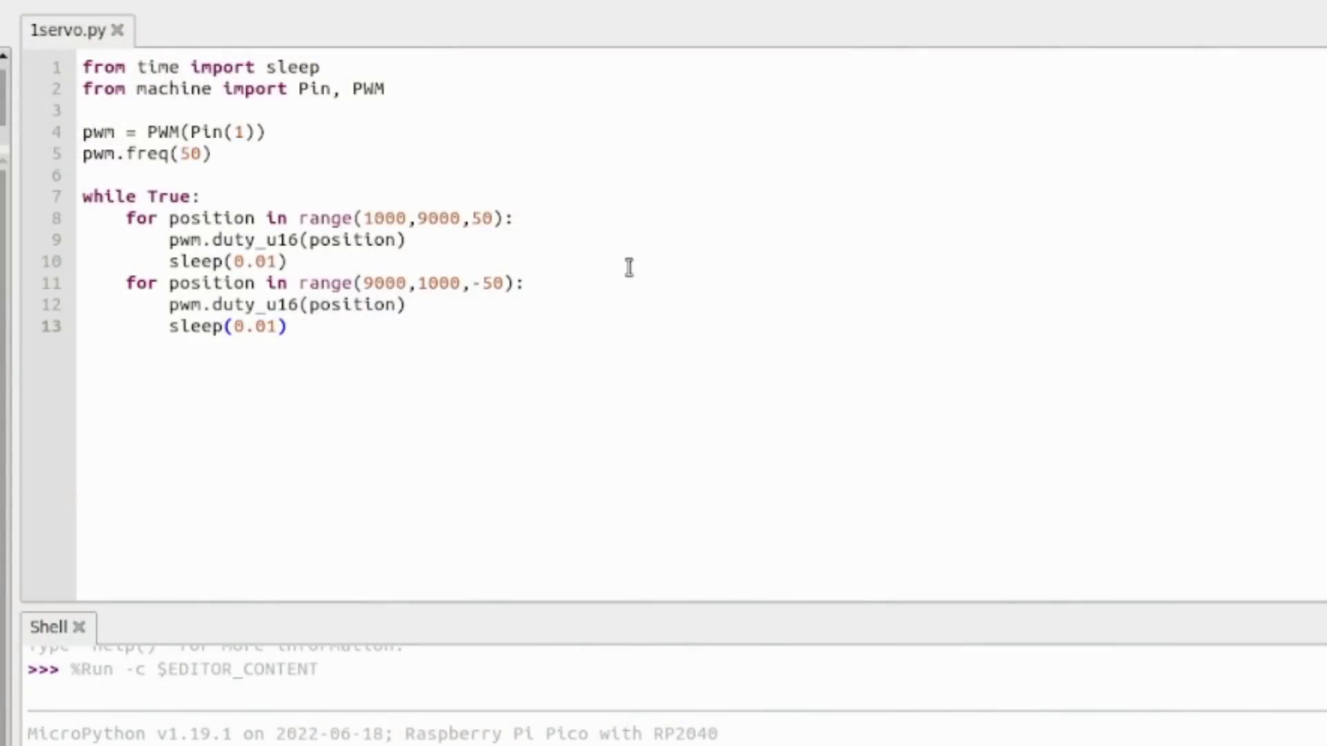
pyautogui.moveTo(647, 163)
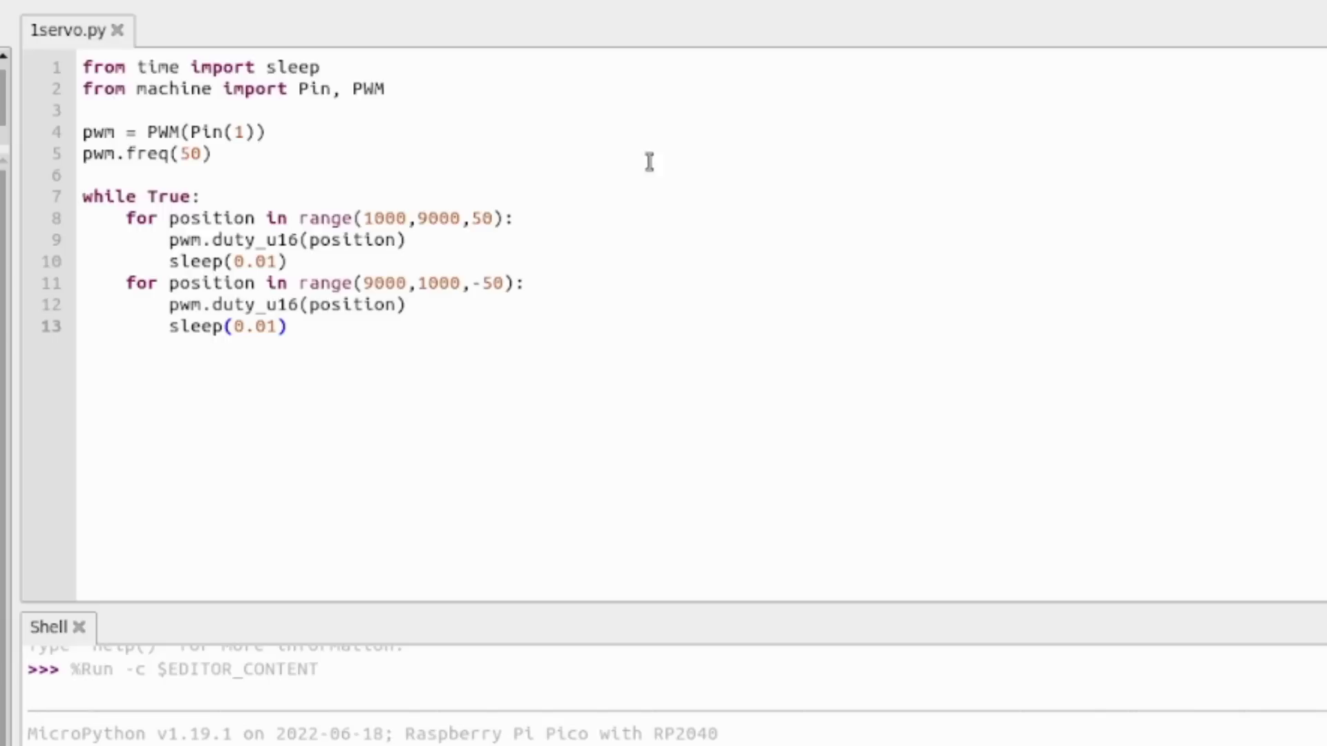
pyautogui.moveTo(252, 111)
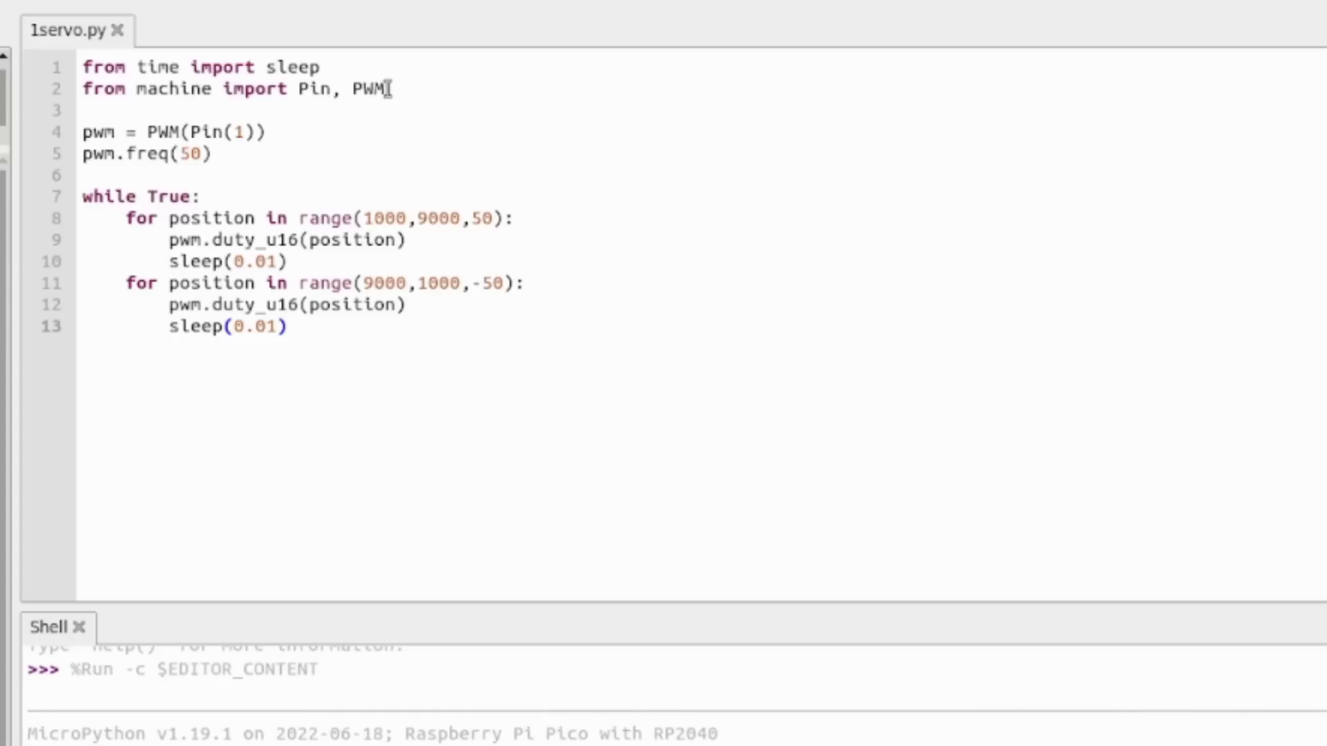
pyautogui.click(82, 132)
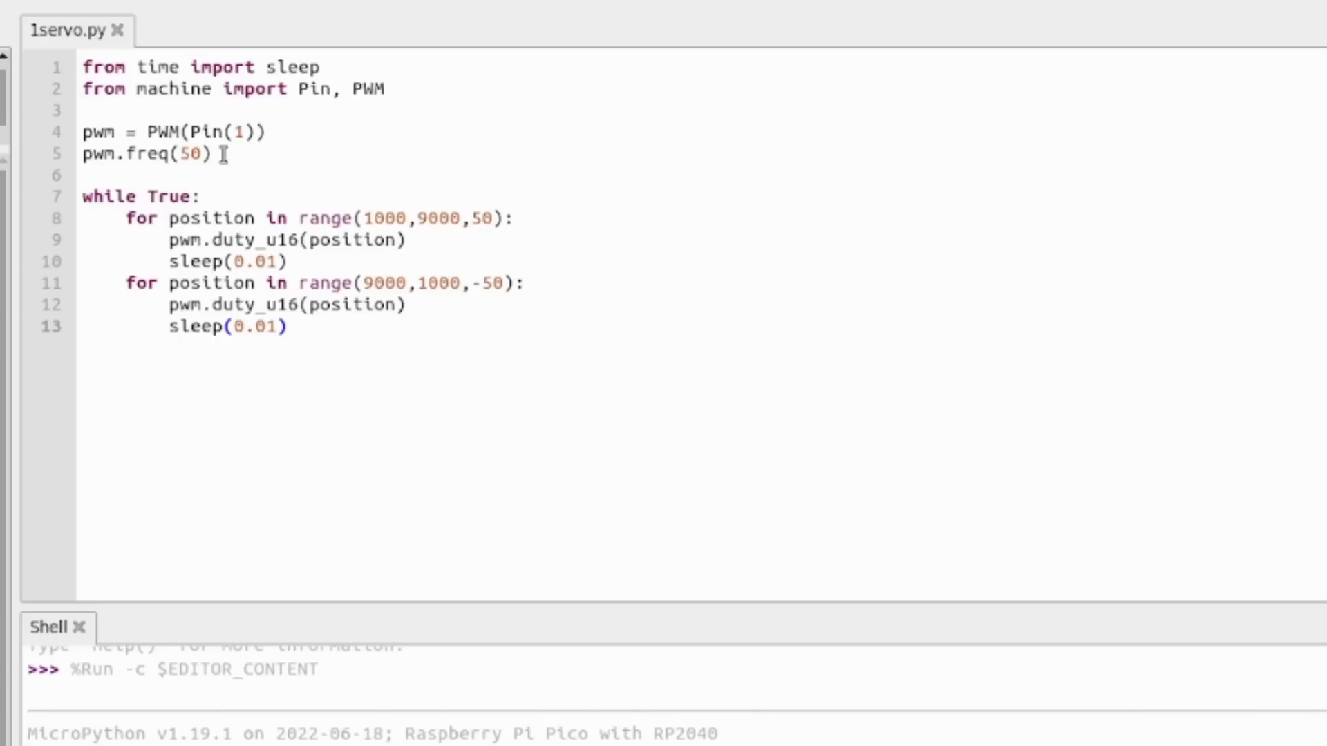
pyautogui.moveTo(228, 158)
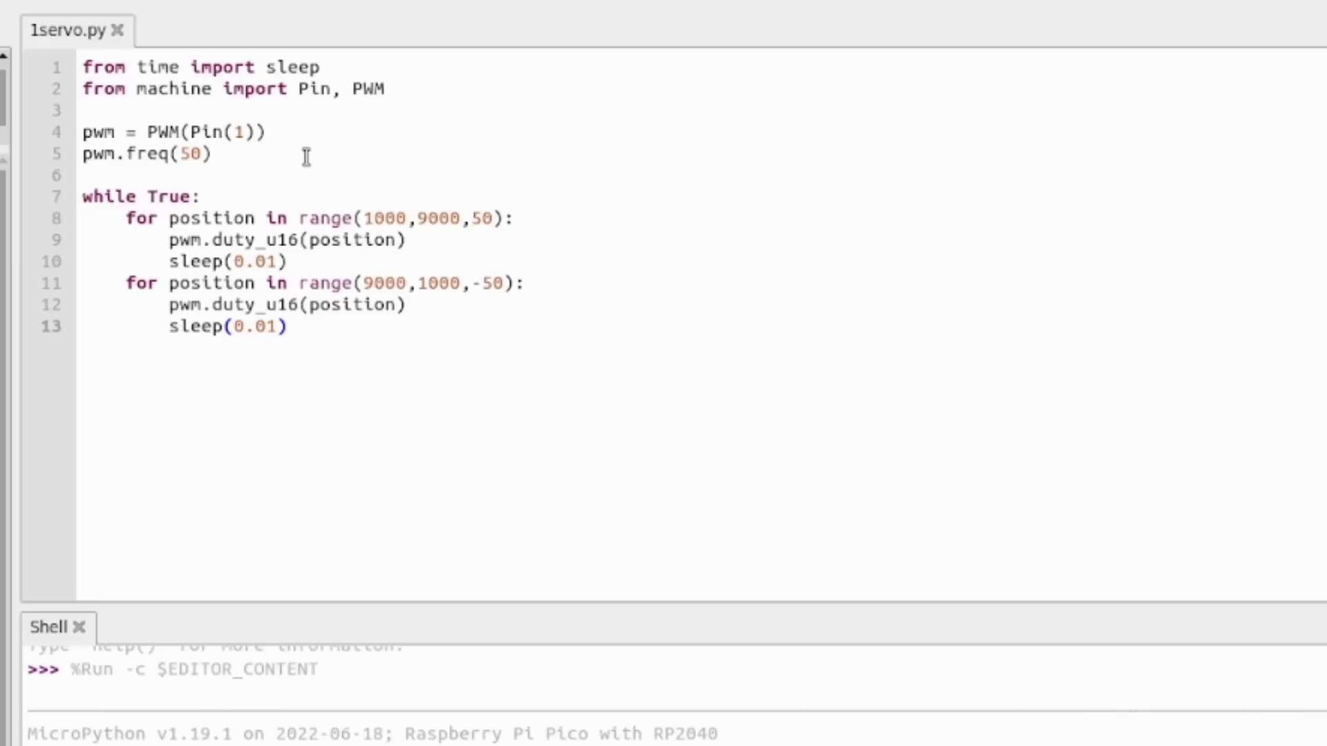
pyautogui.moveTo(422, 158)
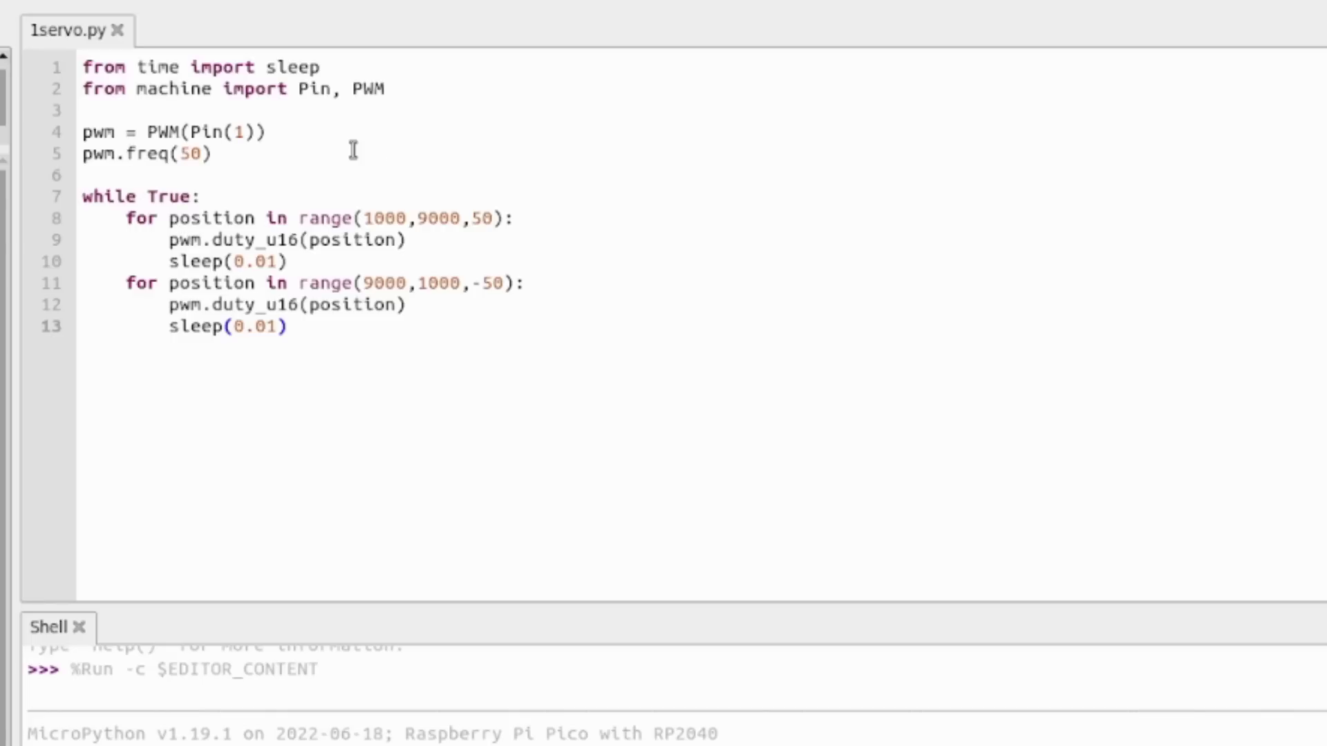
pyautogui.moveTo(369, 168)
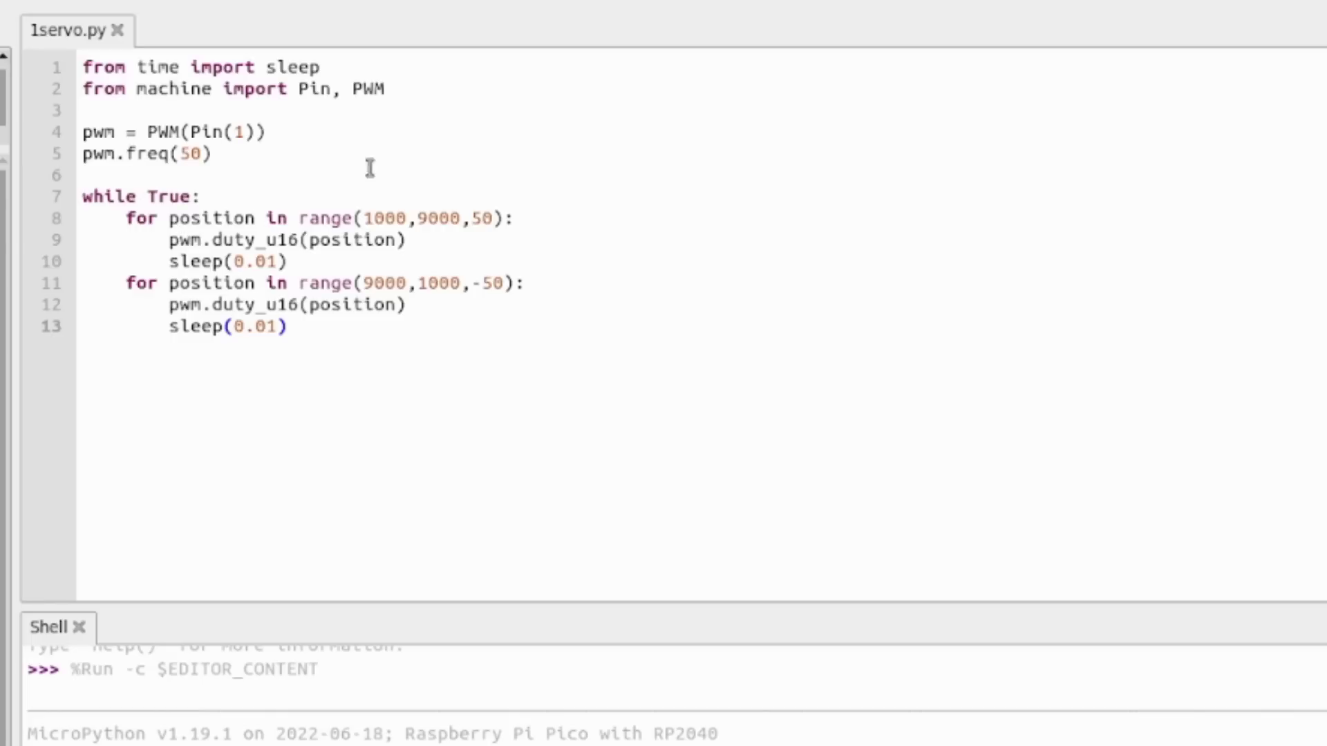
pyautogui.moveTo(292, 202)
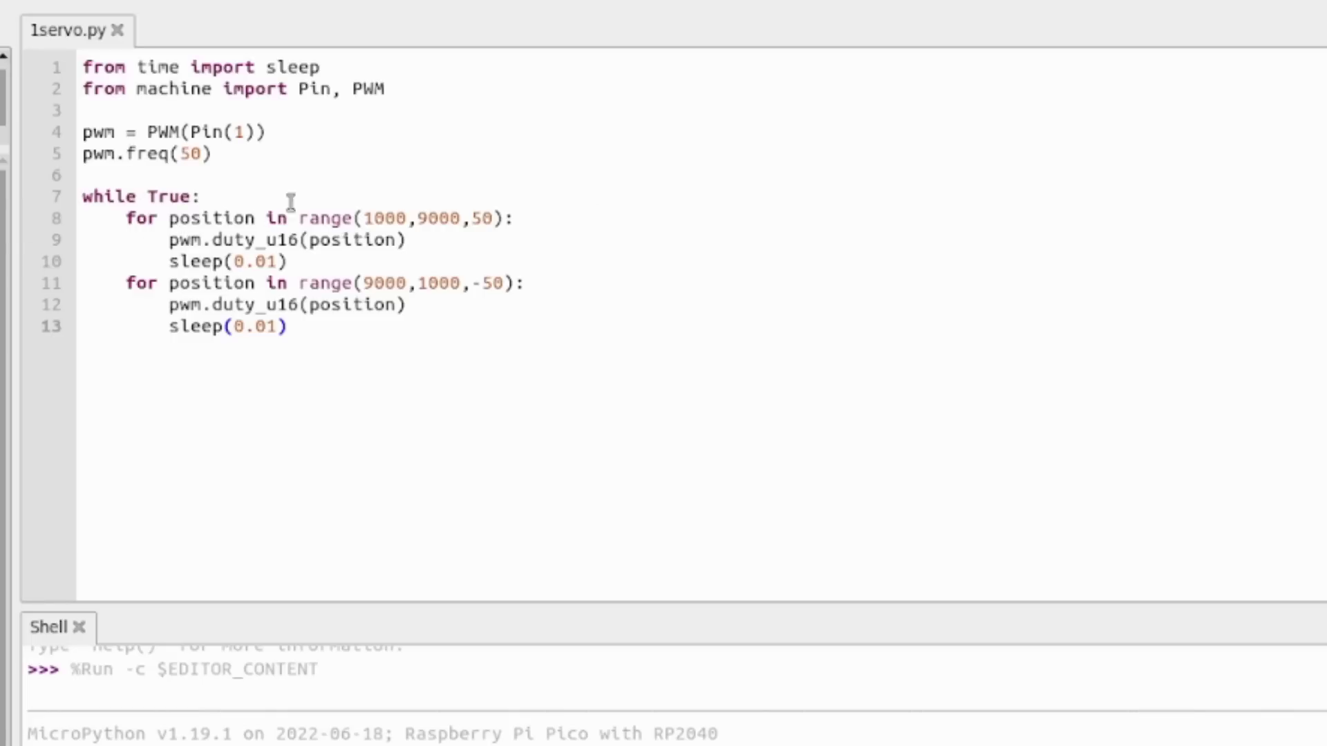
pyautogui.moveTo(285, 401)
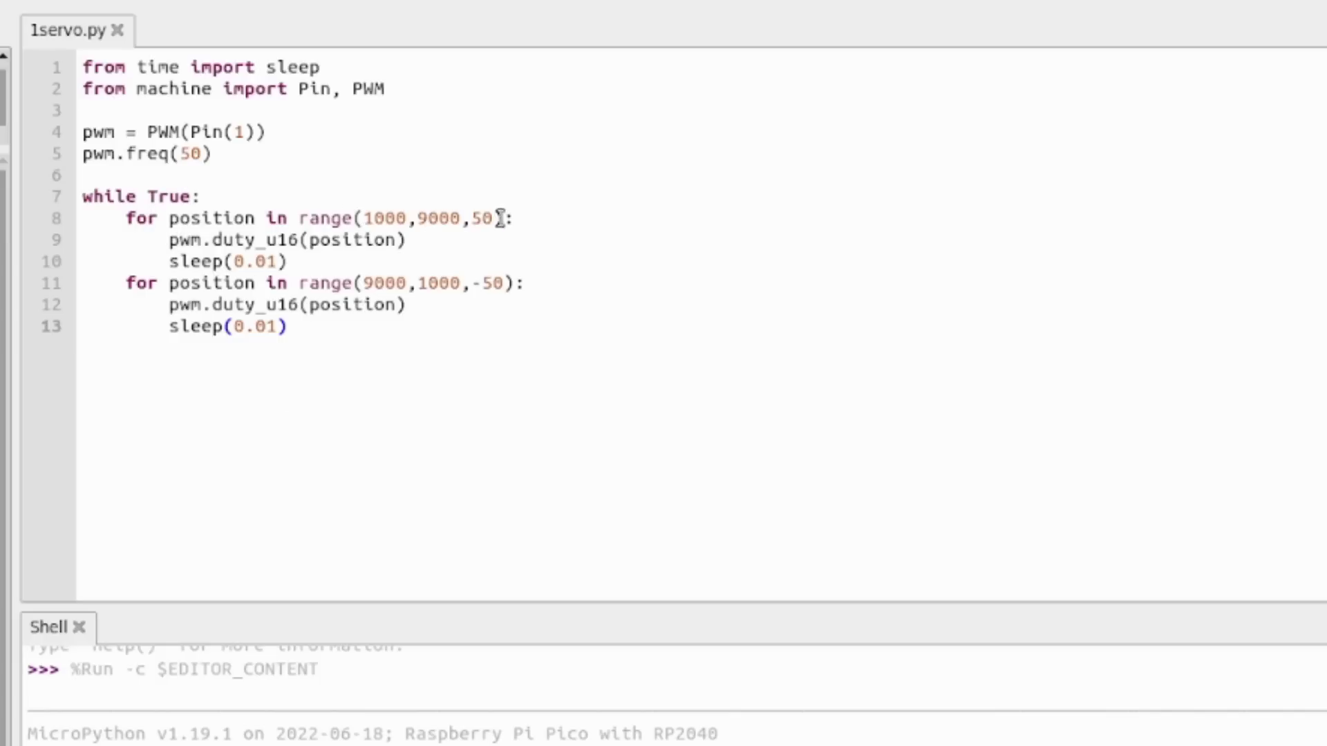
pyautogui.moveTo(281, 217)
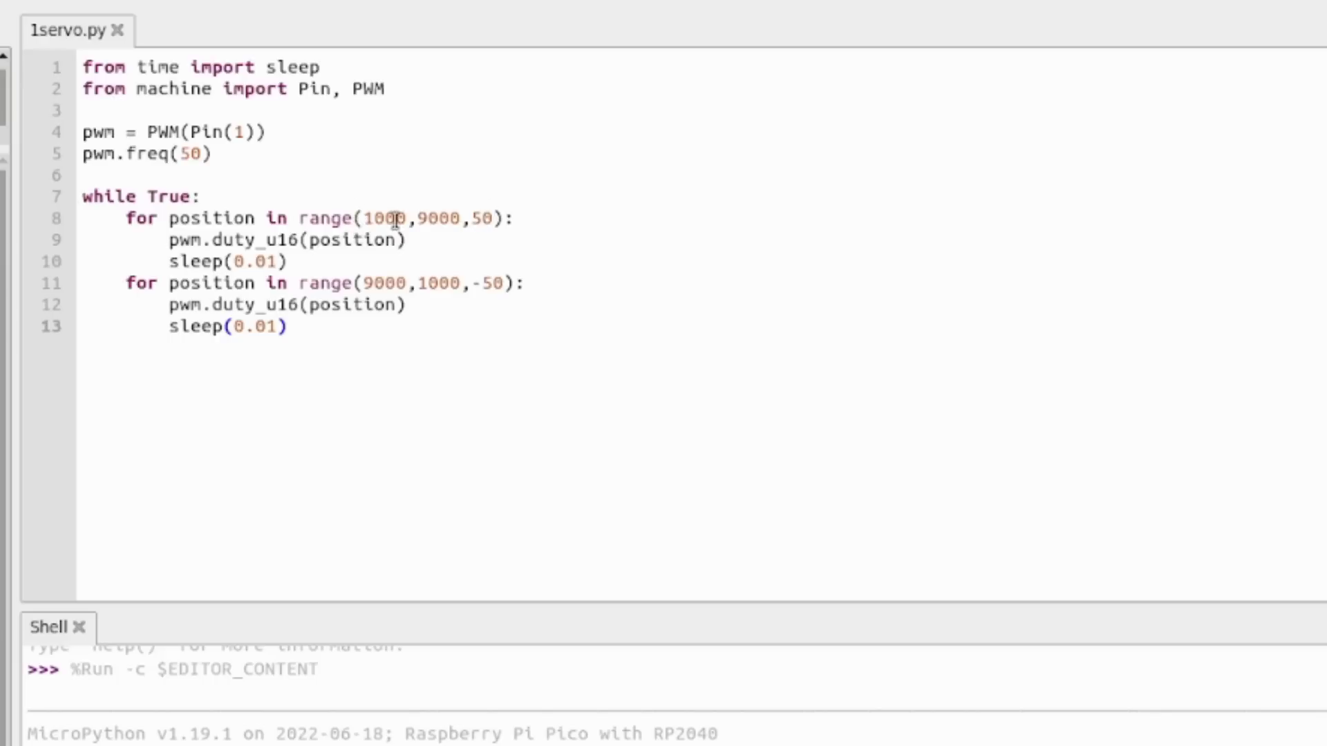
pyautogui.moveTo(597, 214)
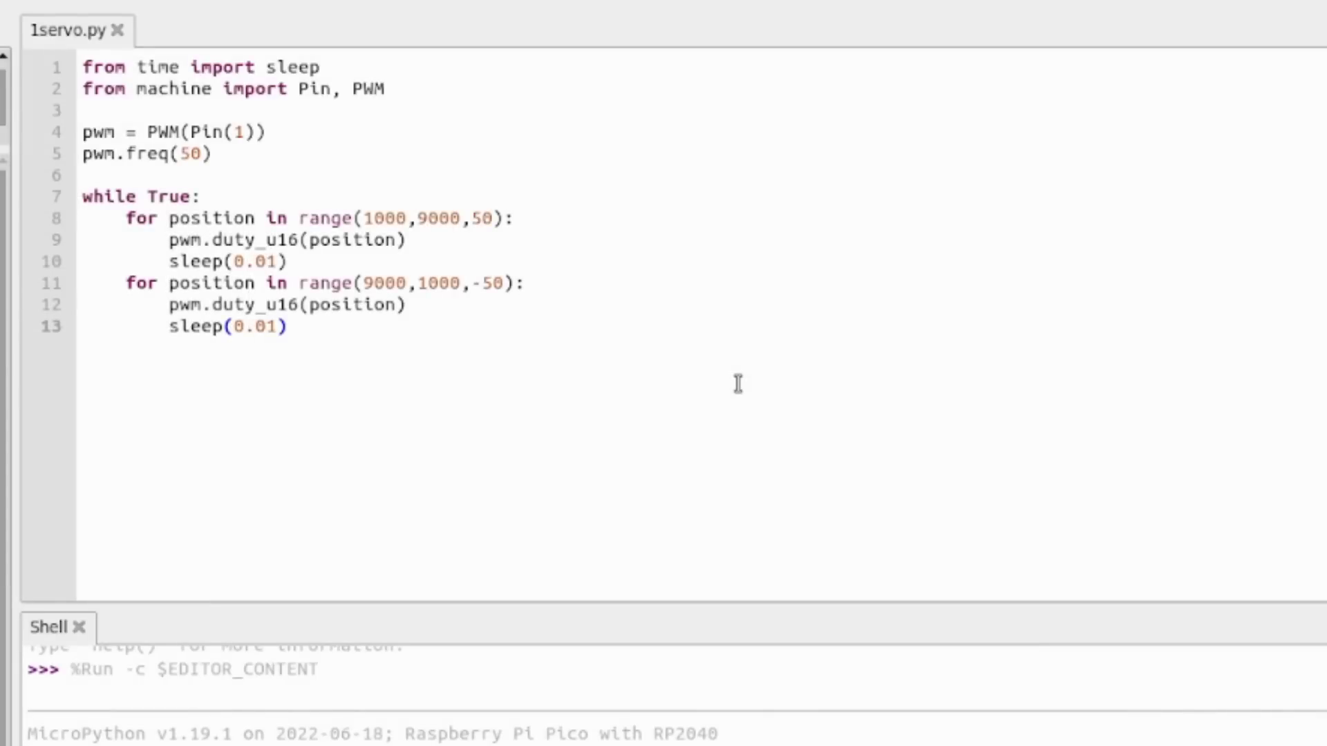
pyautogui.moveTo(410, 207)
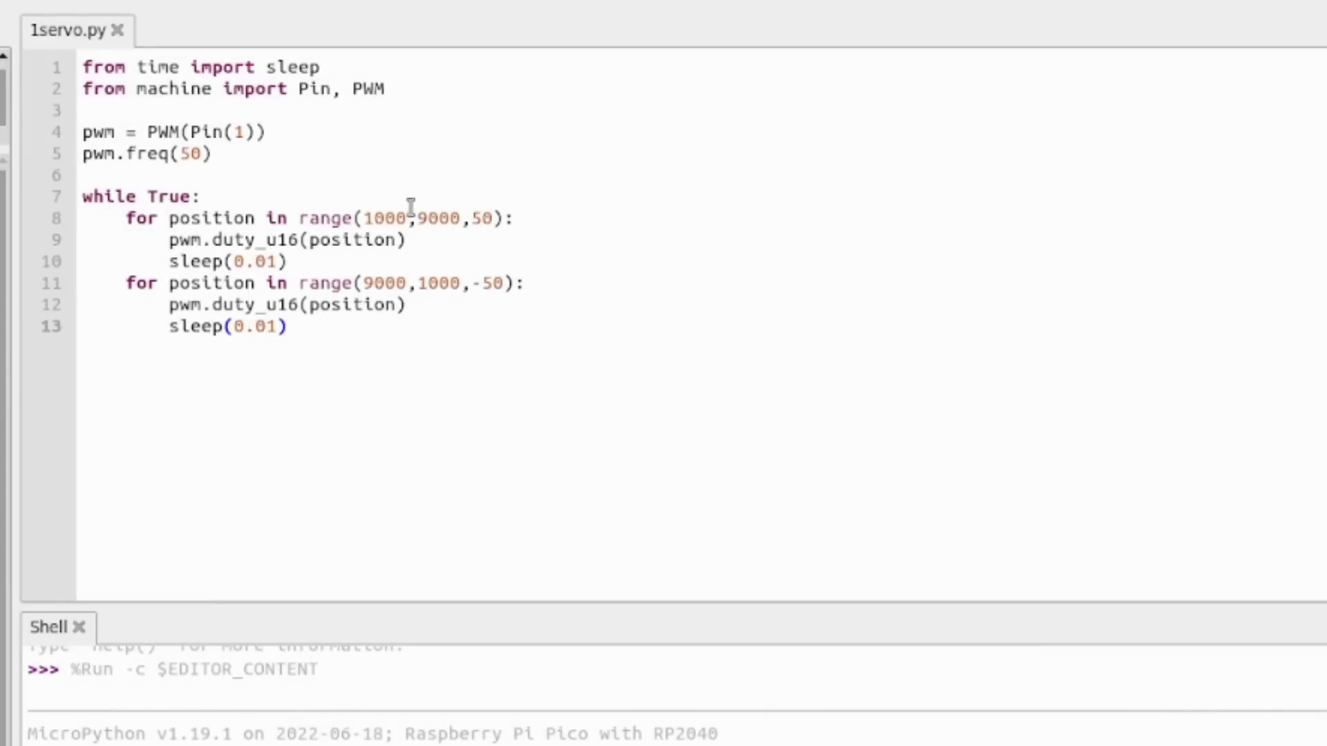
pyautogui.moveTo(362, 217)
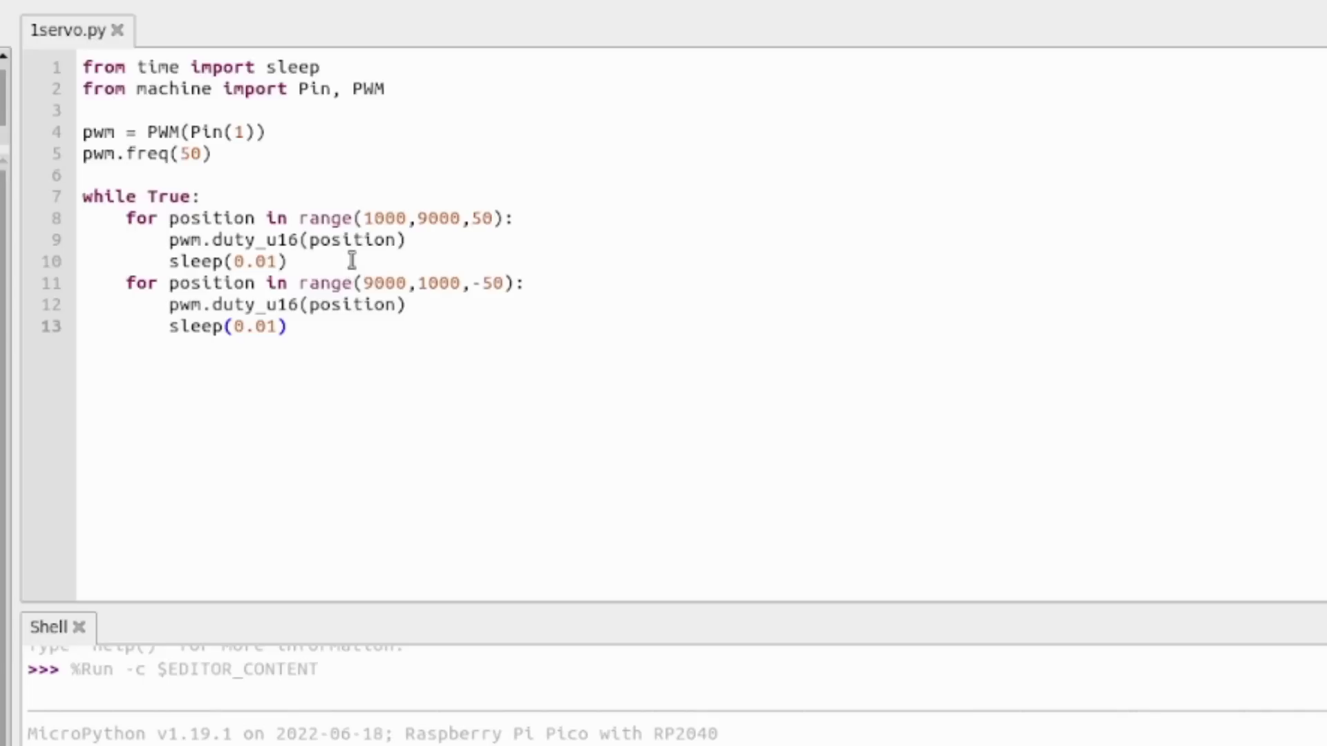
pyautogui.moveTo(308, 270)
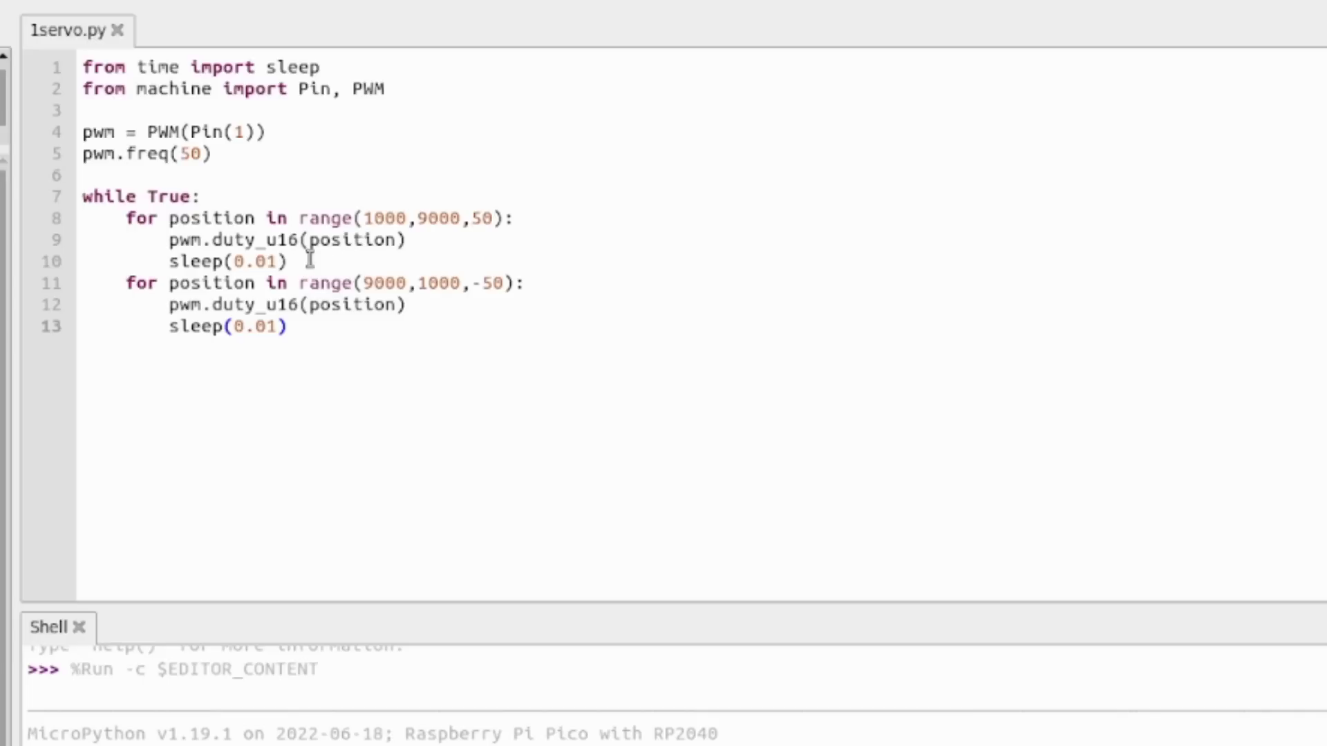
pyautogui.moveTo(40, 137)
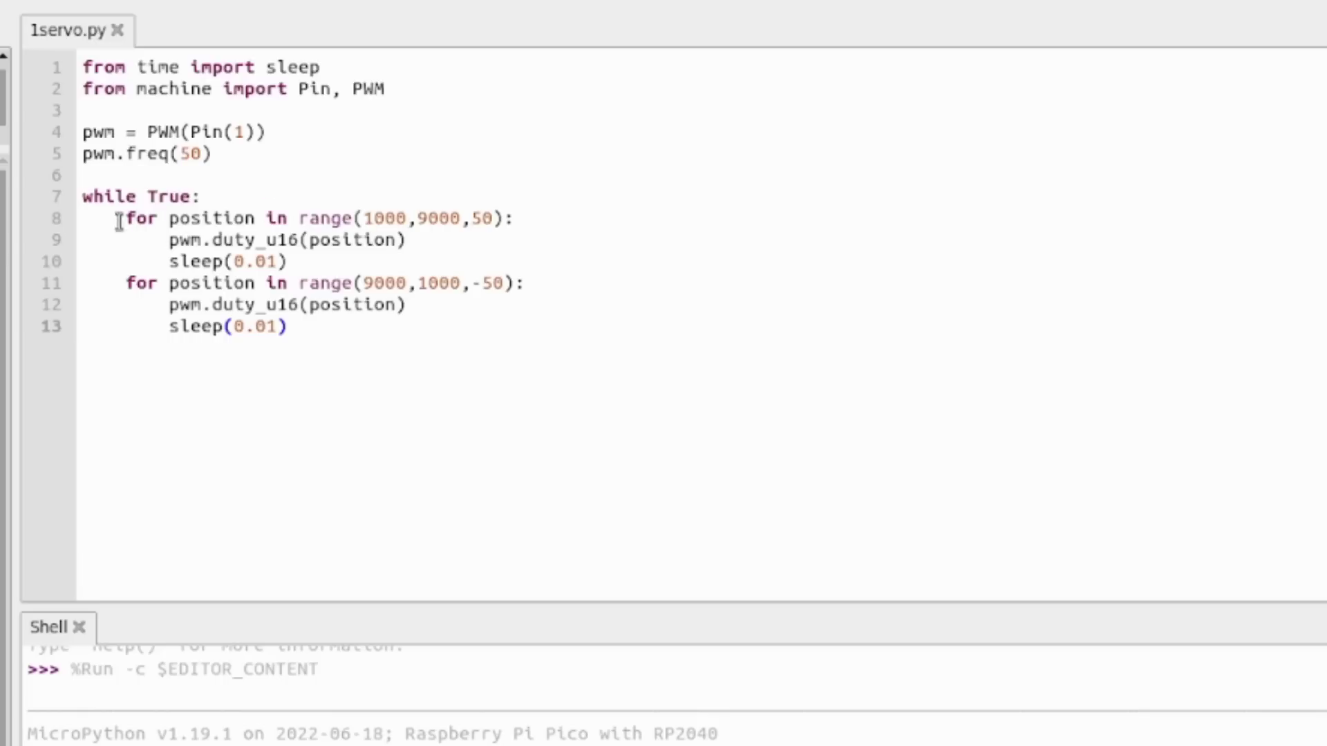
pyautogui.moveTo(126, 217); pyautogui.dragTo(286, 261)
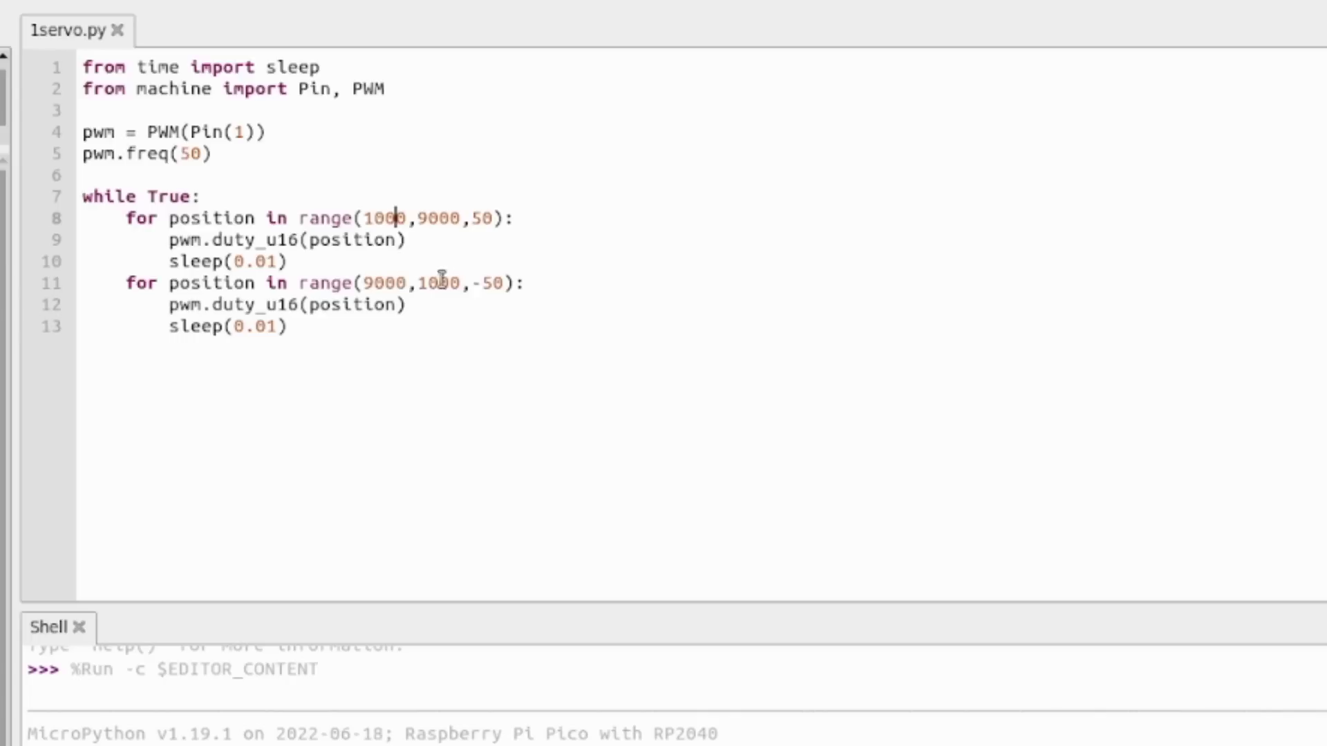
pyautogui.doubleClick(495, 282)
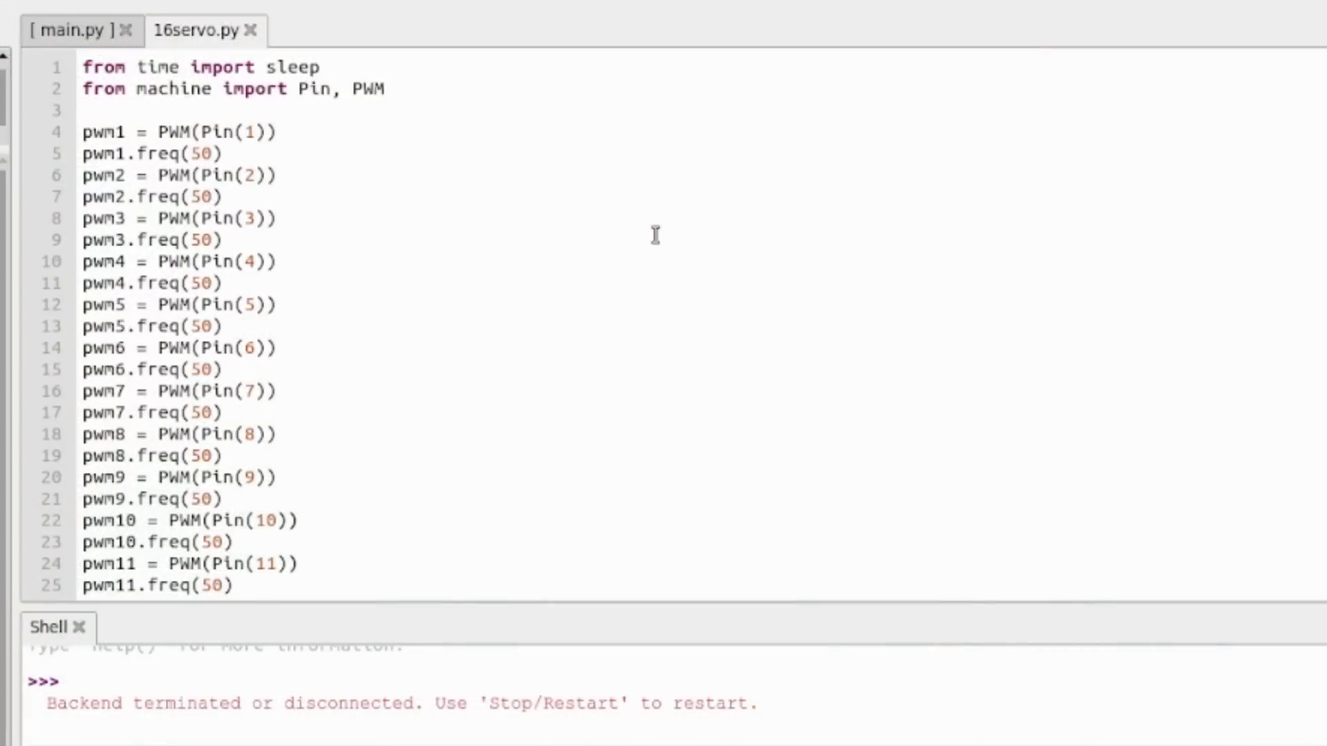
pyautogui.moveTo(435, 120)
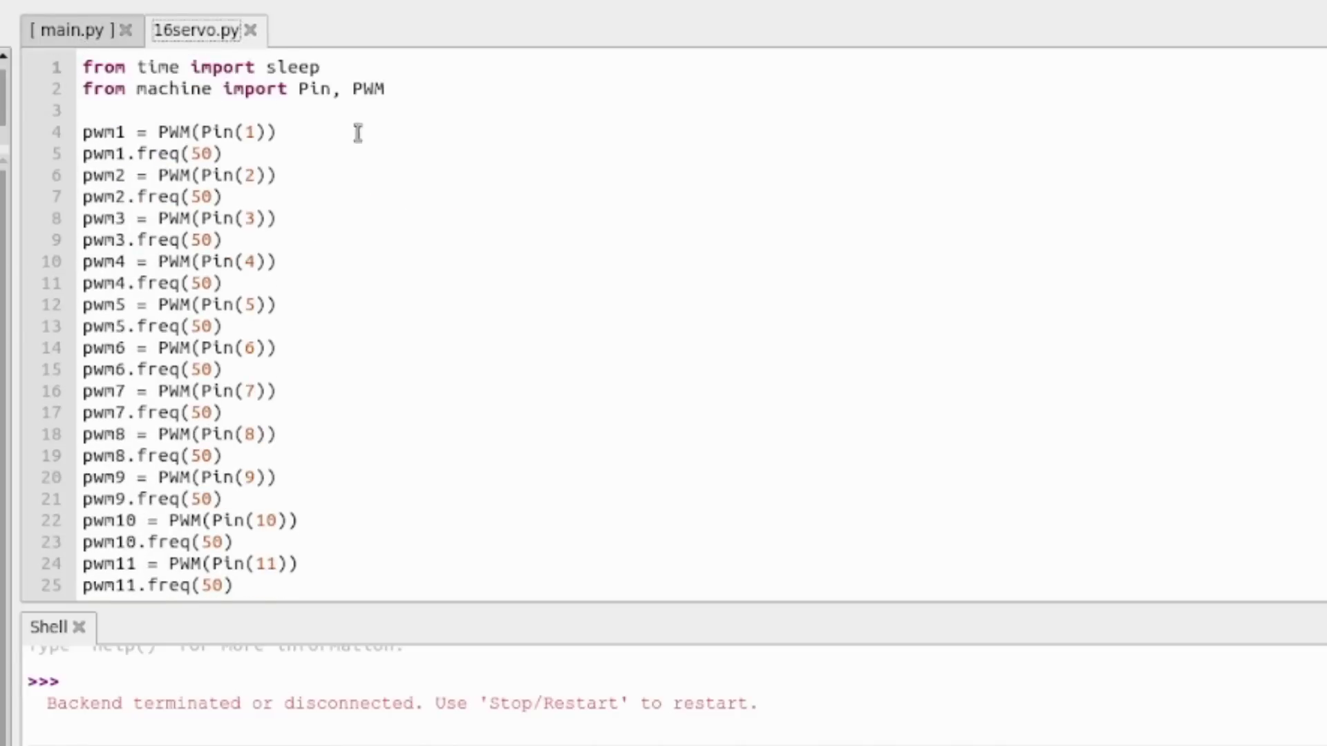
pyautogui.scroll(-3)
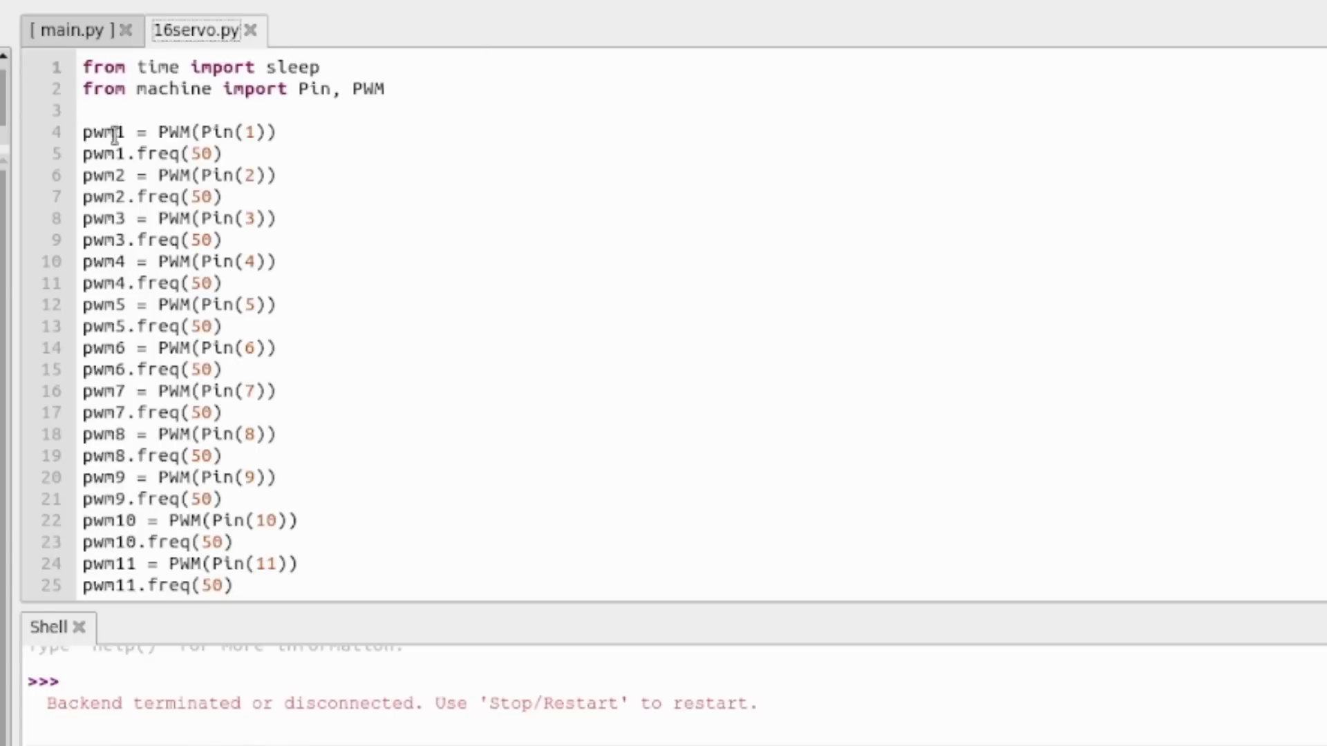
pyautogui.moveTo(639, 343)
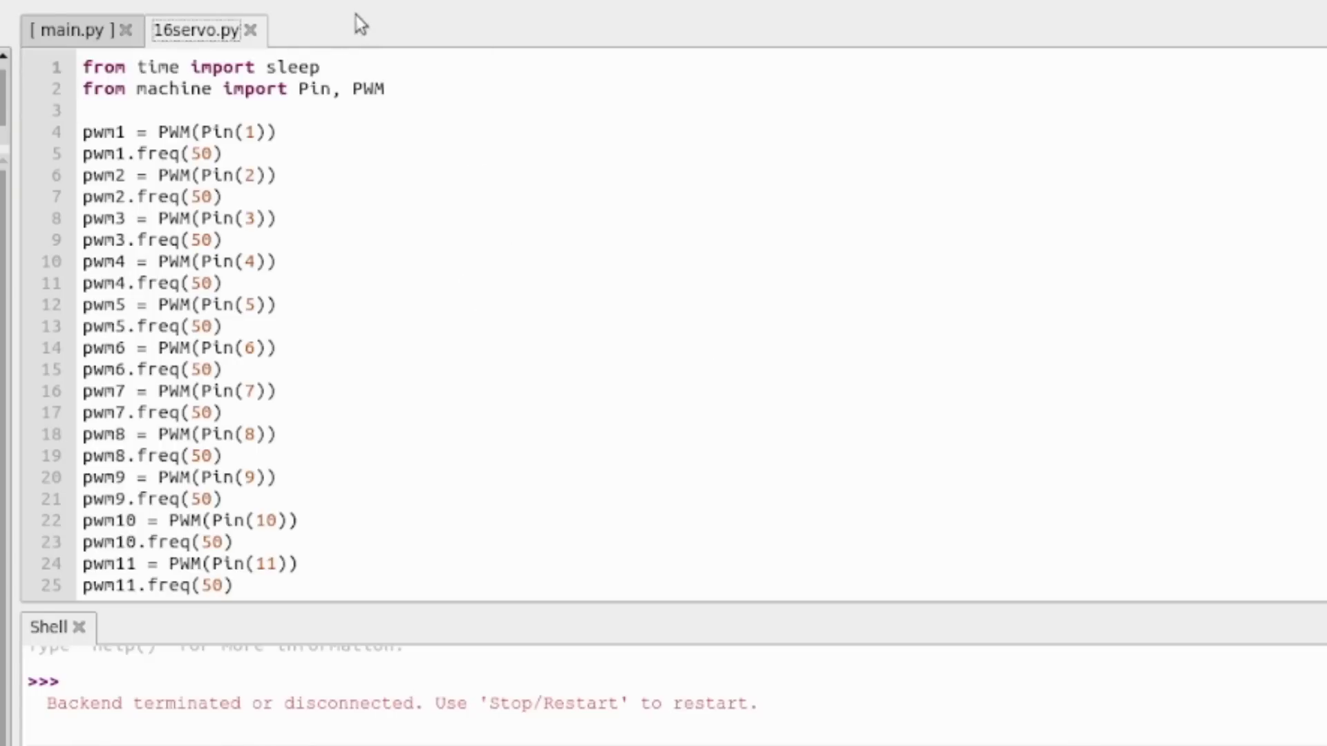
pyautogui.moveTo(463, 224)
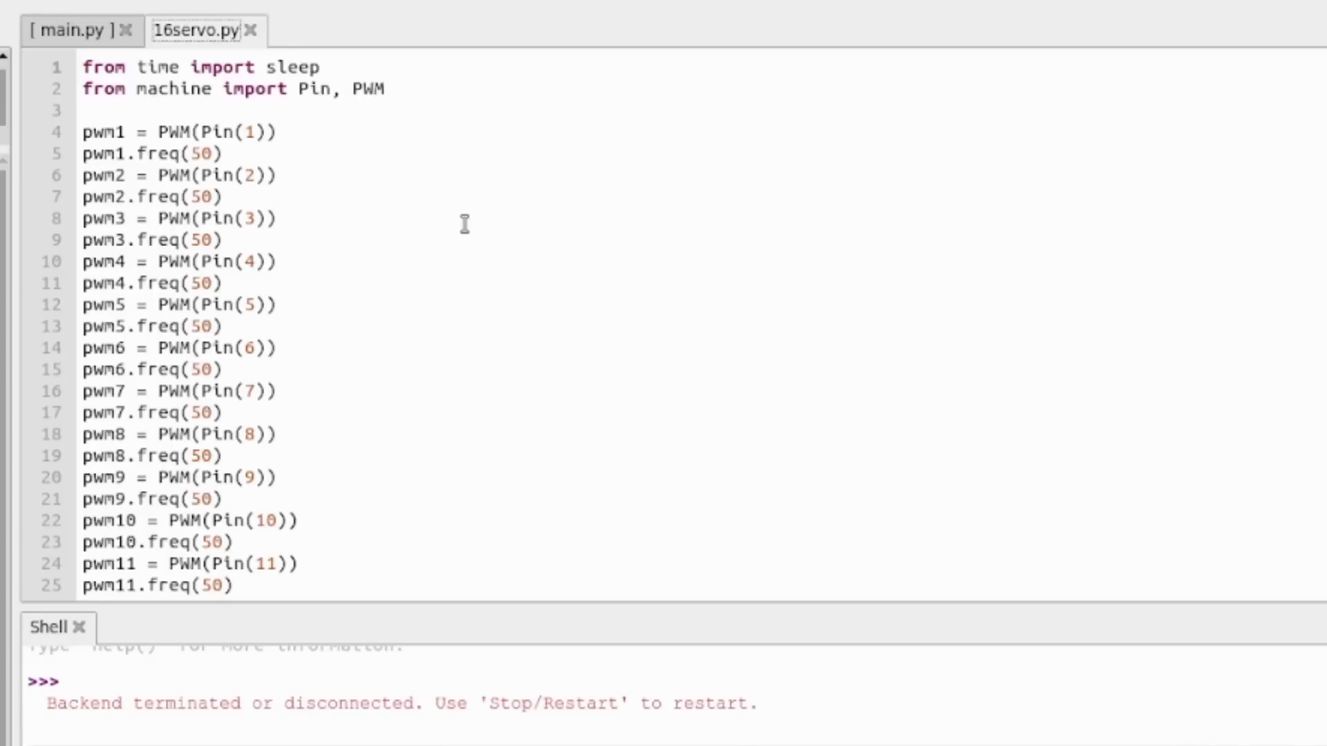
pyautogui.moveTo(357, 138)
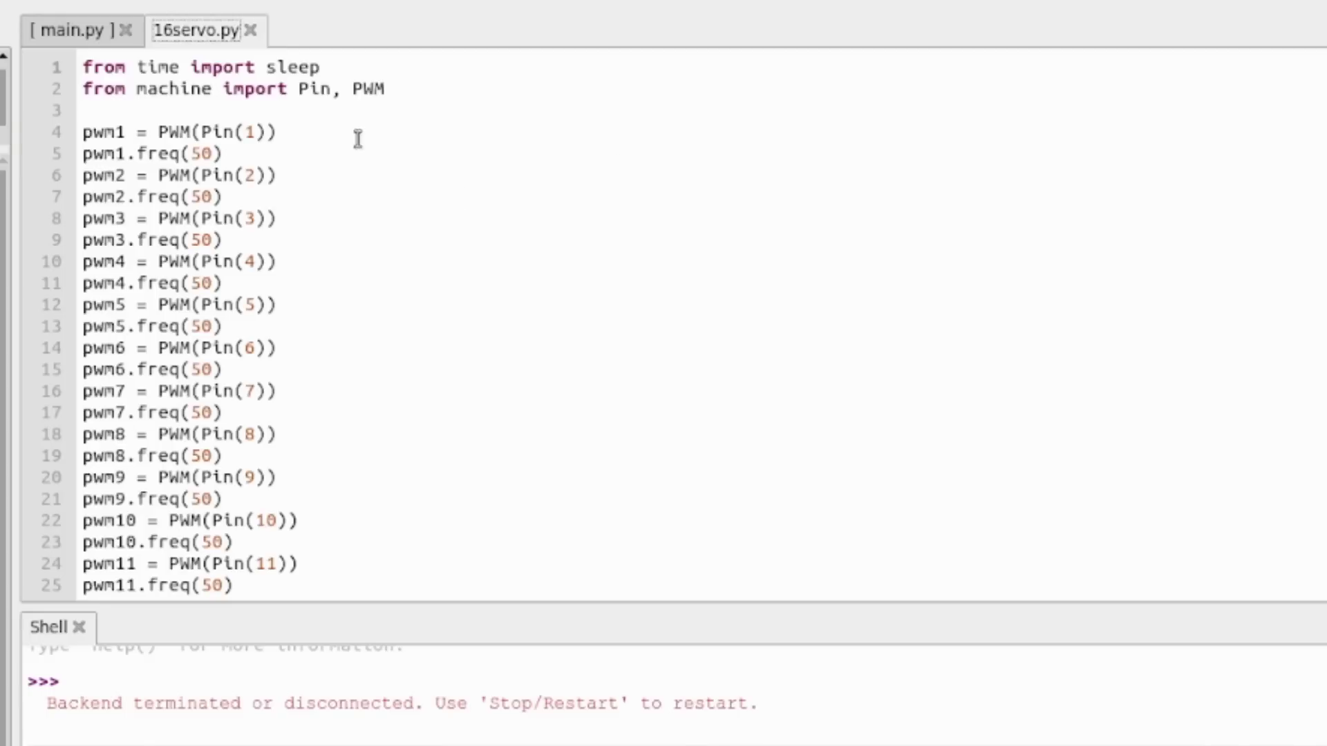
pyautogui.scroll(-3)
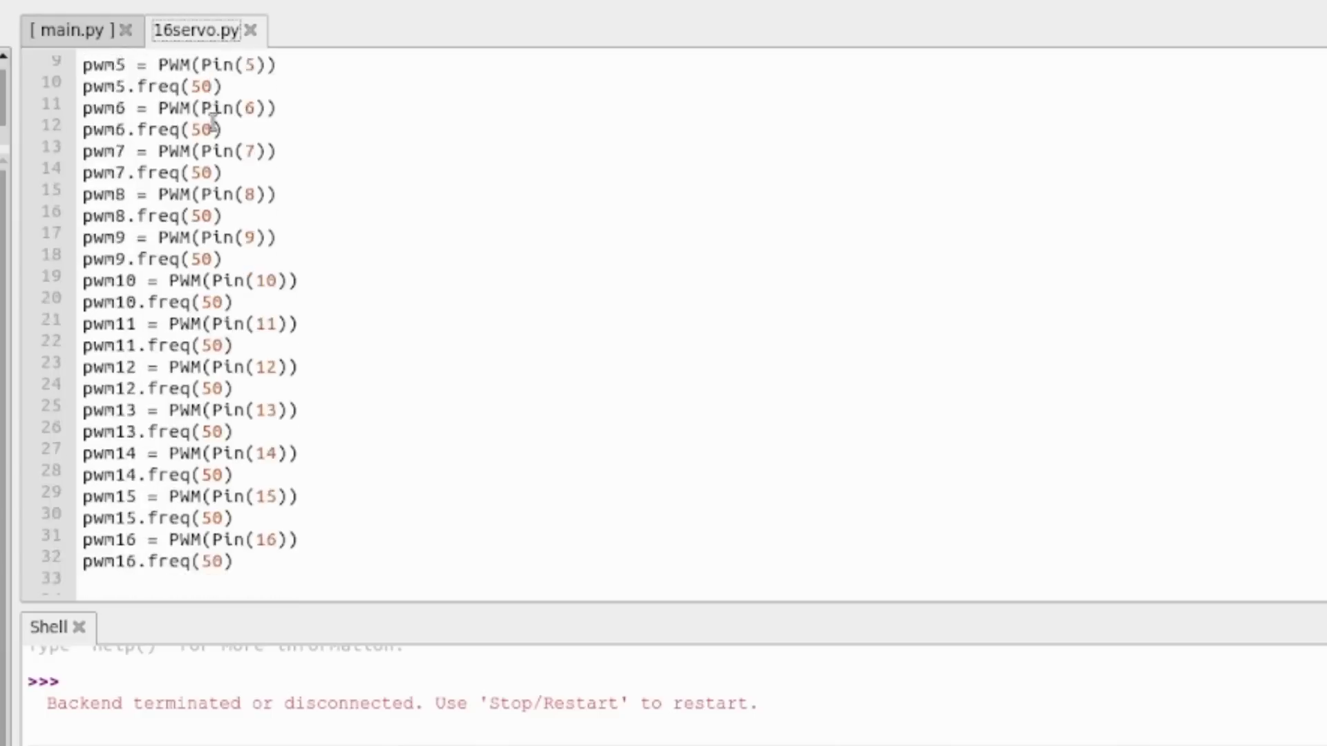
pyautogui.scroll(-3)
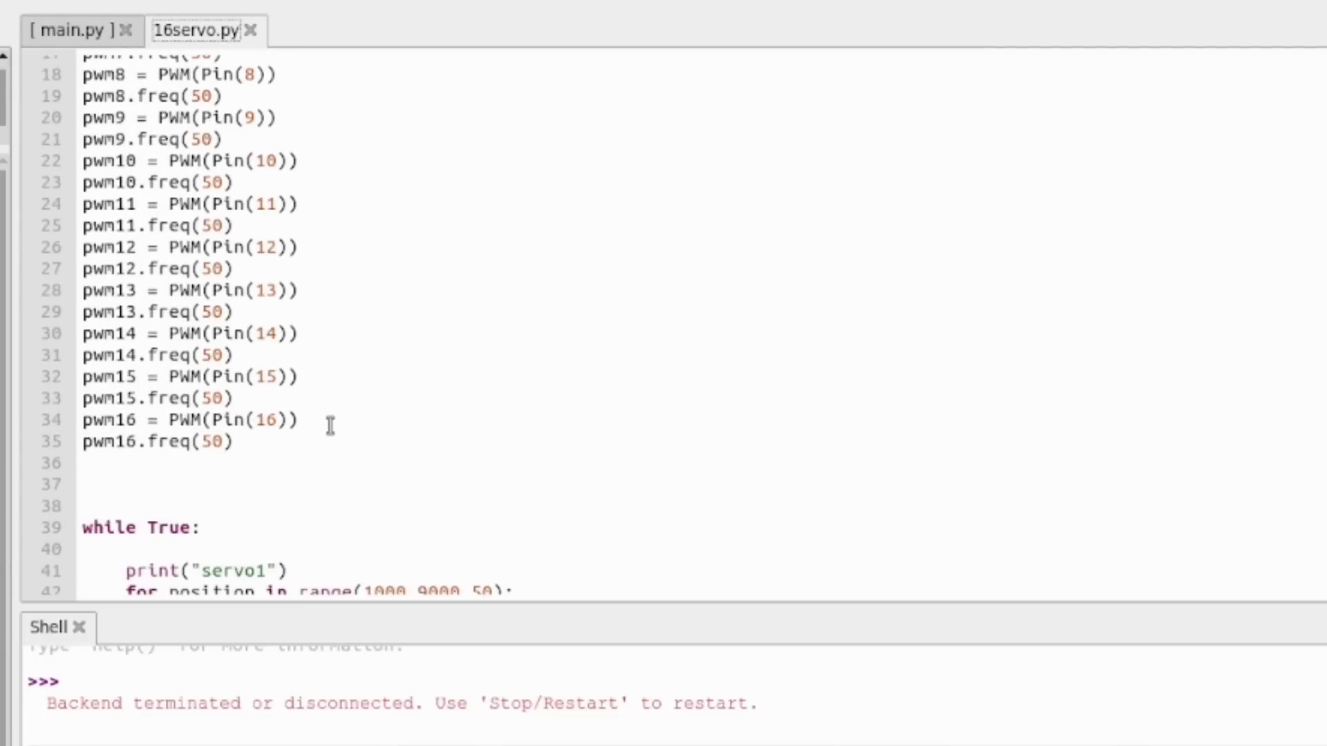
pyautogui.moveTo(308, 367)
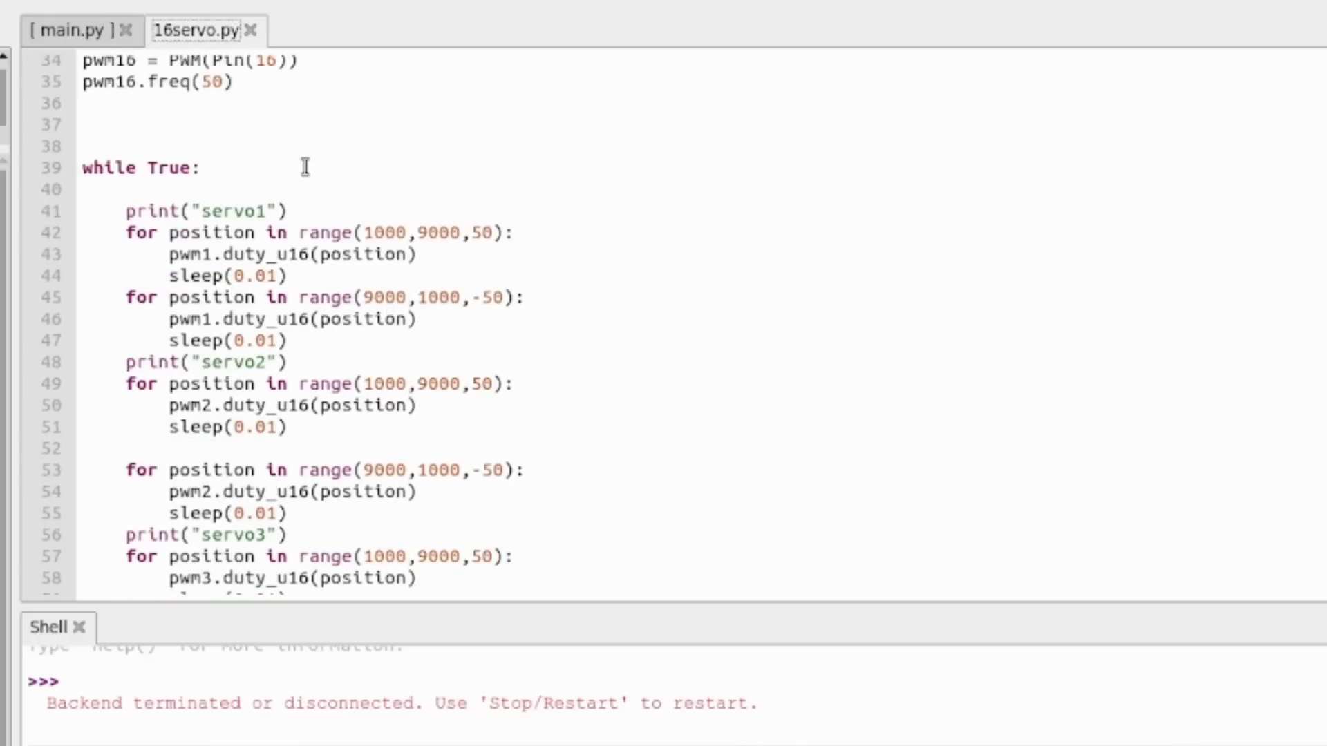
pyautogui.moveTo(272, 157)
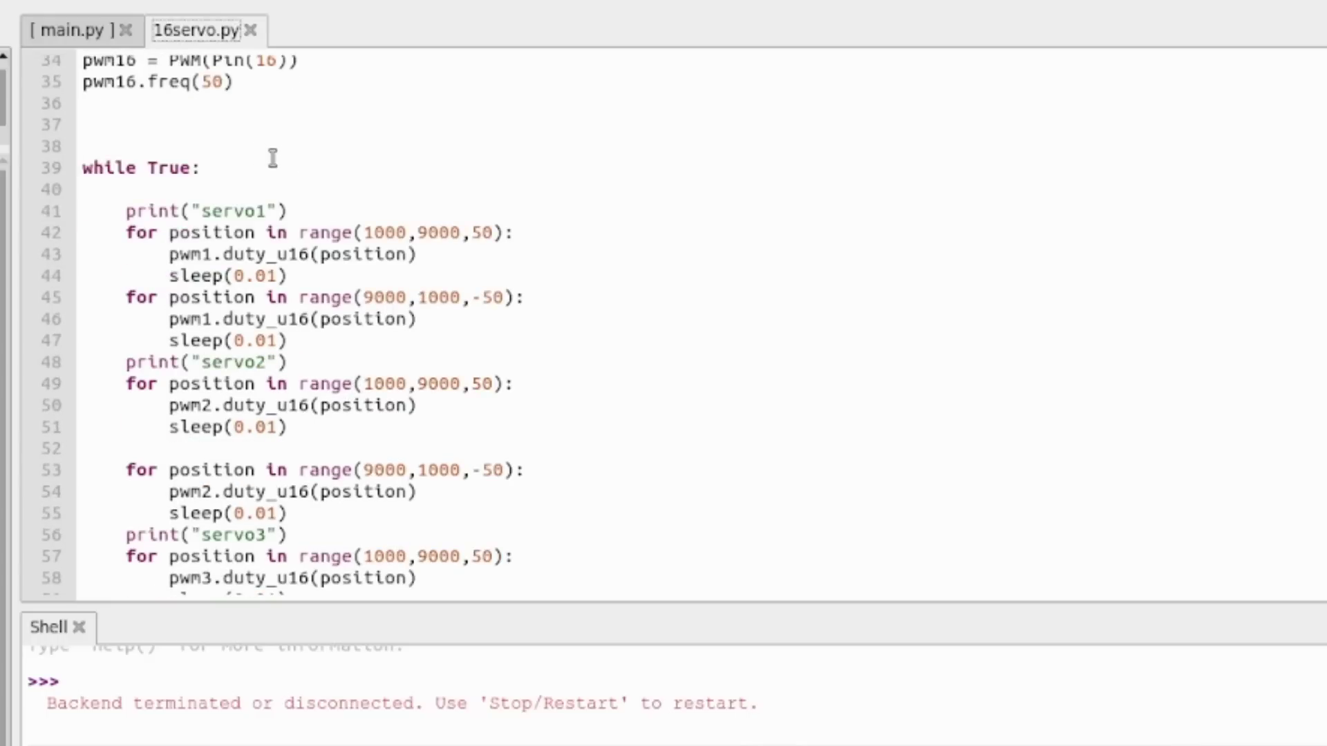
pyautogui.moveTo(419, 287)
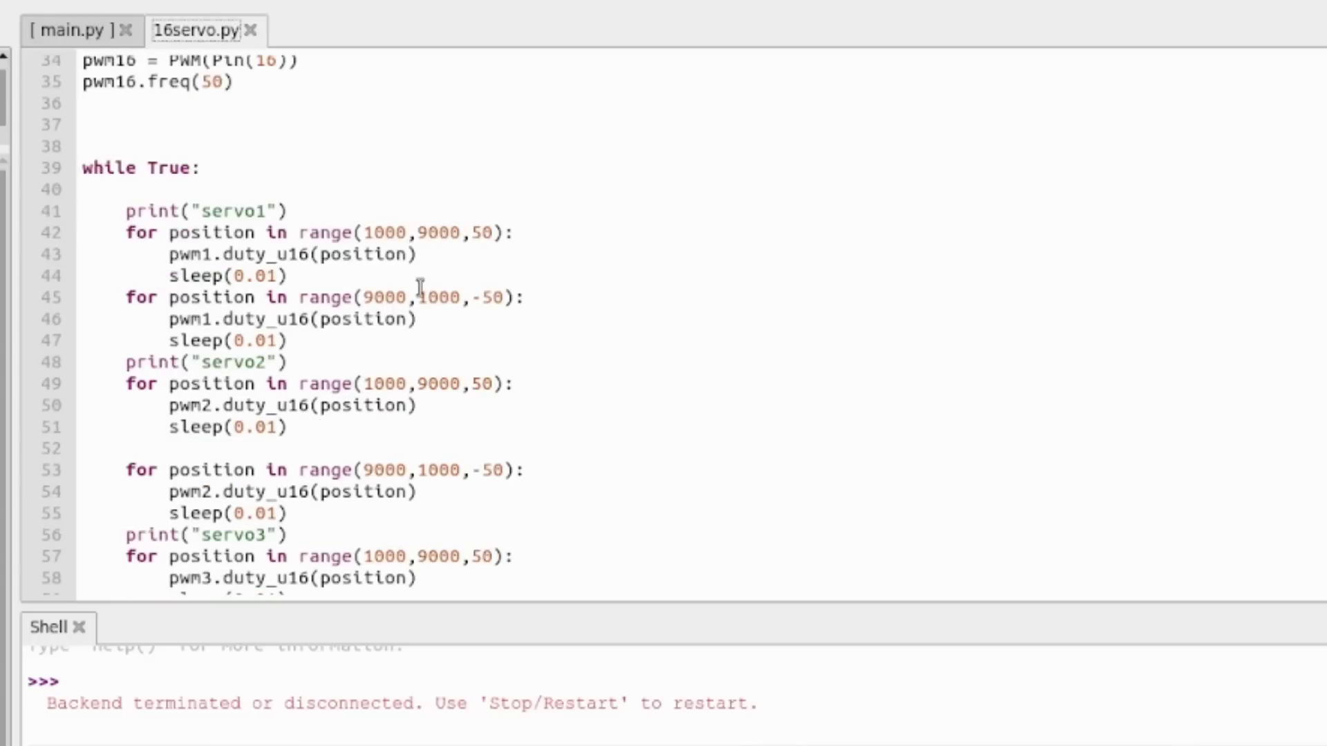
pyautogui.scroll(-3)
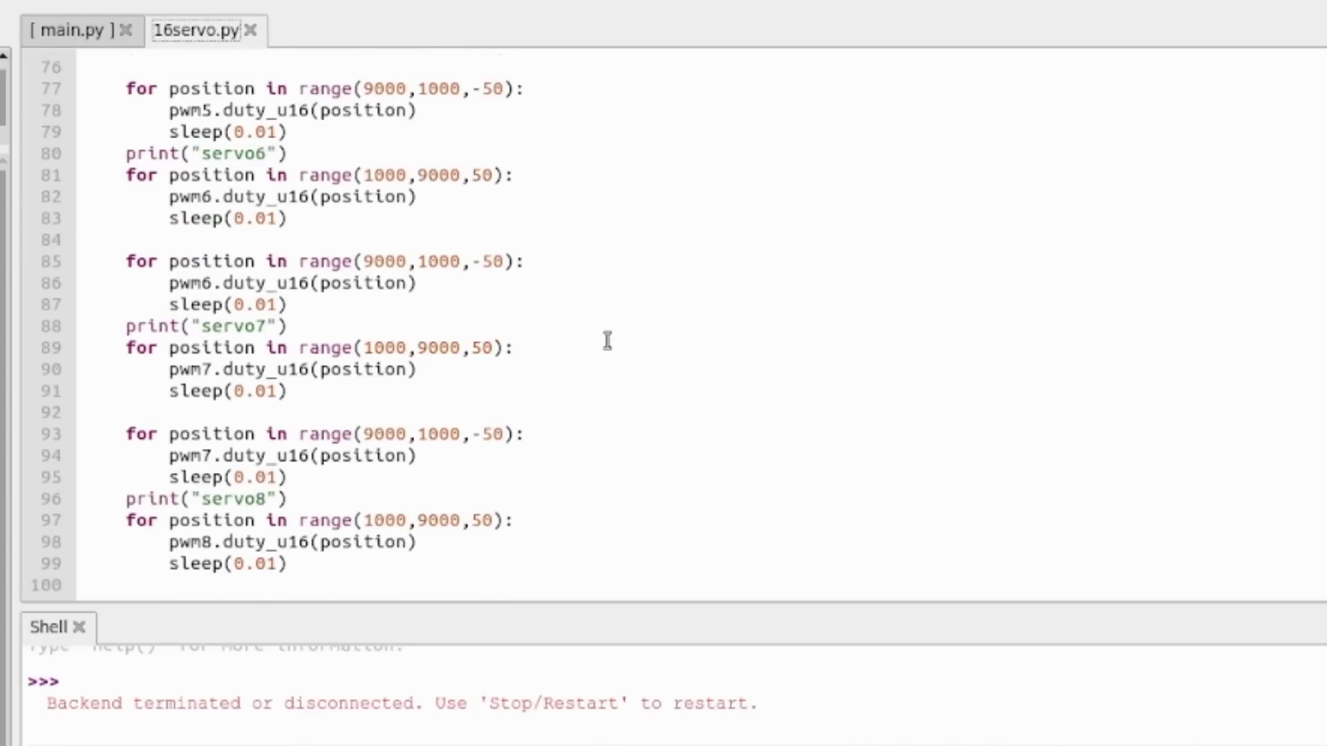
pyautogui.scroll(-3)
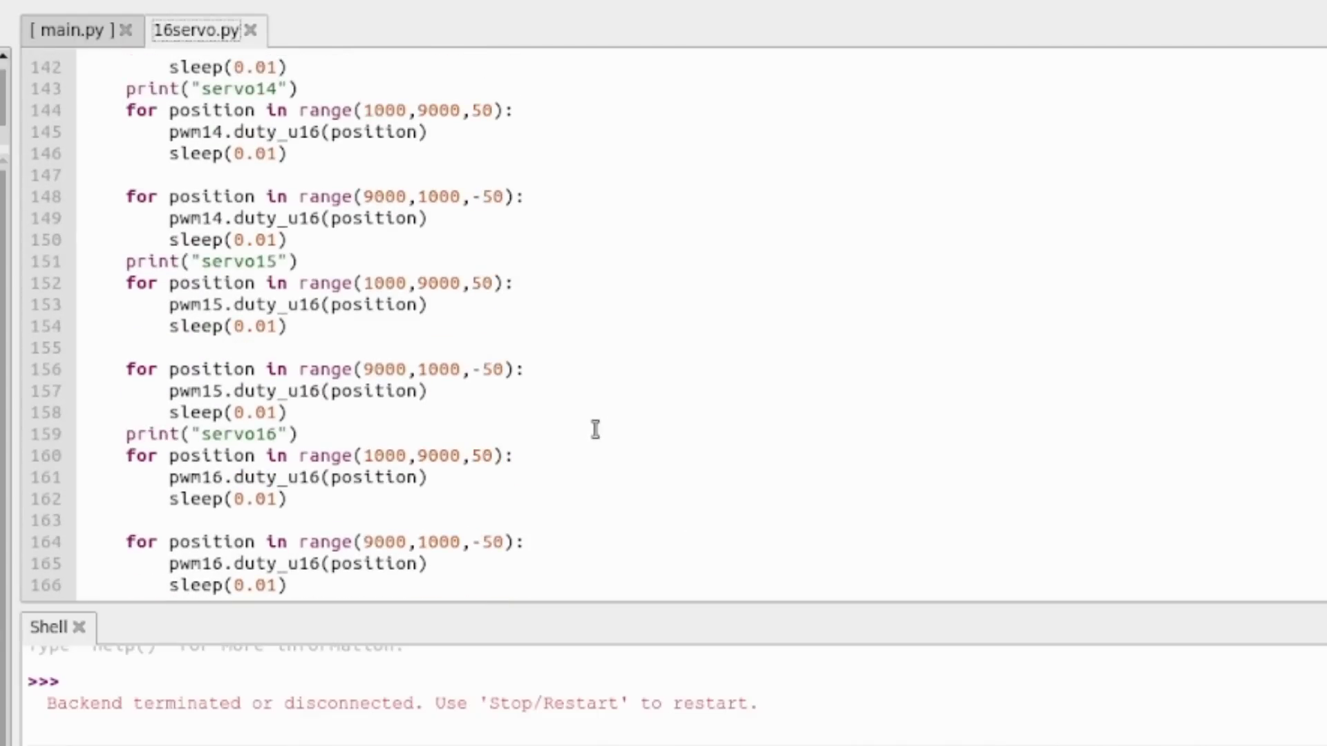